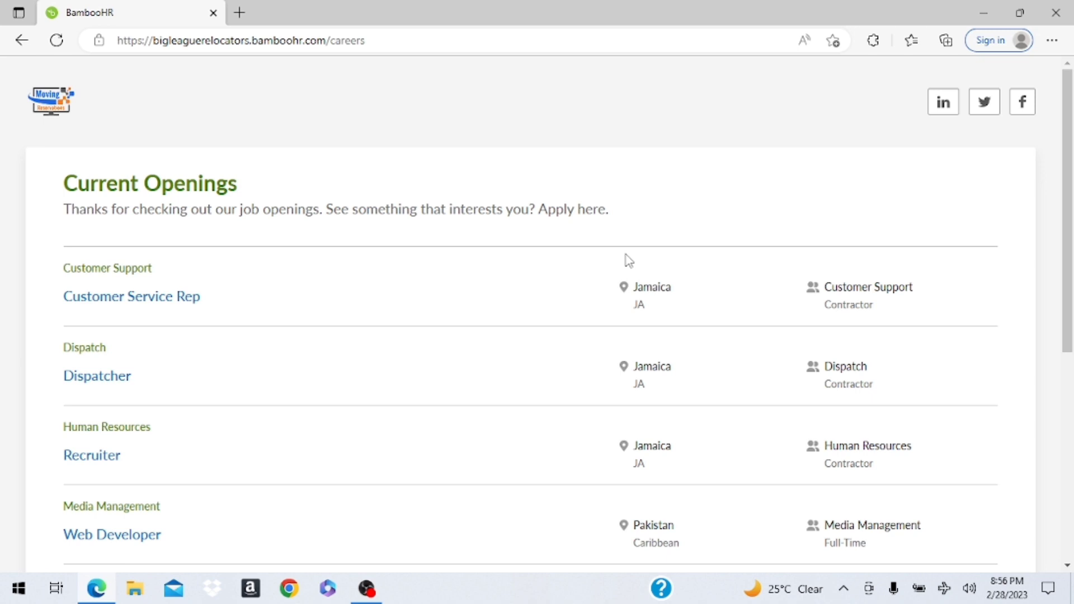
{"action": "mouse_move", "coordinate": [132, 295]}
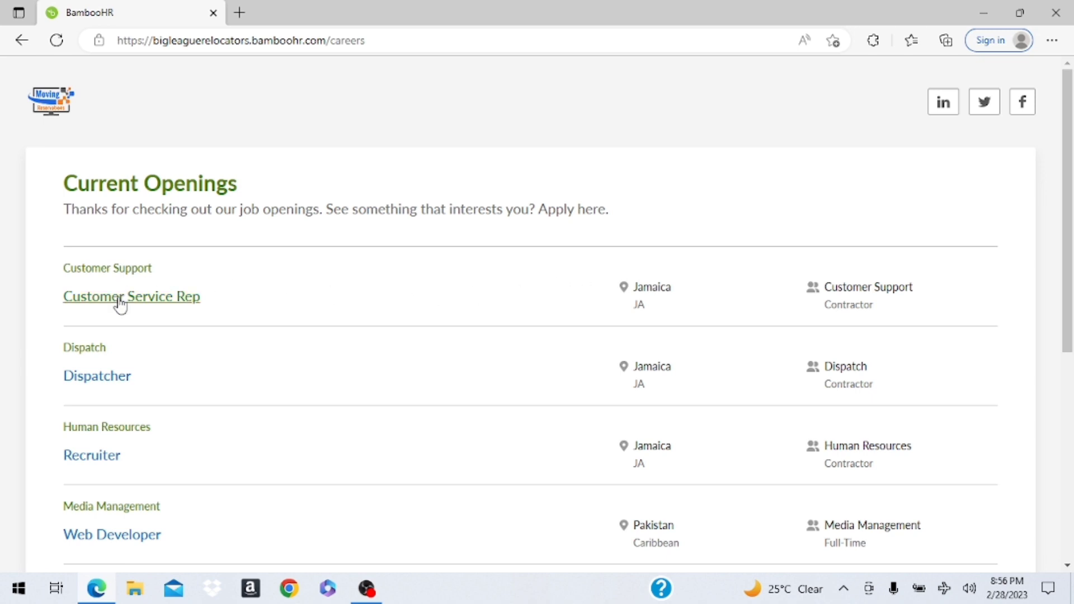
Open the Customer Service Rep job posting from the Current Openings list.
{"action": "left_click", "coordinate": [132, 296]}
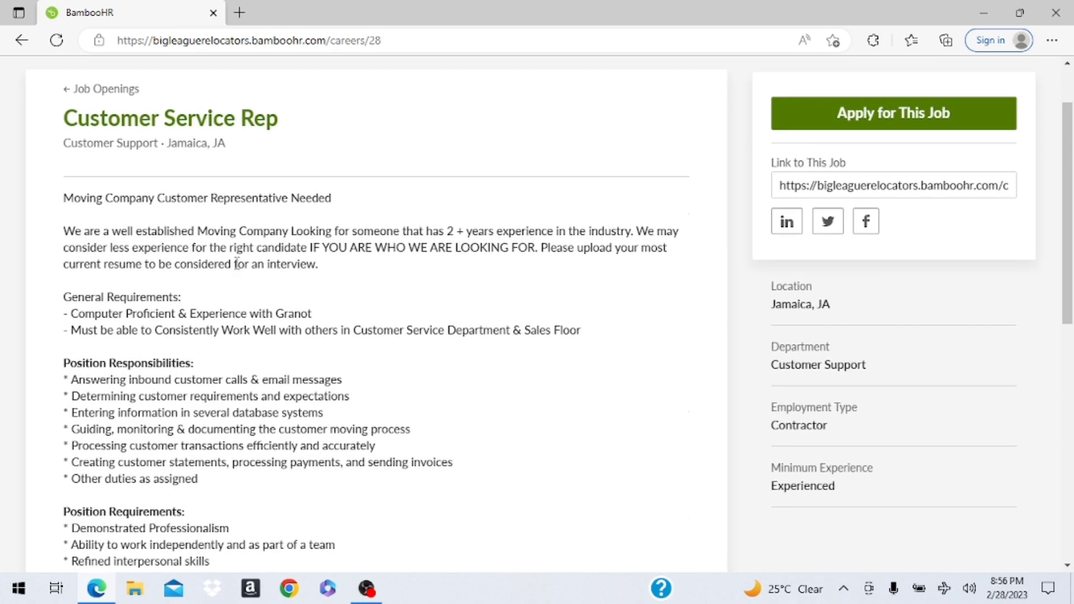
{"action": "scroll", "scroll_direction": "down", "scroll_amount": 3}
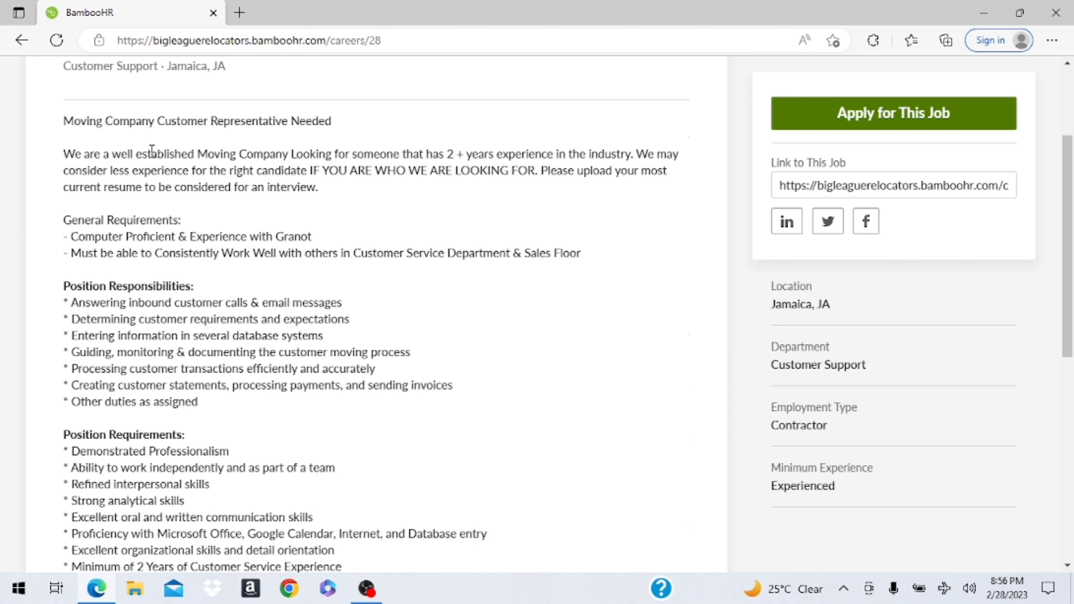
{"action": "mouse_move", "coordinate": [123, 187]}
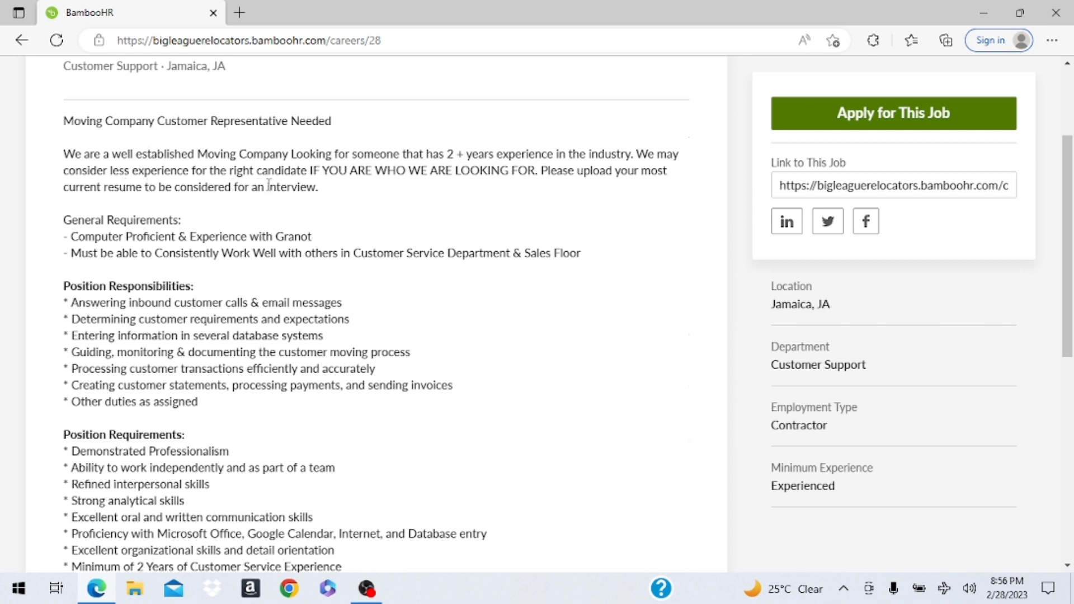
{"action": "mouse_move", "coordinate": [338, 191]}
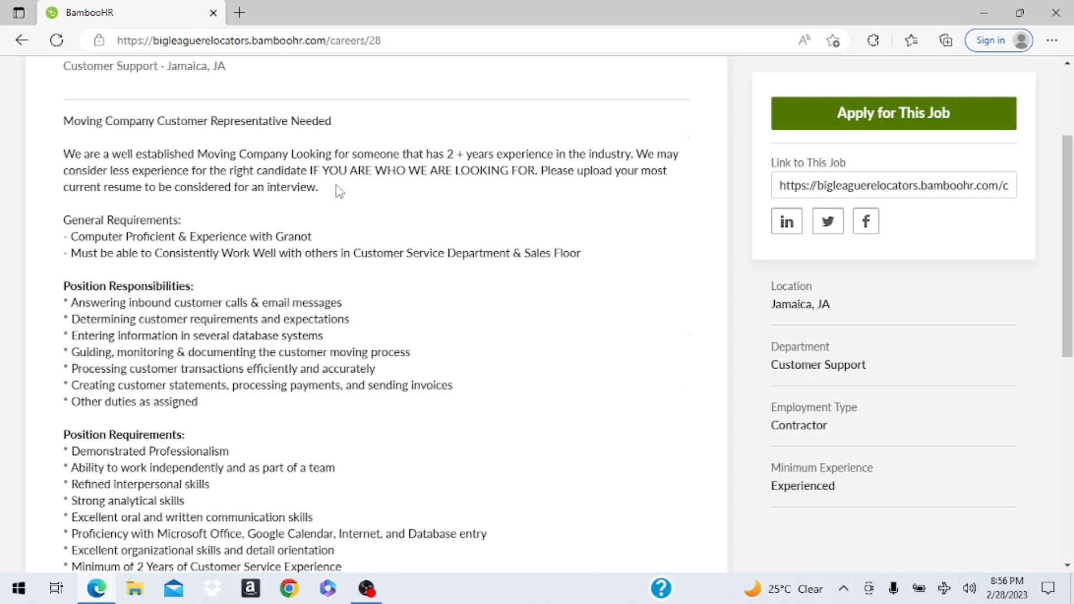
{"action": "mouse_move", "coordinate": [305, 191]}
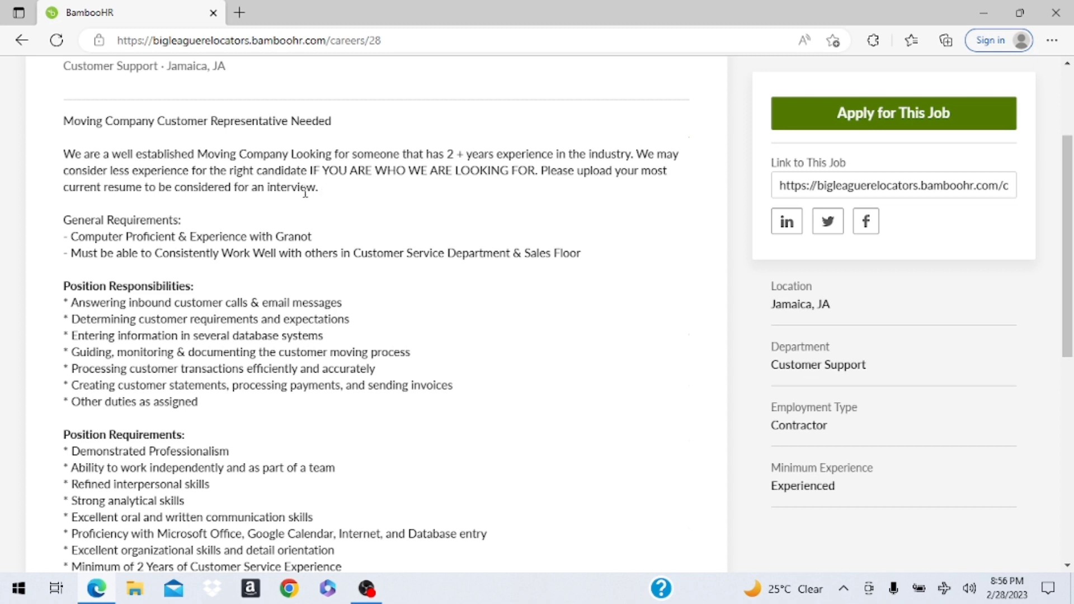
{"action": "mouse_move", "coordinate": [304, 216]}
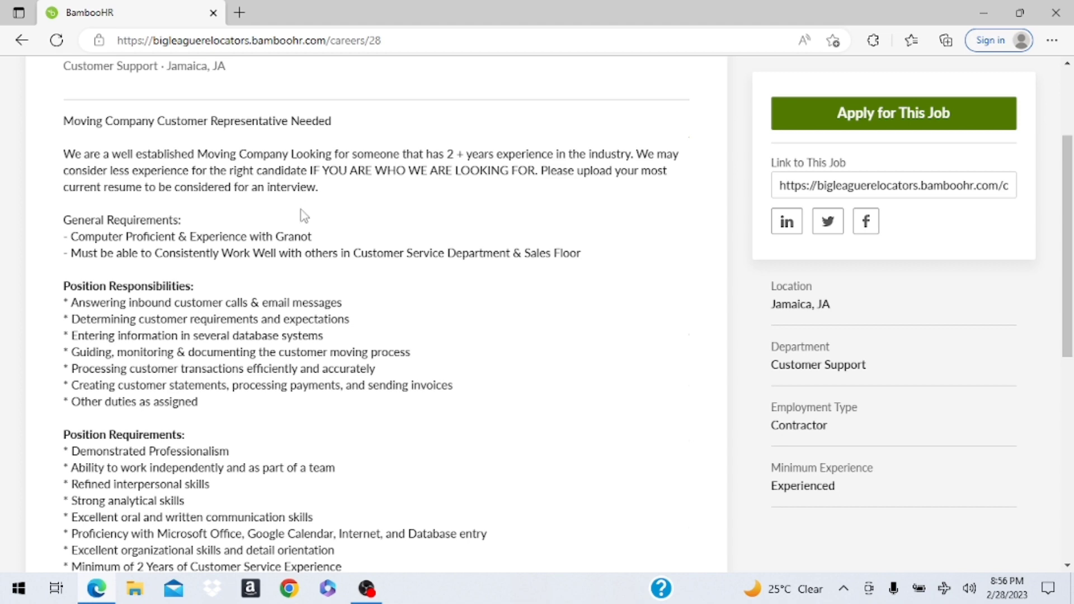
{"action": "scroll", "scroll_direction": "down", "scroll_amount": 3}
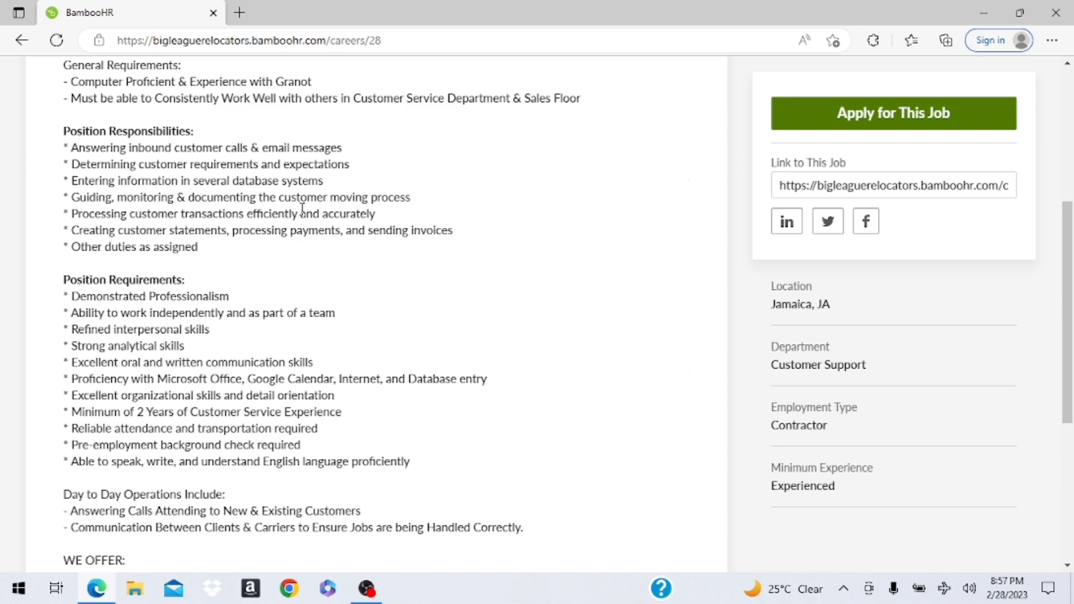
{"action": "scroll", "scroll_direction": "down", "scroll_amount": 3}
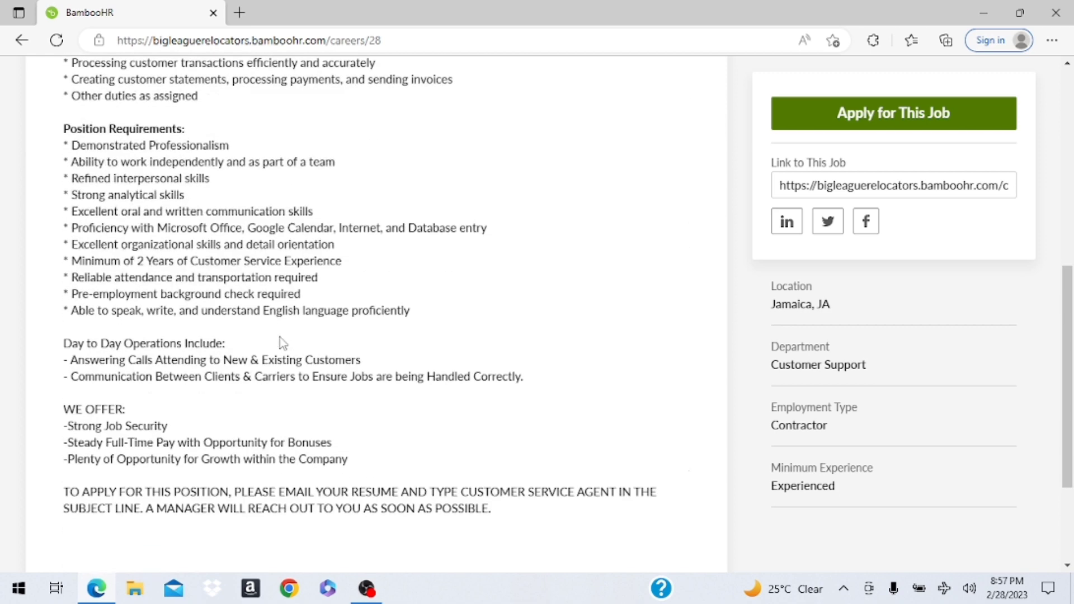
{"action": "scroll", "scroll_direction": "down", "scroll_amount": 3}
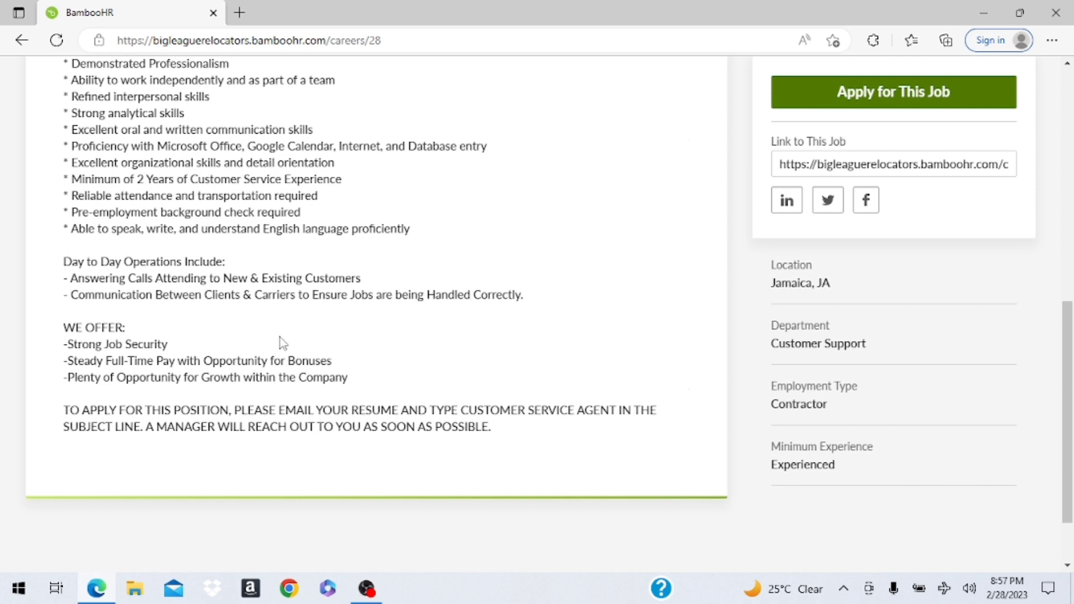
{"action": "mouse_move", "coordinate": [116, 319]}
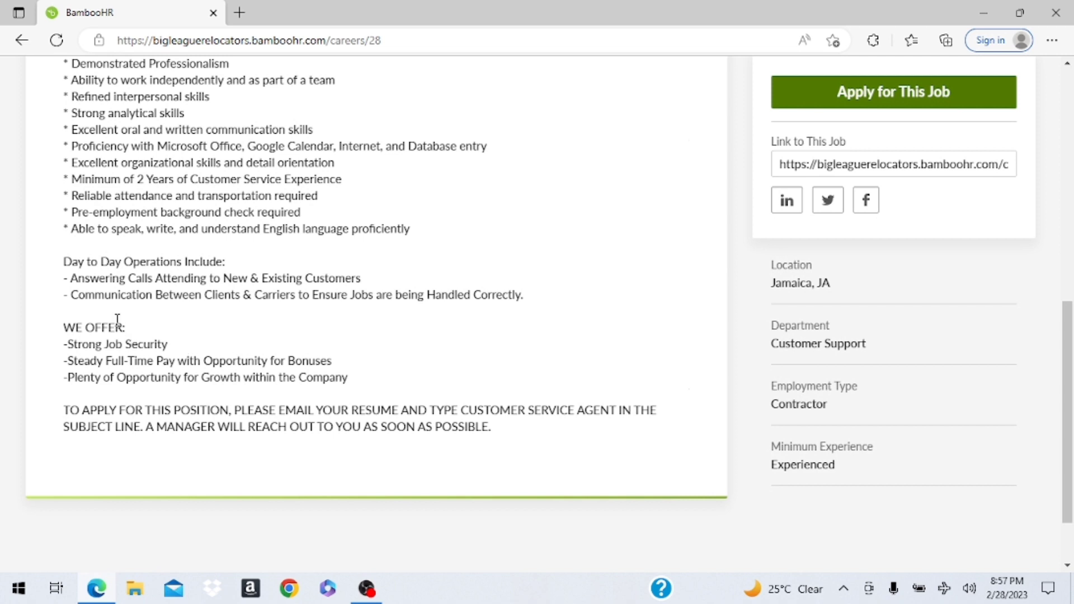
{"action": "mouse_move", "coordinate": [106, 345]}
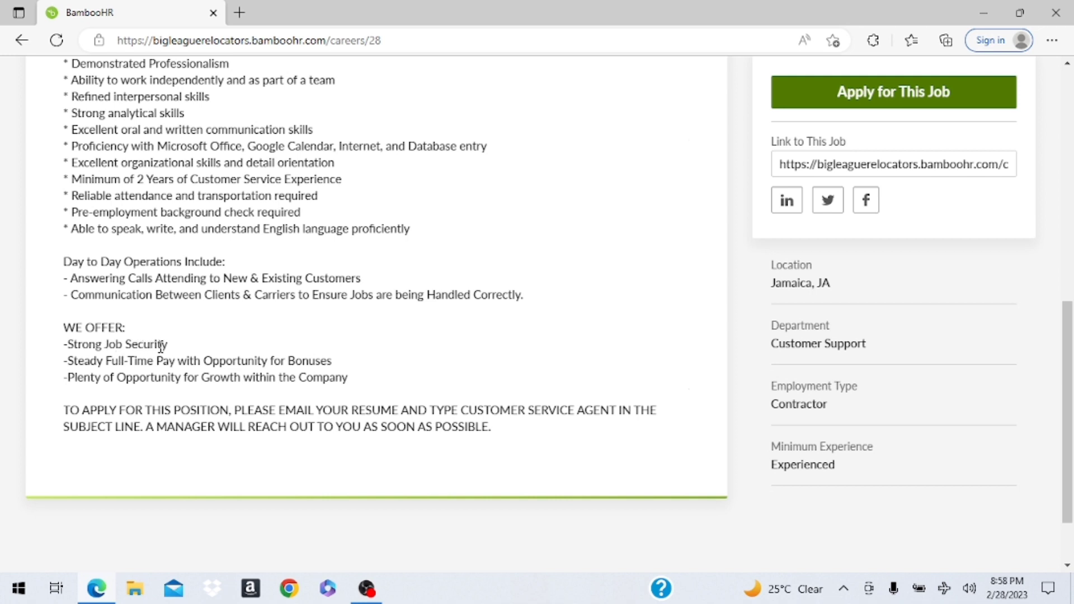
{"action": "mouse_move", "coordinate": [234, 354]}
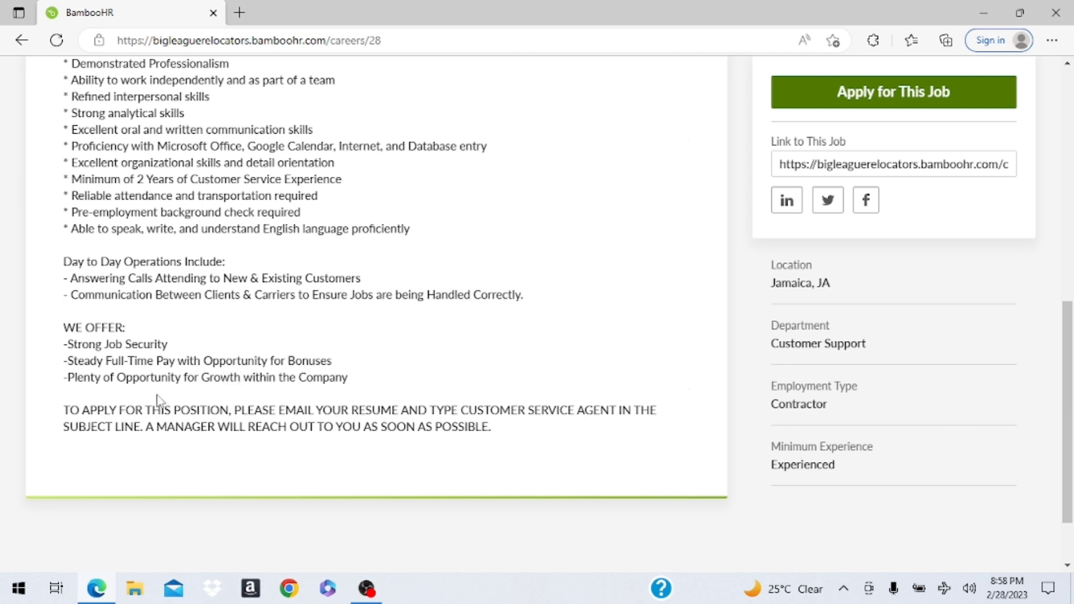
{"action": "mouse_move", "coordinate": [228, 394]}
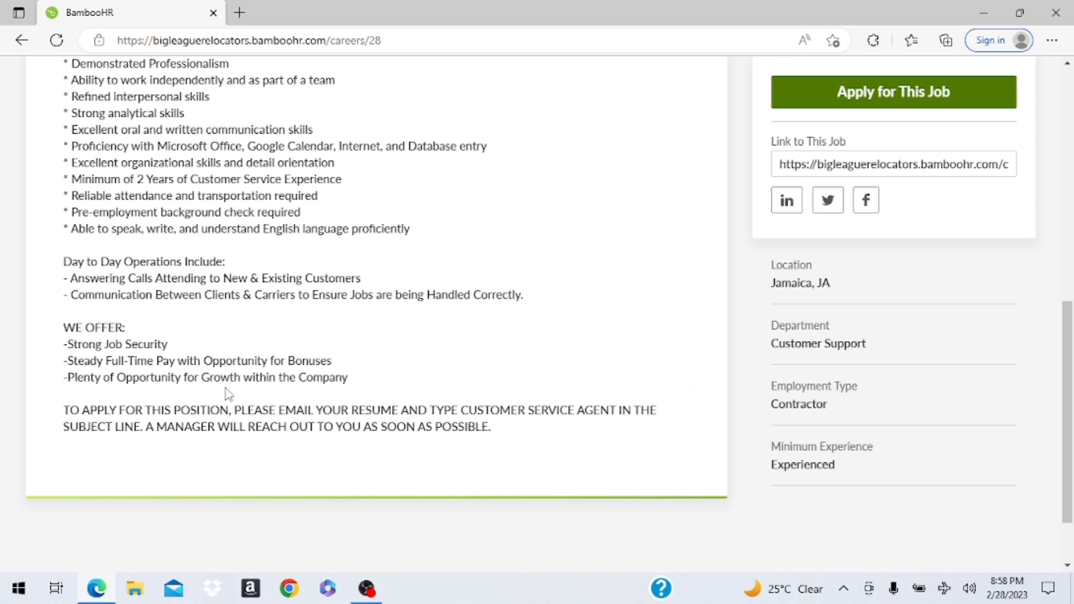
{"action": "mouse_move", "coordinate": [407, 374]}
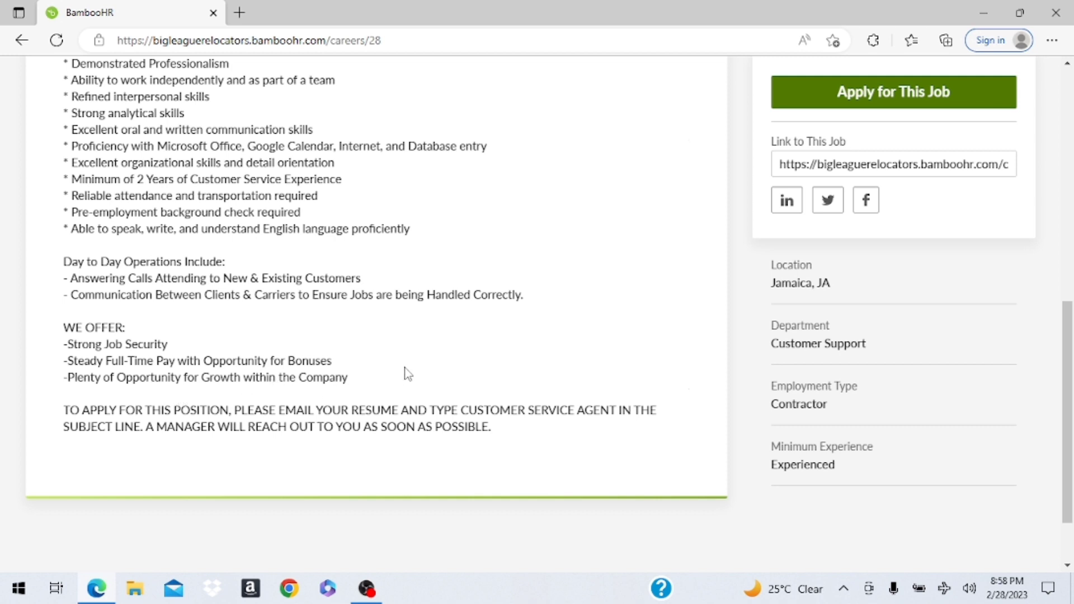
{"action": "scroll", "scroll_direction": "up", "scroll_amount": 3}
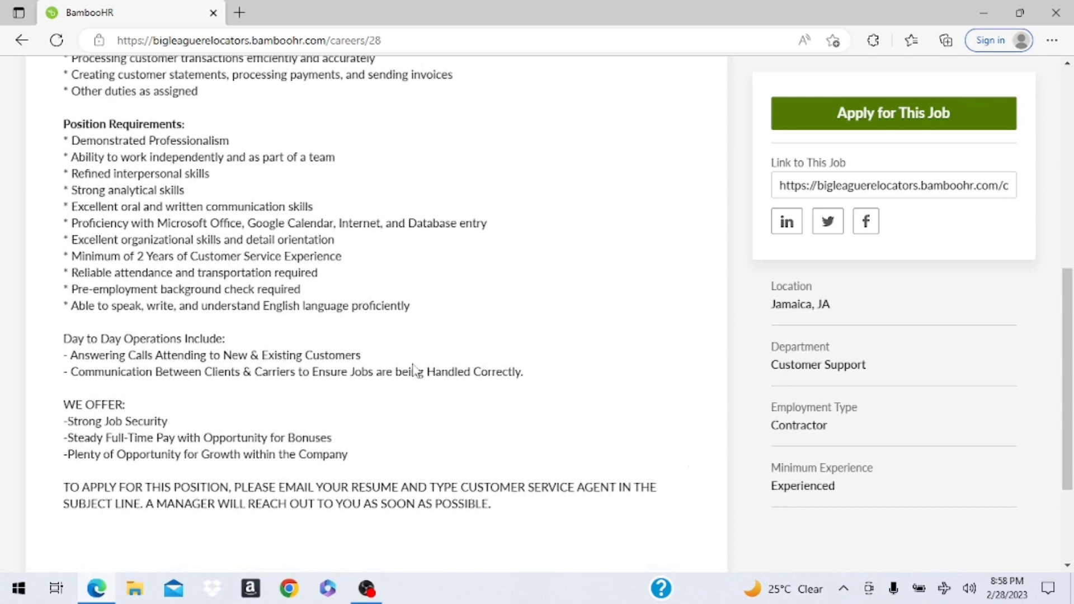
{"action": "scroll", "scroll_direction": "up", "scroll_amount": 3}
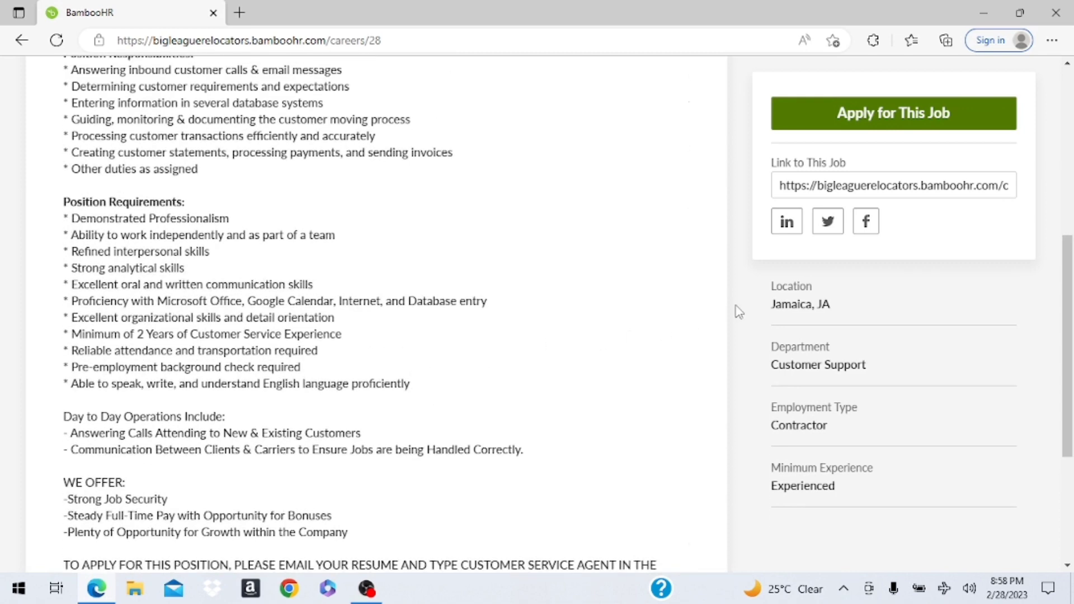
{"action": "mouse_move", "coordinate": [660, 287]}
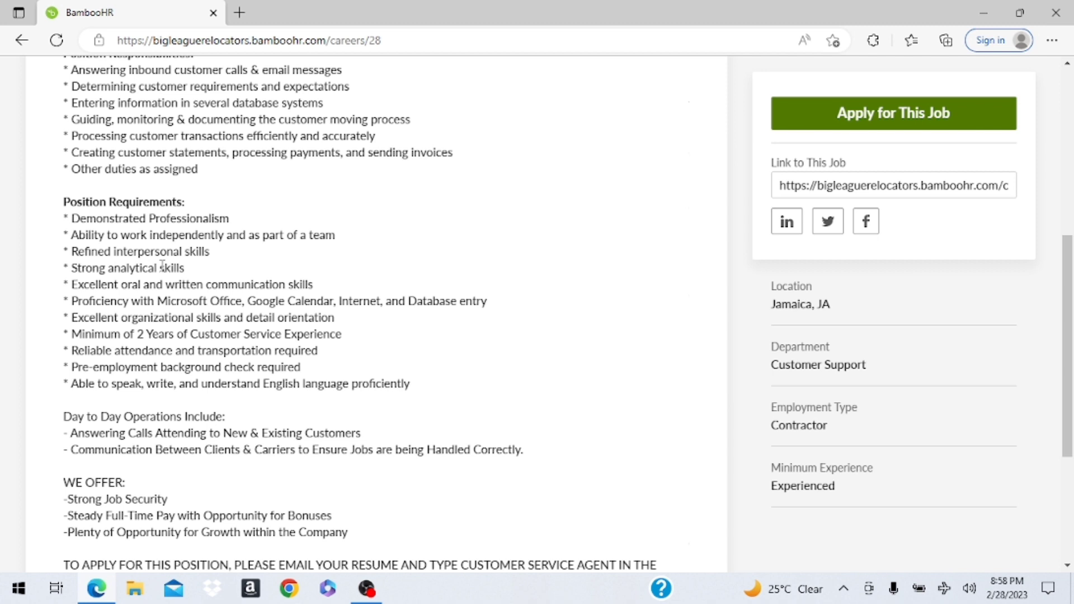
{"action": "mouse_move", "coordinate": [225, 276]}
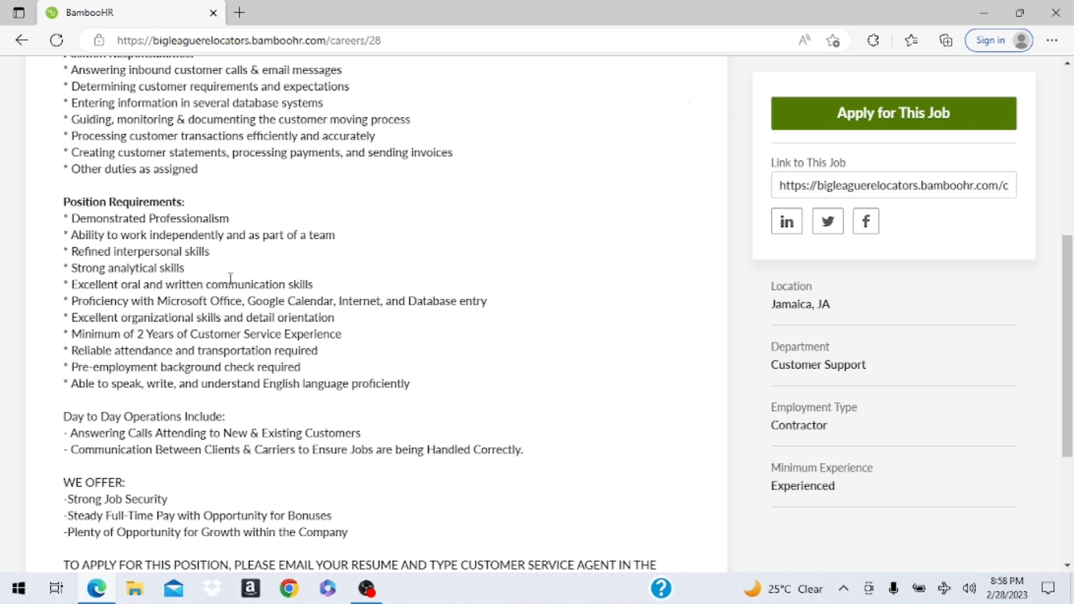
{"action": "scroll", "scroll_direction": "up", "scroll_amount": 3}
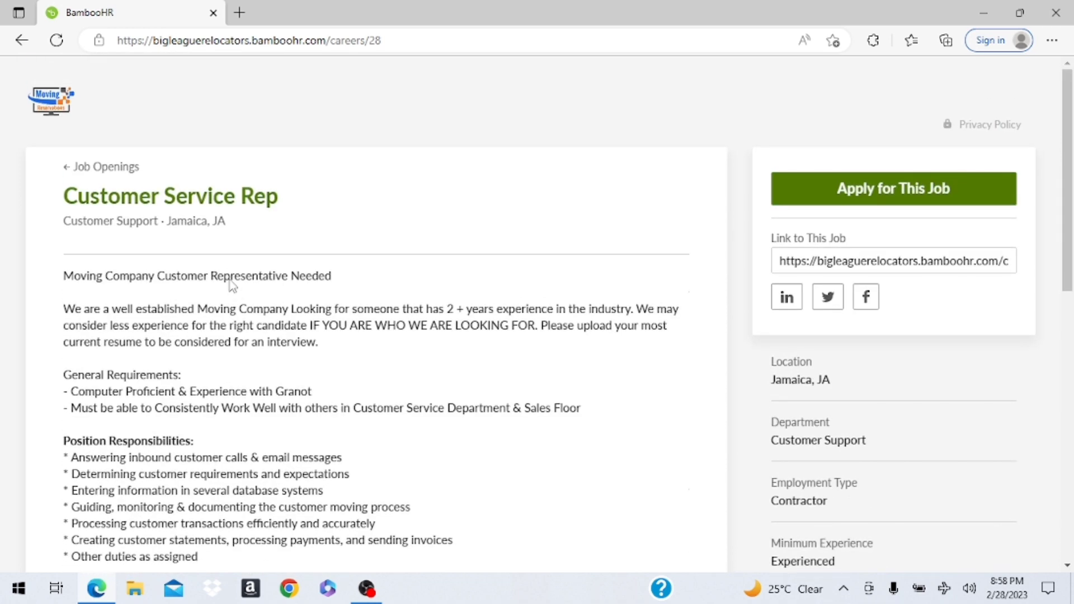
{"action": "mouse_move", "coordinate": [789, 221]}
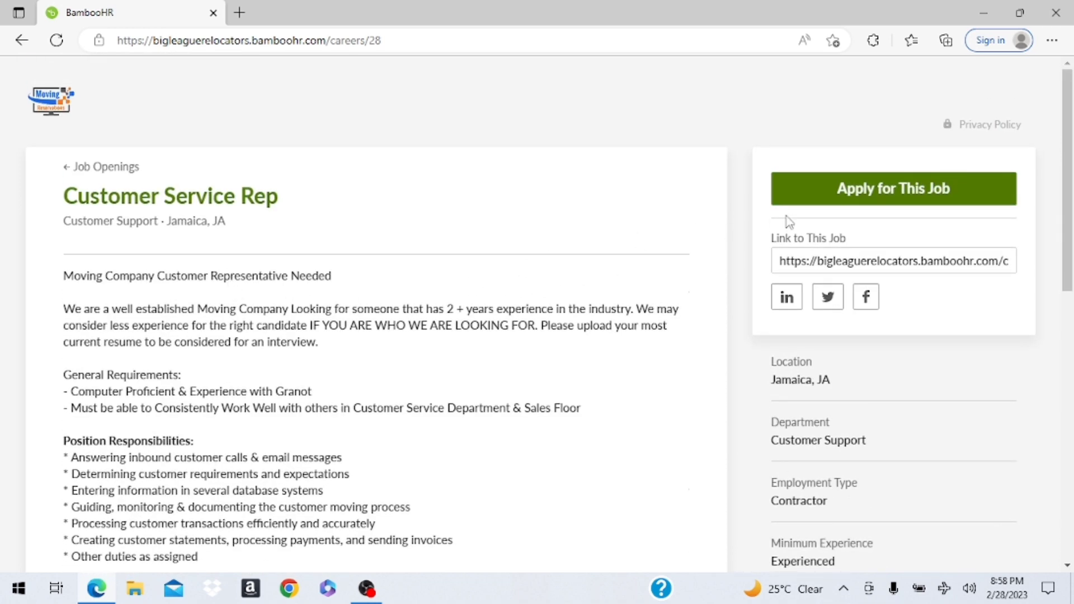
{"action": "mouse_move", "coordinate": [857, 197]}
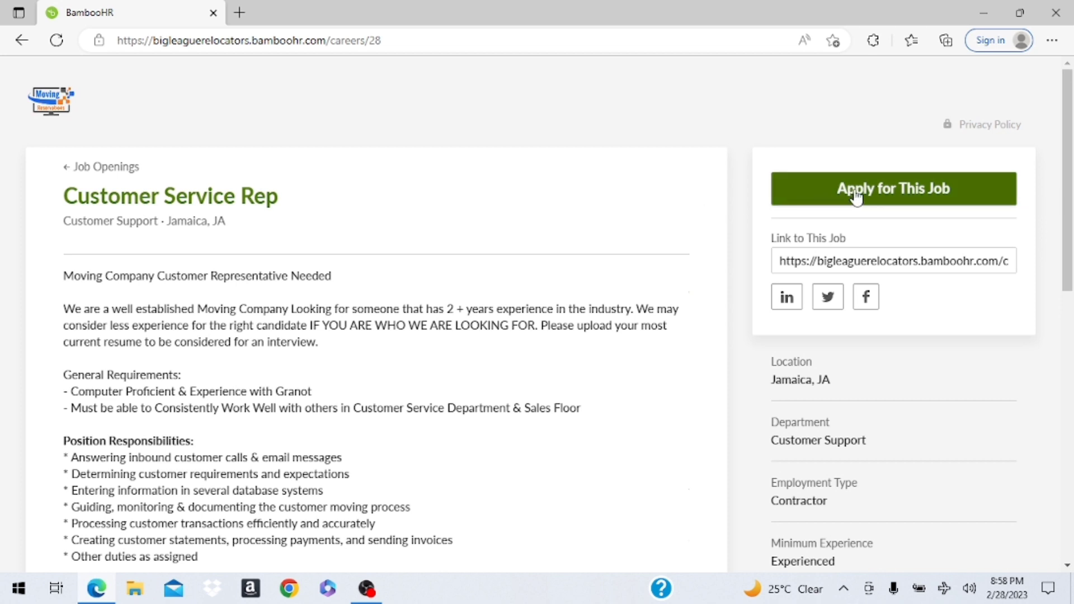
Start an application for the Customer Service Rep job and set its country to Jamaica.
{"action": "left_click", "coordinate": [893, 188]}
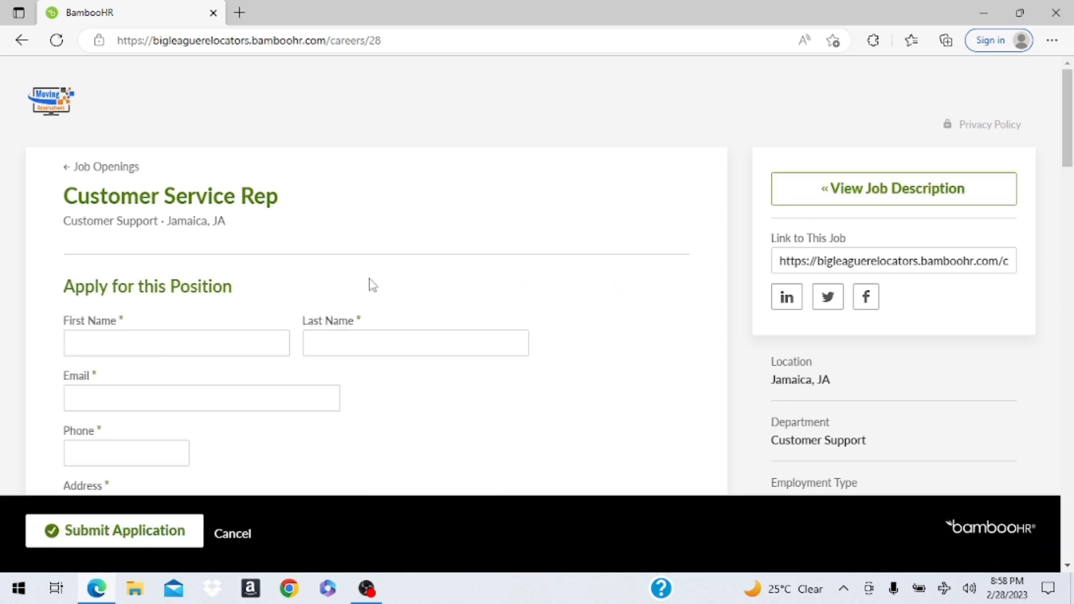
{"action": "scroll", "scroll_direction": "down", "scroll_amount": 3}
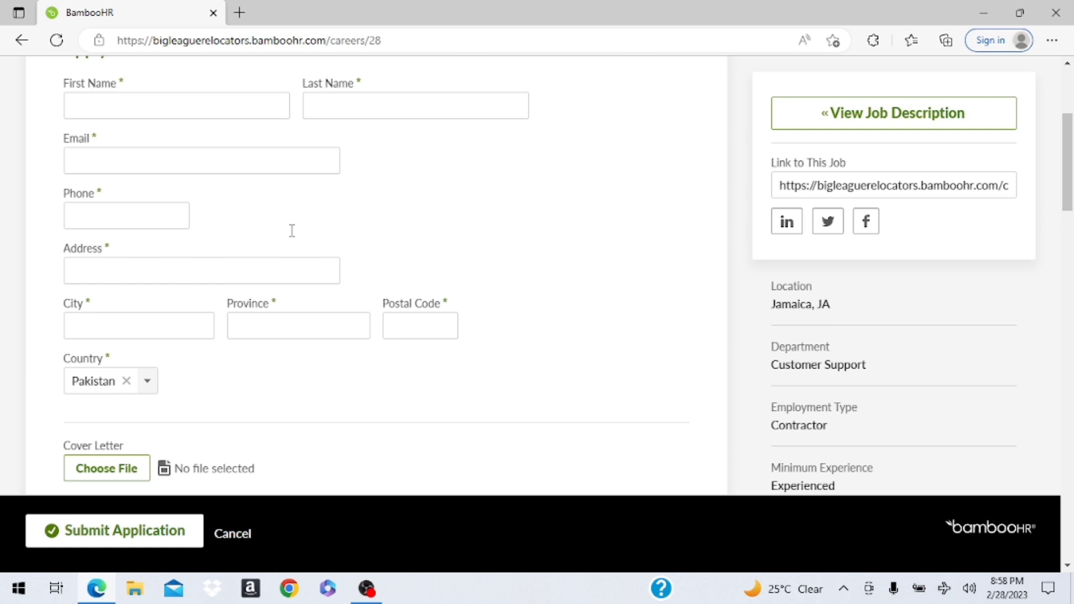
{"action": "scroll", "scroll_direction": "down", "scroll_amount": 3}
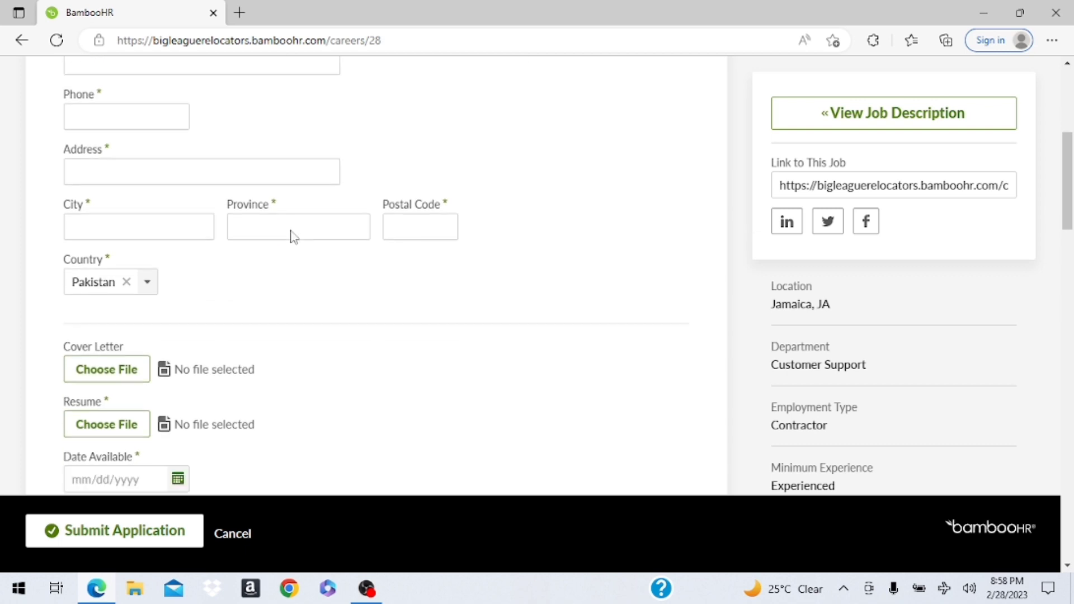
{"action": "scroll", "scroll_direction": "down", "scroll_amount": 3}
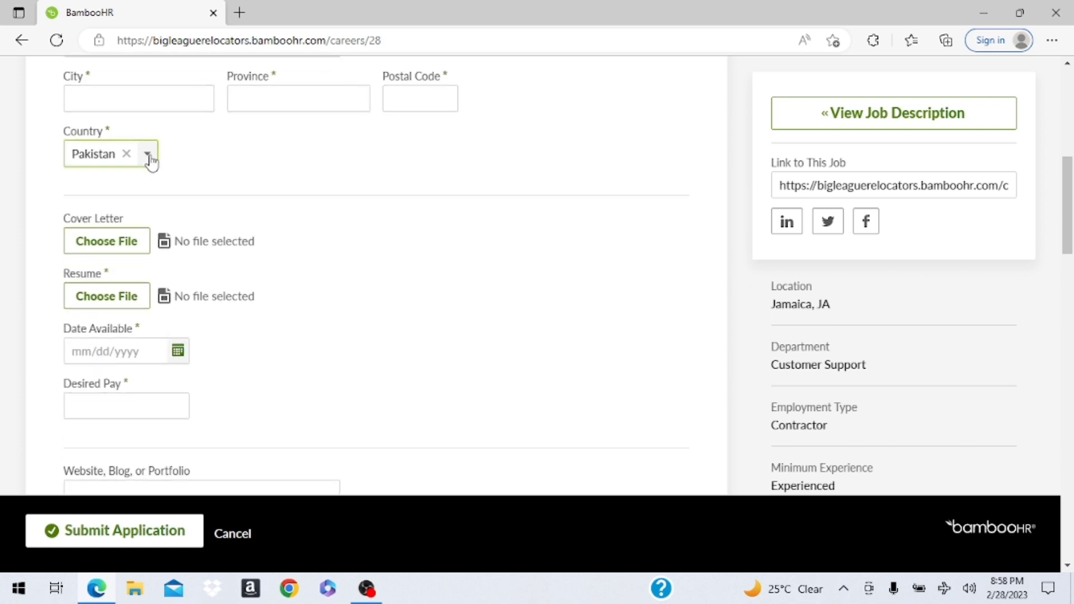
{"action": "left_click", "coordinate": [148, 154]}
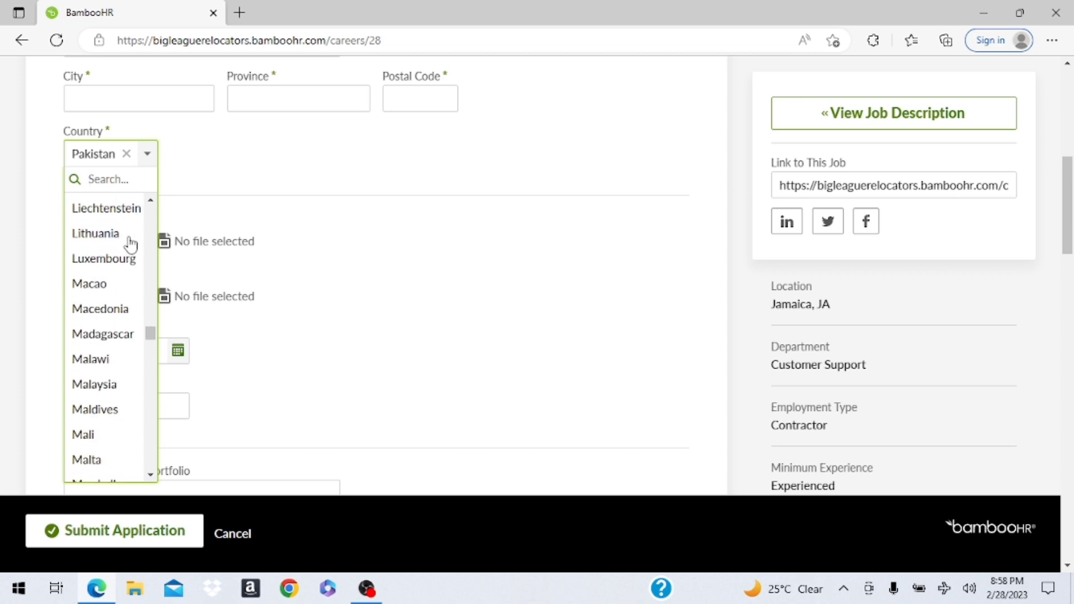
{"action": "scroll", "scroll_direction": "up", "scroll_amount": 3}
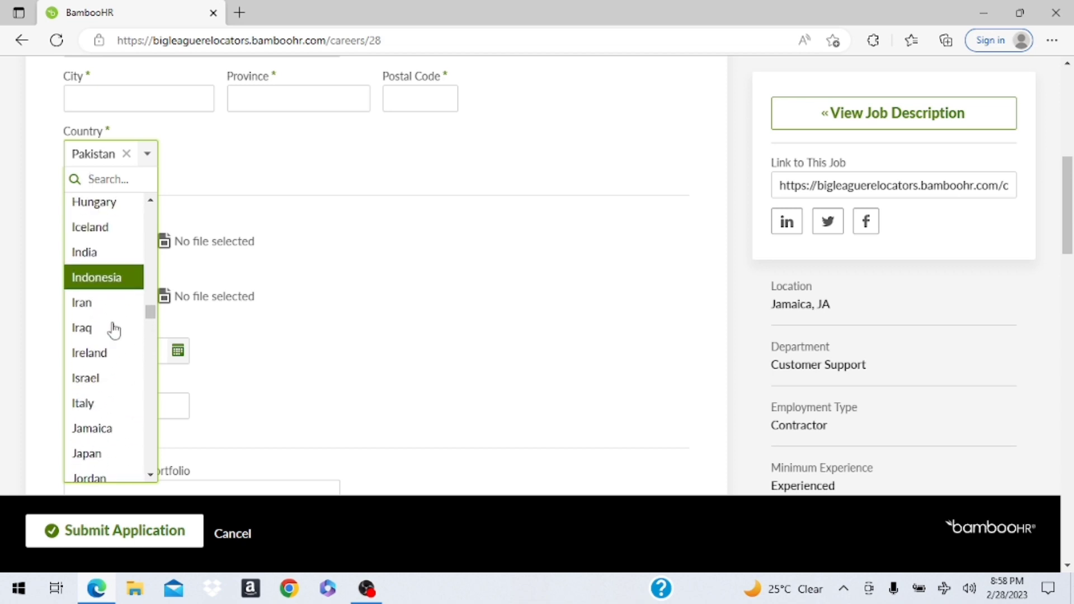
{"action": "left_click", "coordinate": [92, 429]}
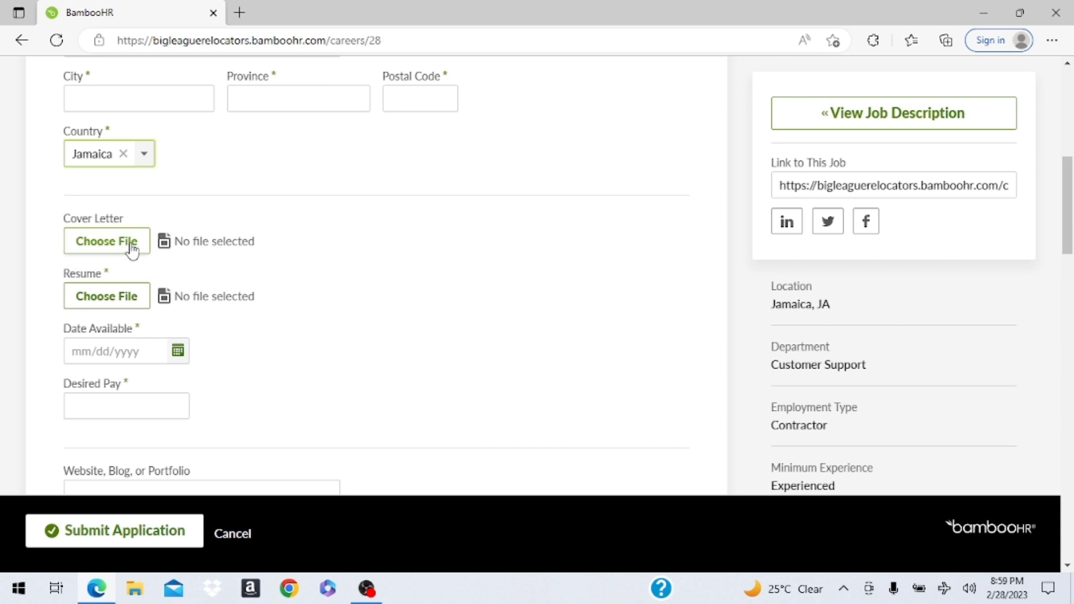
{"action": "mouse_move", "coordinate": [221, 314]}
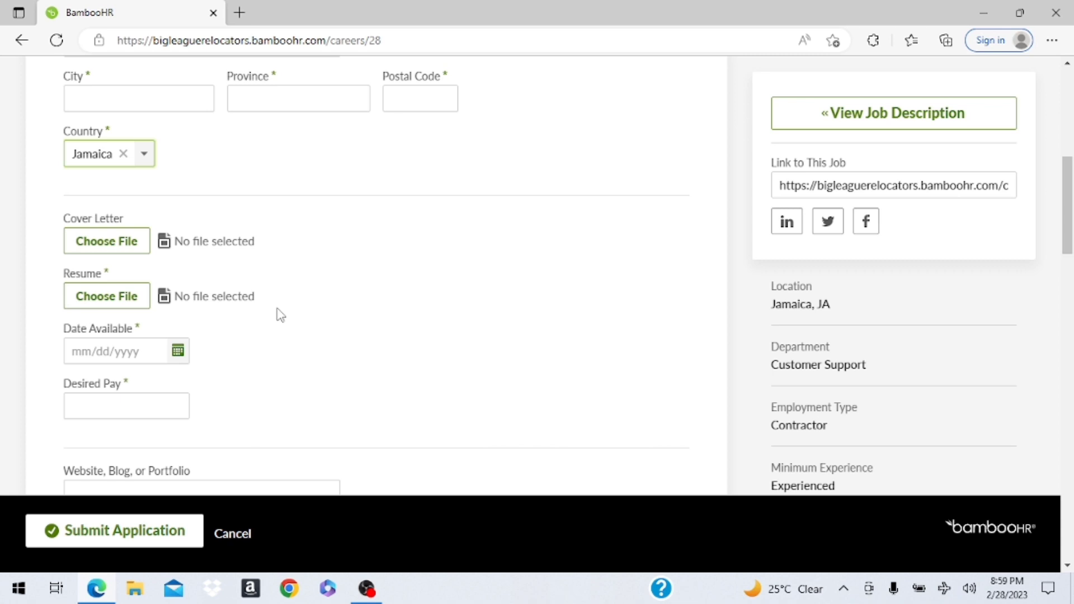
{"action": "scroll", "scroll_direction": "down", "scroll_amount": 3}
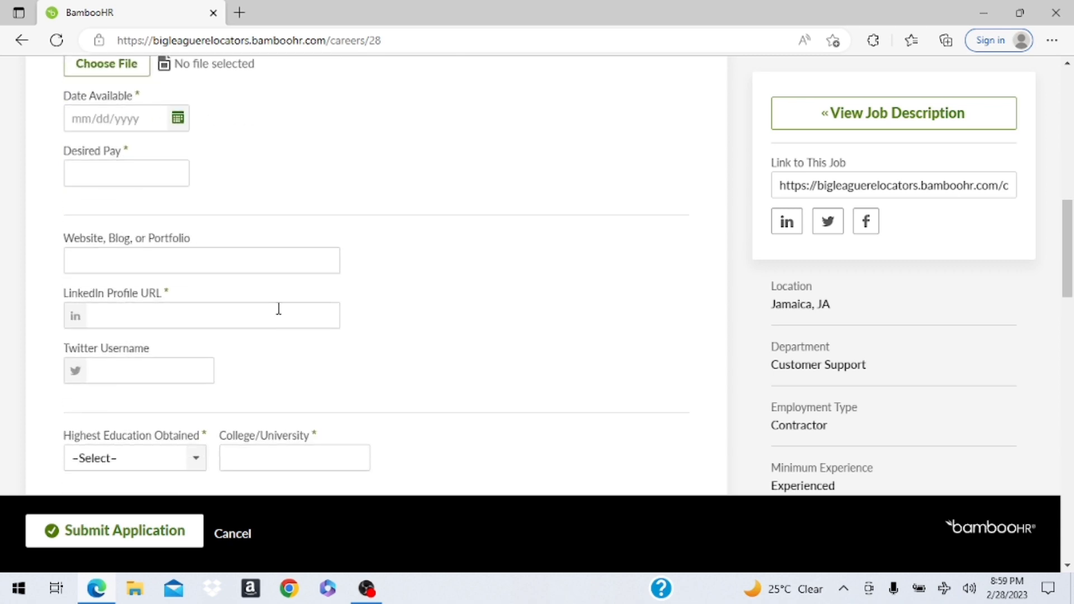
{"action": "mouse_move", "coordinate": [319, 110]}
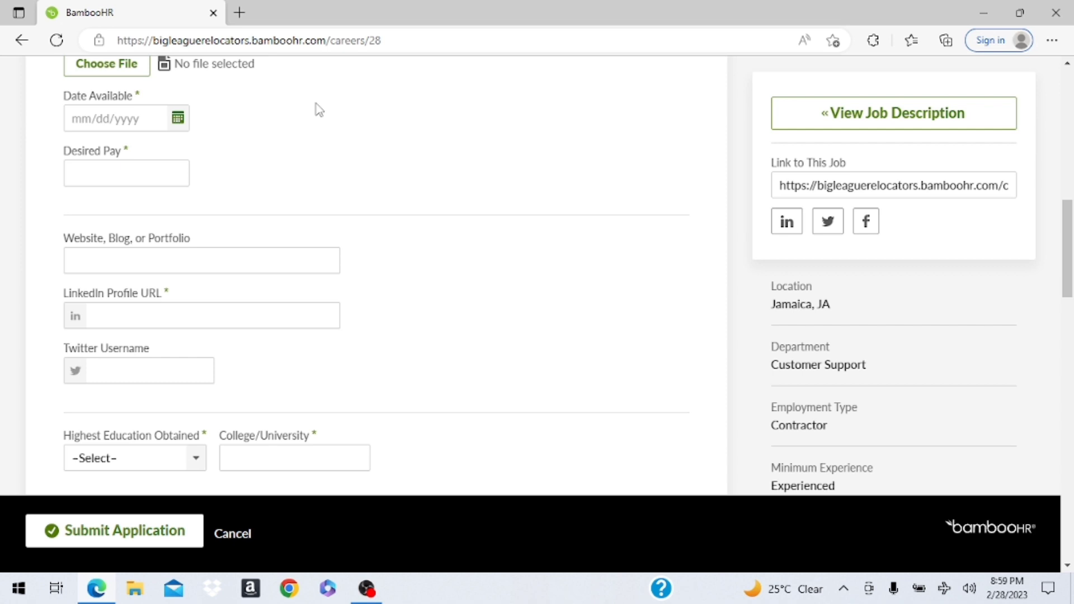
{"action": "mouse_move", "coordinate": [141, 98]}
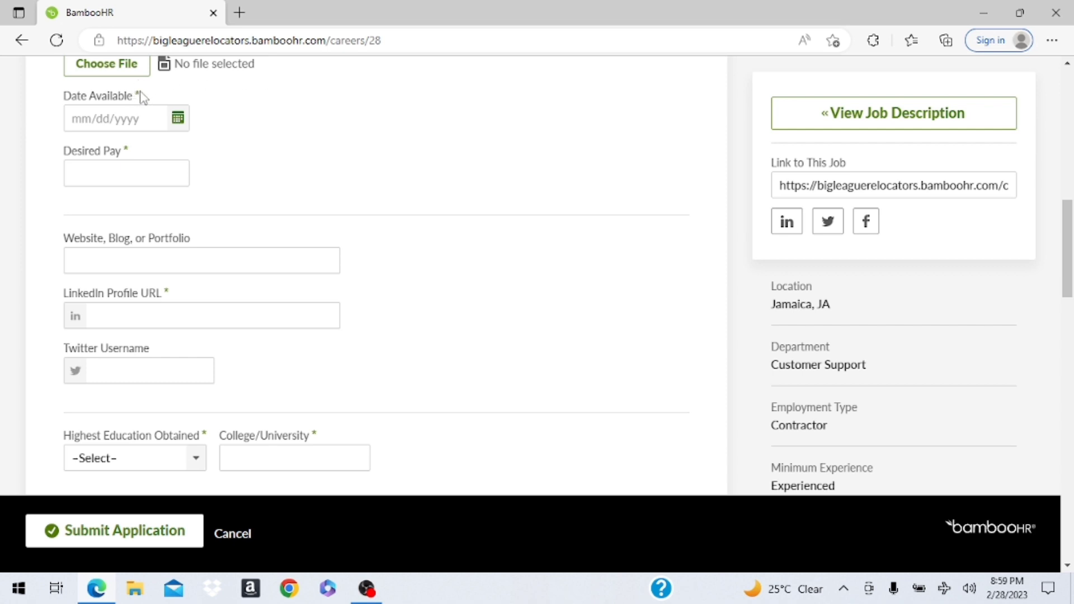
{"action": "mouse_move", "coordinate": [160, 162]}
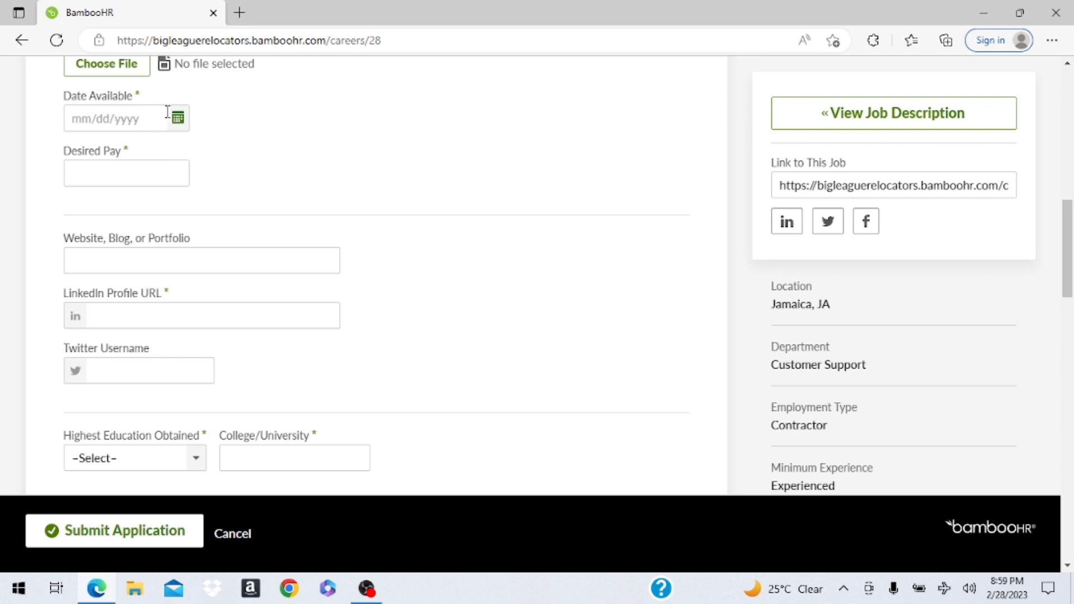
{"action": "mouse_move", "coordinate": [201, 260]}
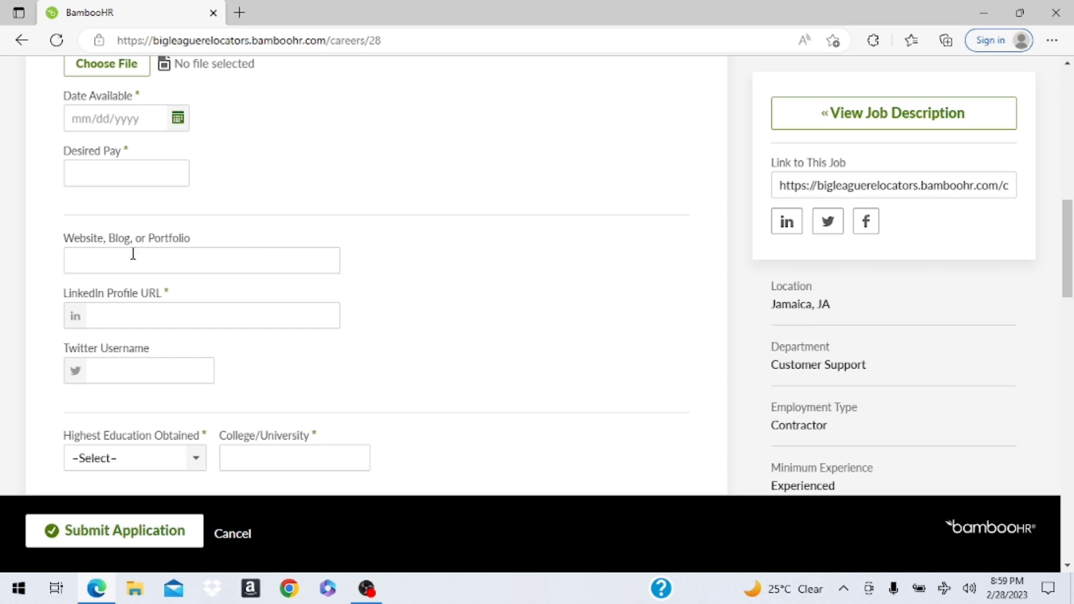
{"action": "mouse_move", "coordinate": [206, 269]}
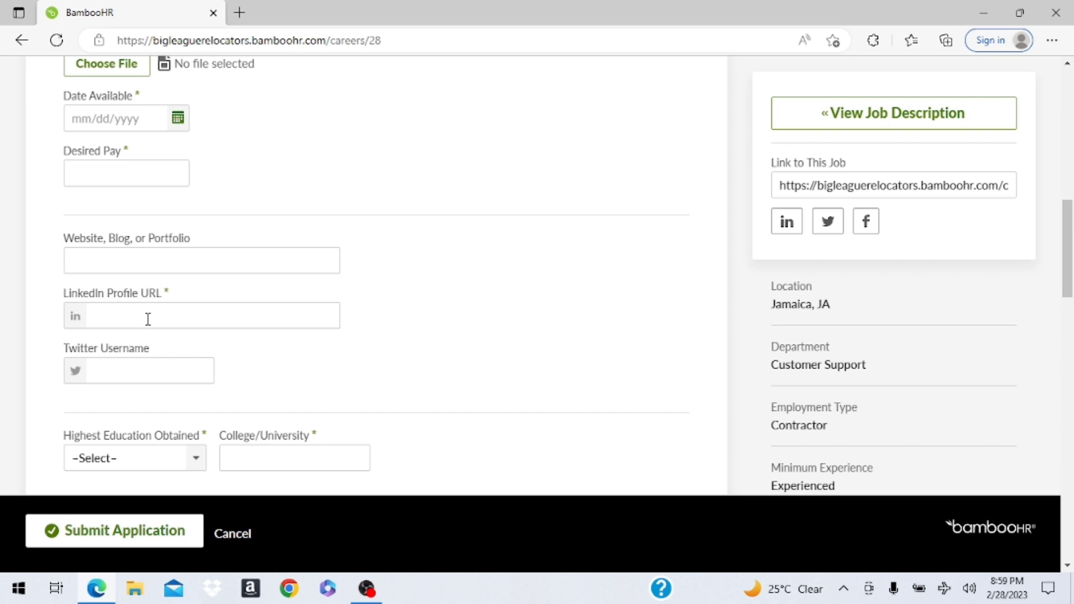
{"action": "mouse_move", "coordinate": [170, 320]}
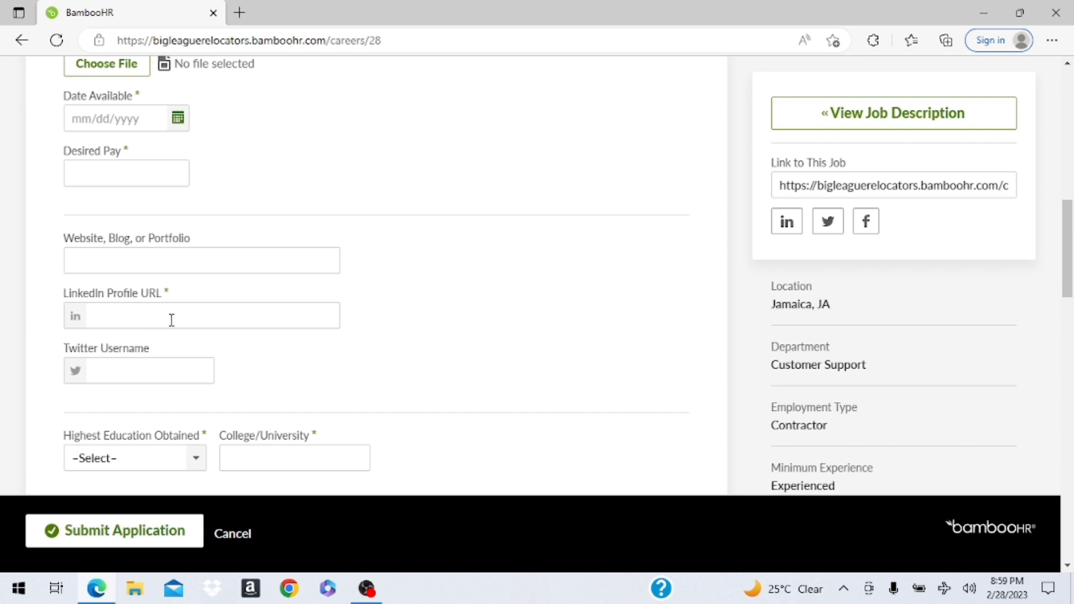
{"action": "mouse_move", "coordinate": [193, 316]}
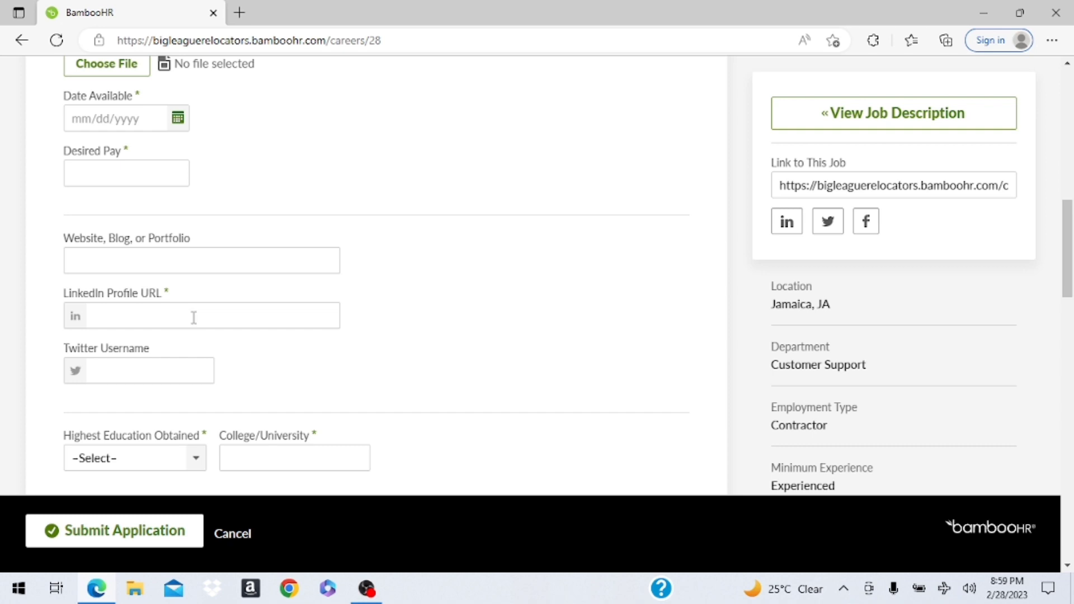
{"action": "scroll", "scroll_direction": "down", "scroll_amount": 3}
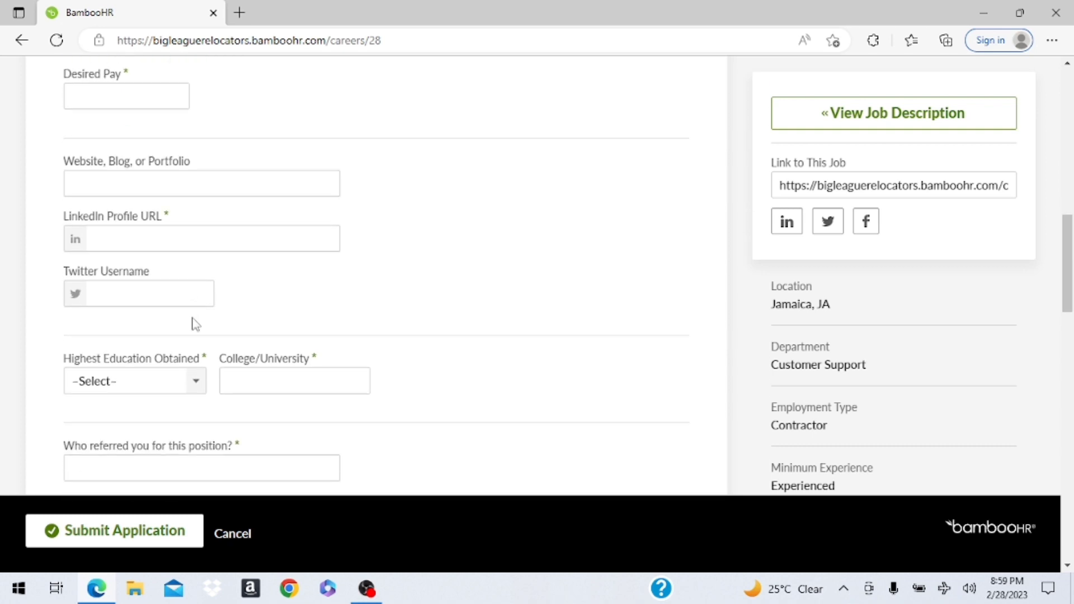
{"action": "scroll", "scroll_direction": "down", "scroll_amount": 3}
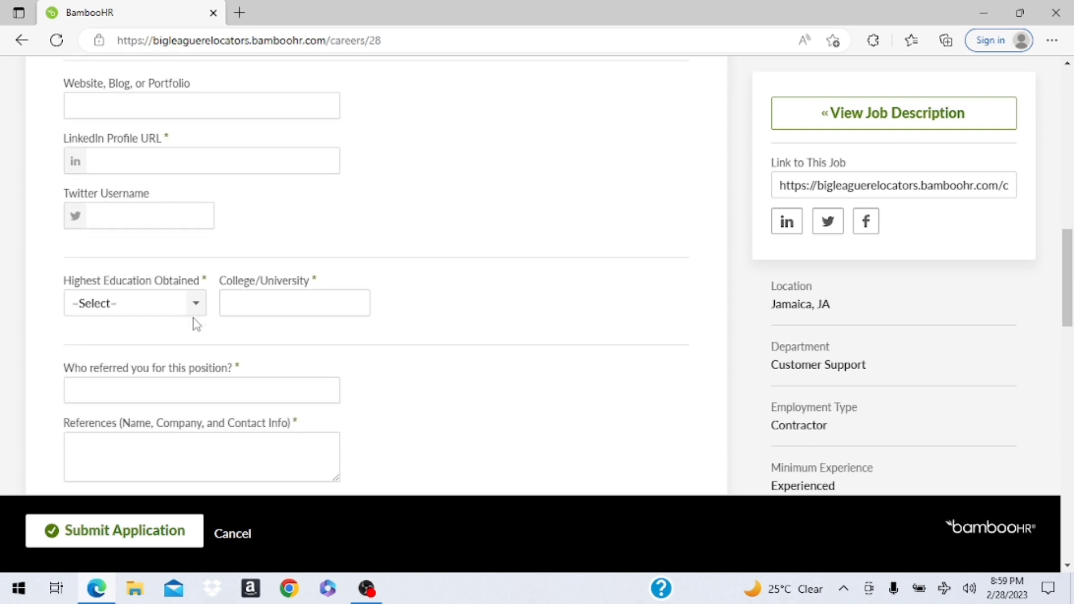
{"action": "scroll", "scroll_direction": "down", "scroll_amount": 3}
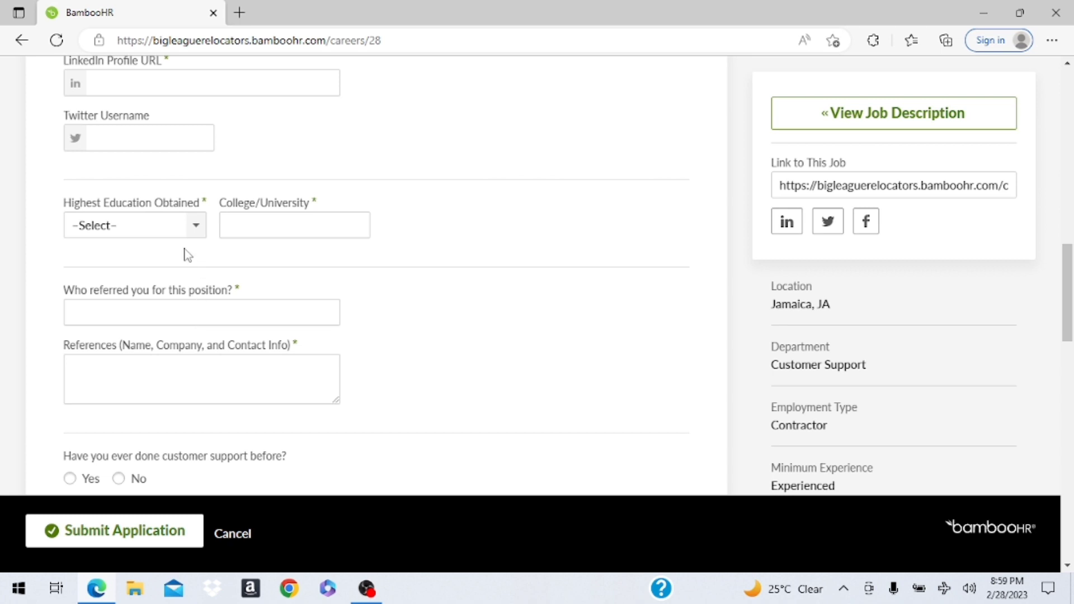
{"action": "scroll", "scroll_direction": "down", "scroll_amount": 3}
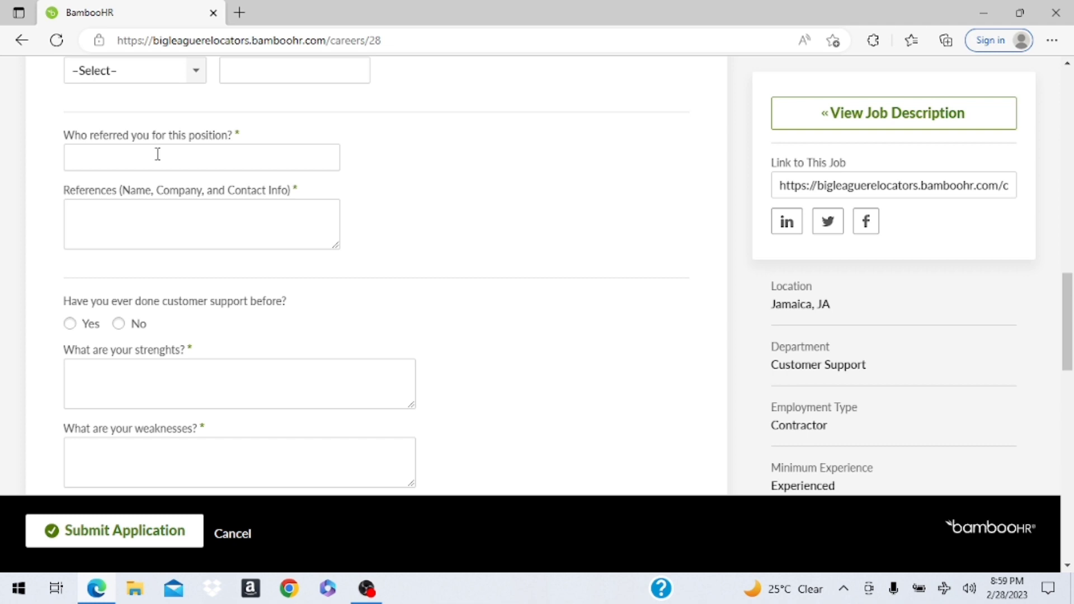
{"action": "mouse_move", "coordinate": [251, 179]}
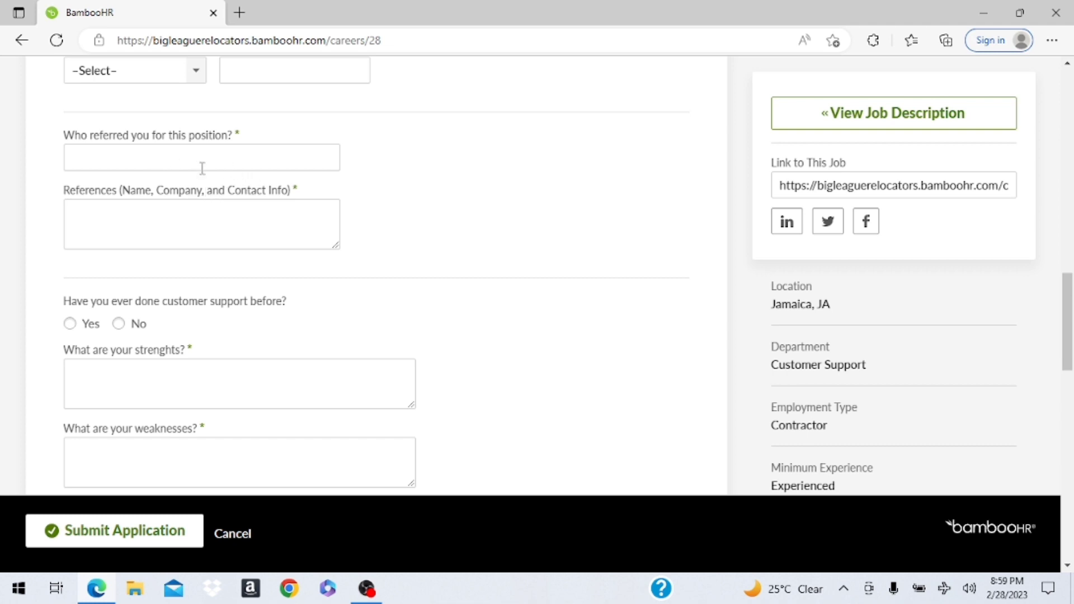
{"action": "left_click", "coordinate": [114, 531]}
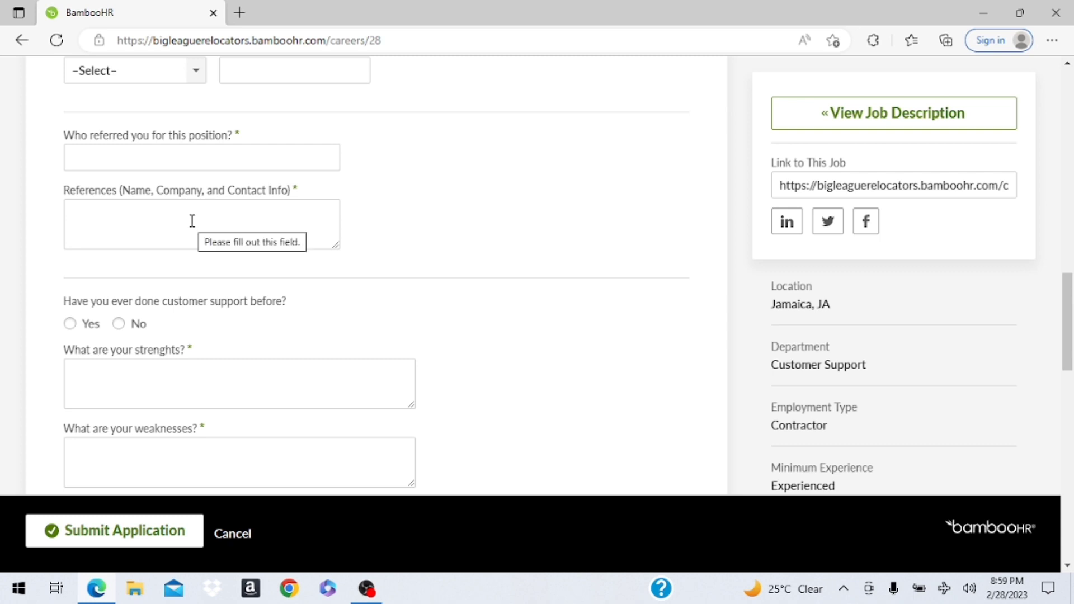
{"action": "scroll", "scroll_direction": "down", "scroll_amount": 3}
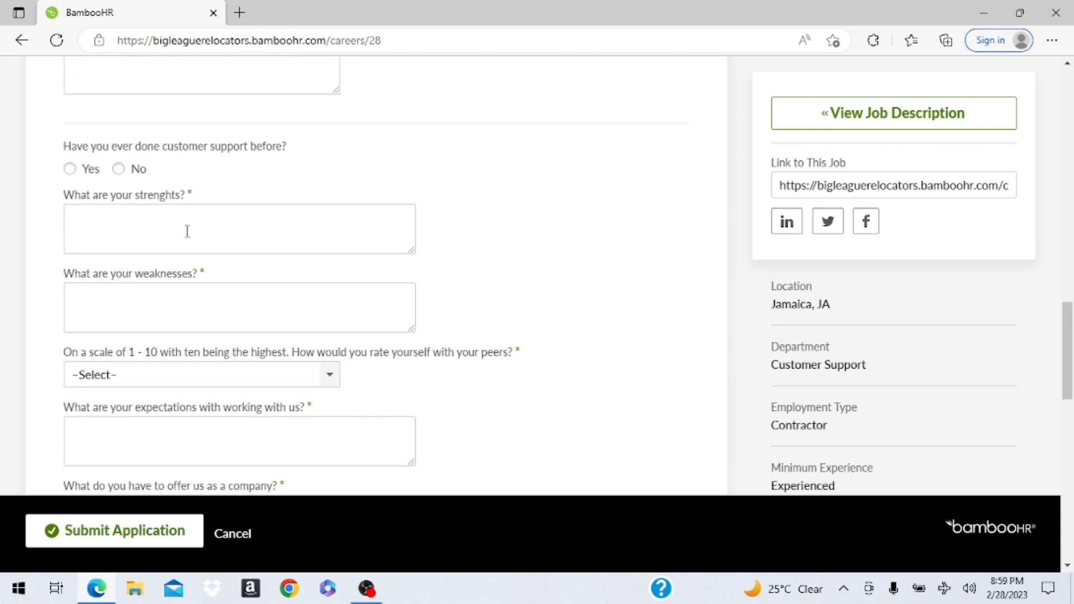
{"action": "mouse_move", "coordinate": [233, 208]}
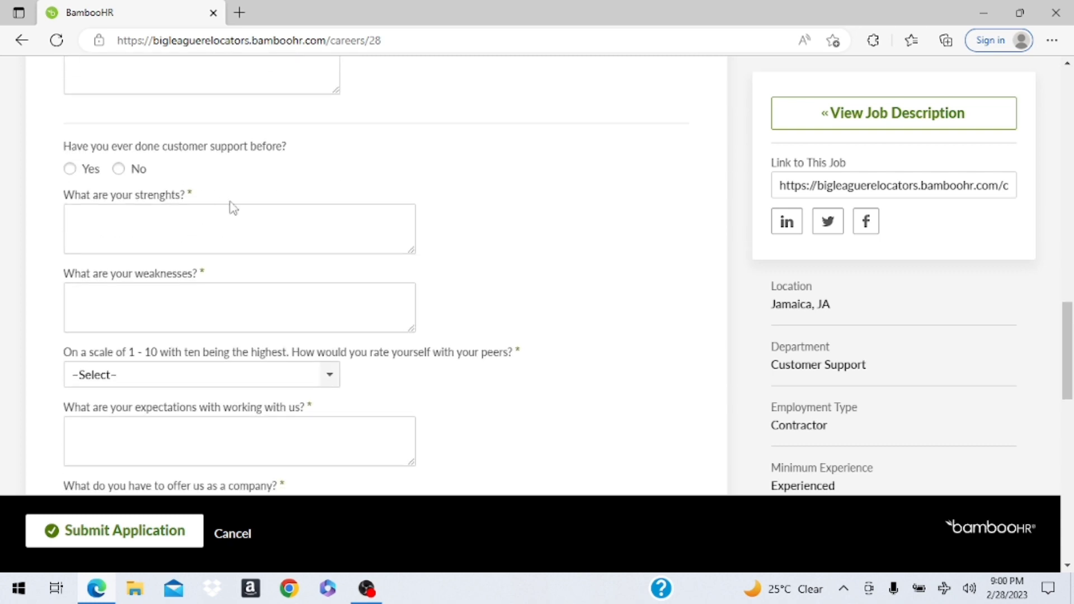
{"action": "mouse_move", "coordinate": [211, 203]}
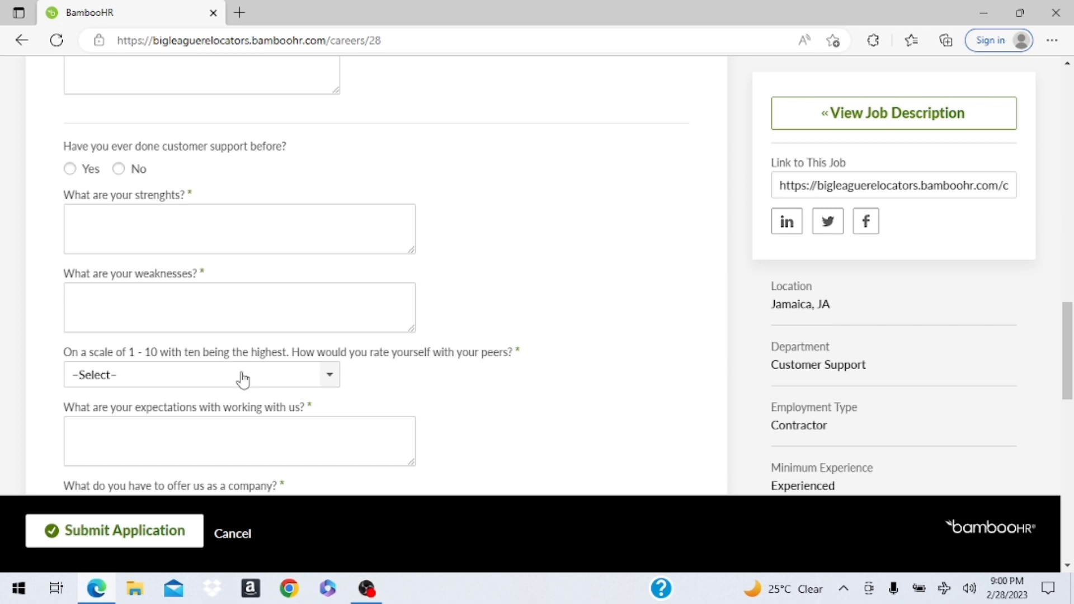
{"action": "scroll", "scroll_direction": "down", "scroll_amount": 3}
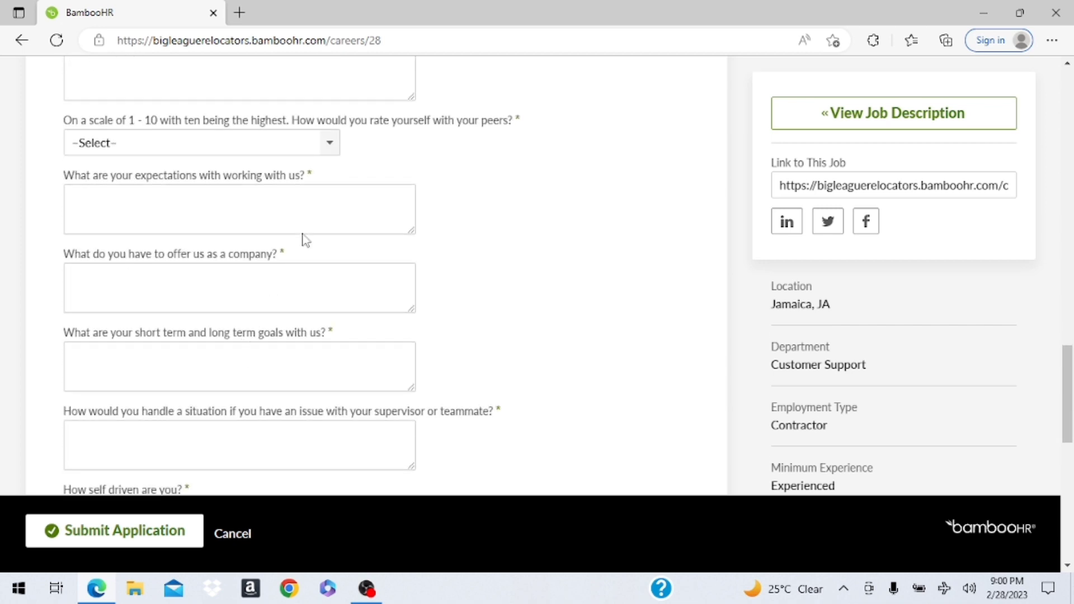
{"action": "mouse_move", "coordinate": [331, 187]}
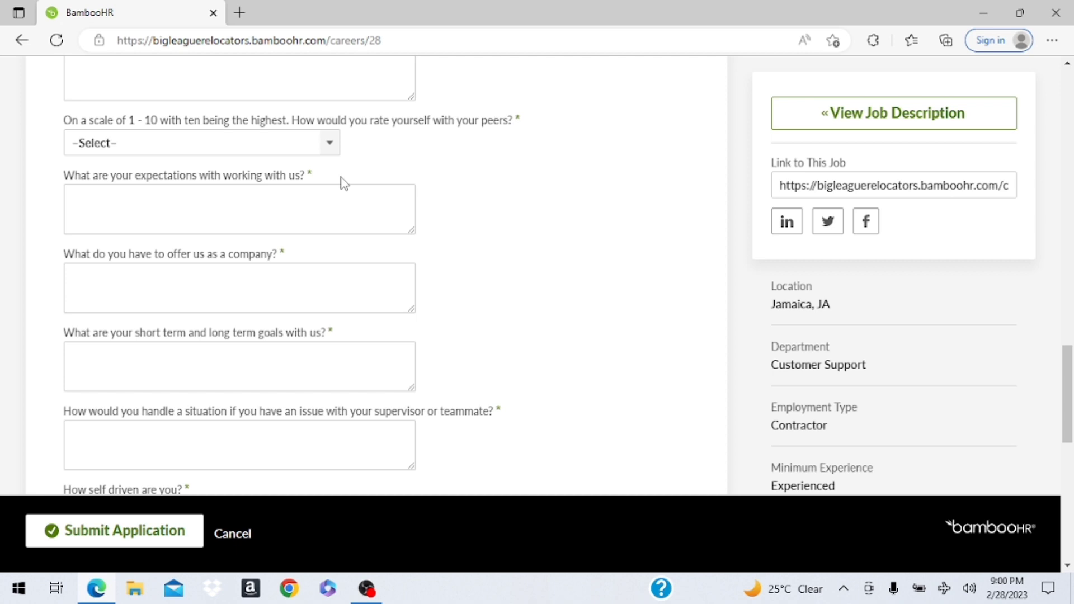
{"action": "mouse_move", "coordinate": [367, 169]}
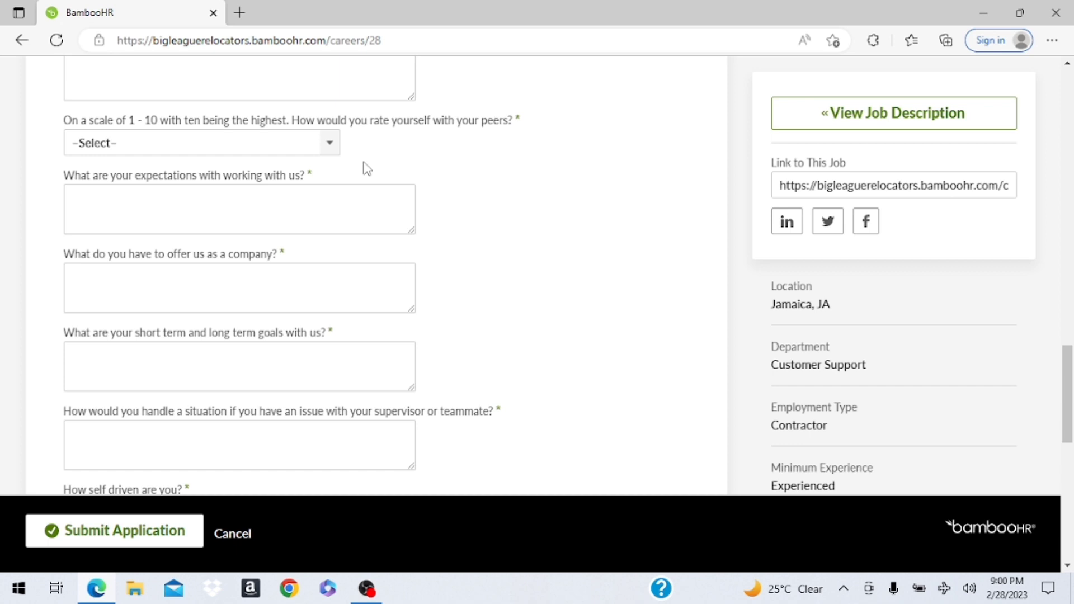
{"action": "mouse_move", "coordinate": [364, 173]}
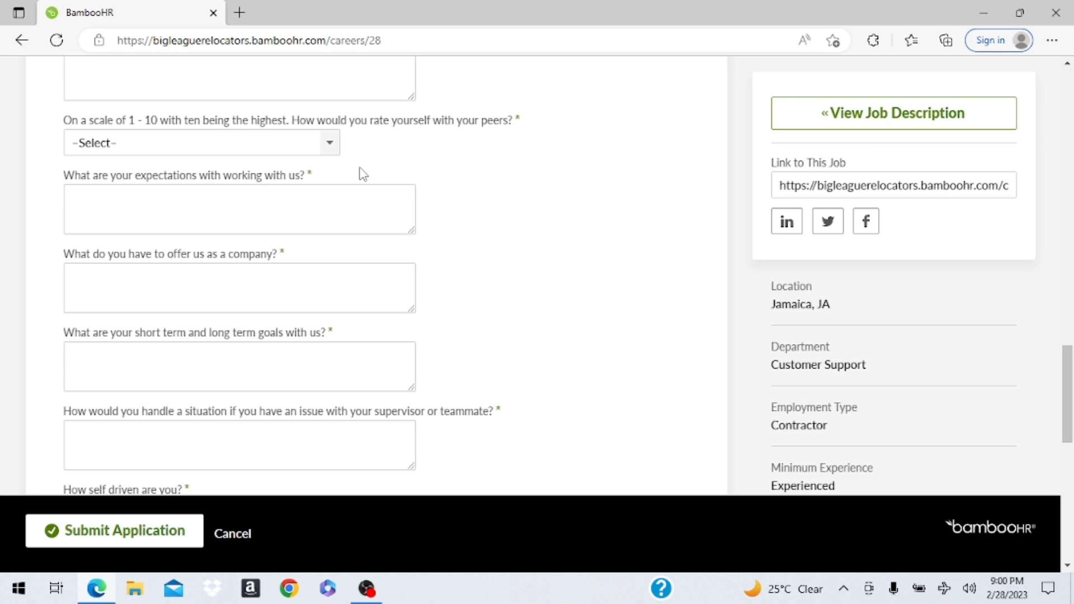
{"action": "mouse_move", "coordinate": [363, 179]}
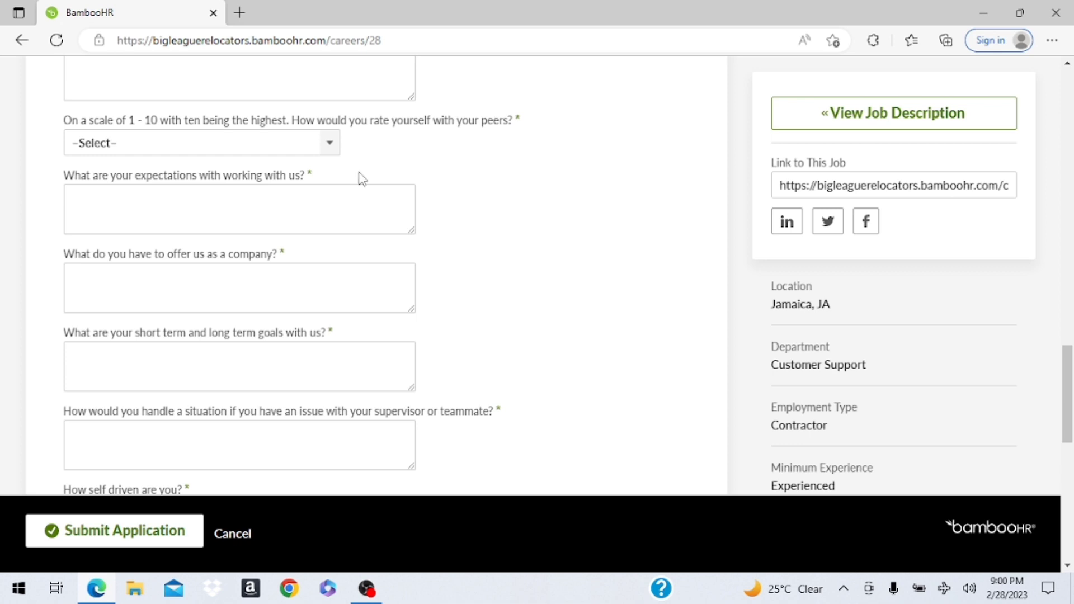
{"action": "left_click", "coordinate": [114, 530]}
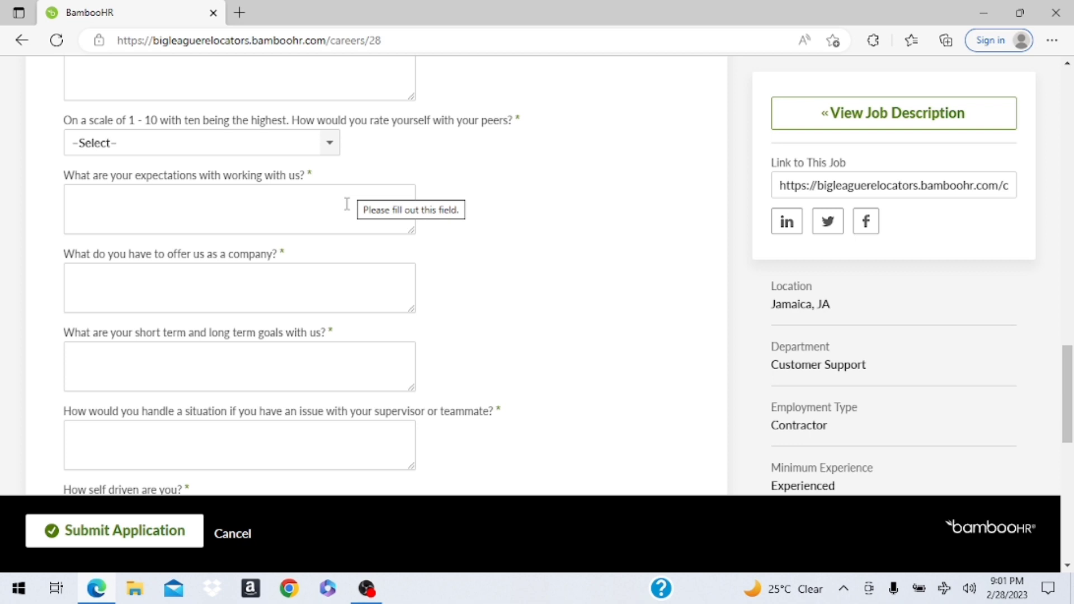
{"action": "mouse_move", "coordinate": [283, 249]}
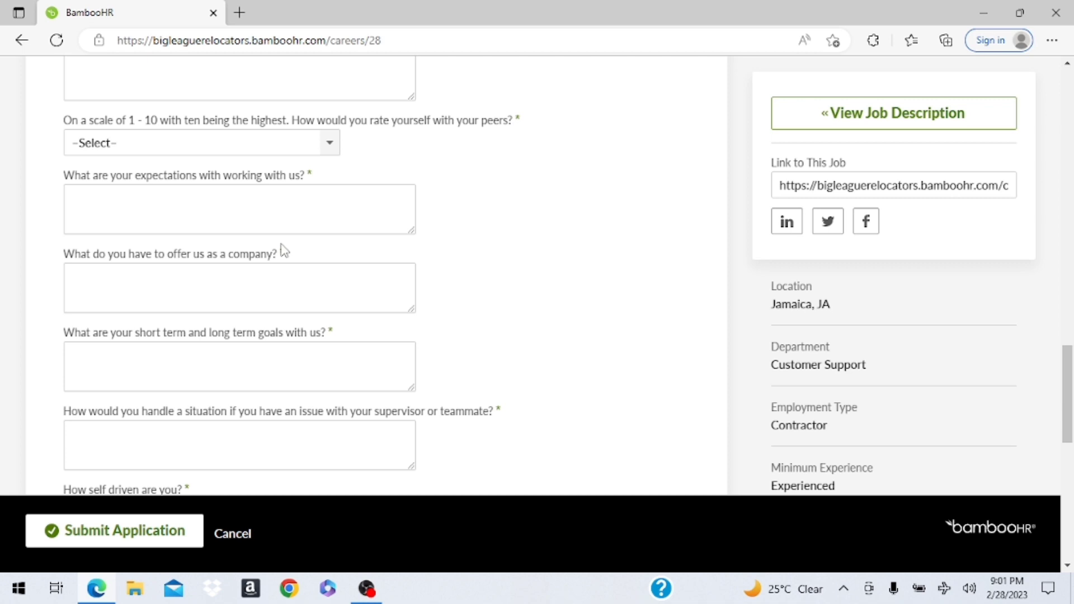
{"action": "scroll", "scroll_direction": "down", "scroll_amount": 3}
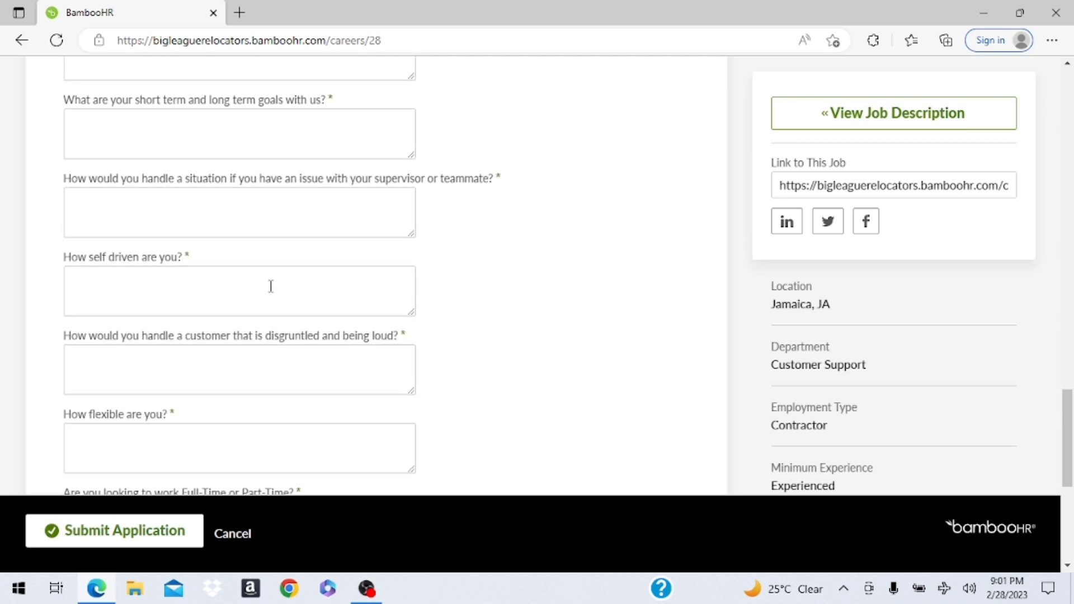
{"action": "left_click", "coordinate": [114, 531]}
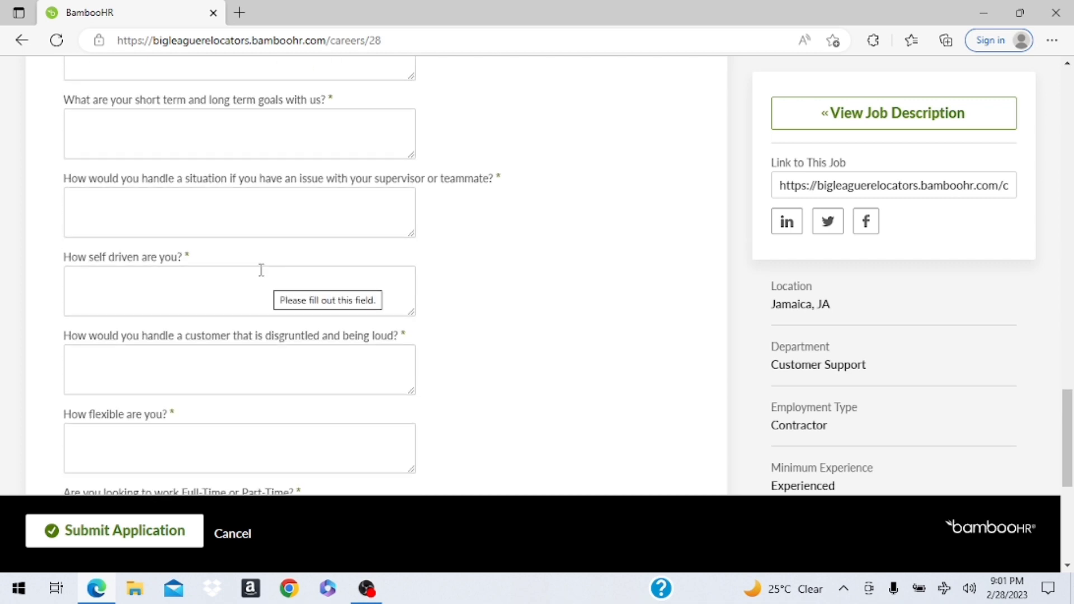
{"action": "scroll", "scroll_direction": "down", "scroll_amount": 3}
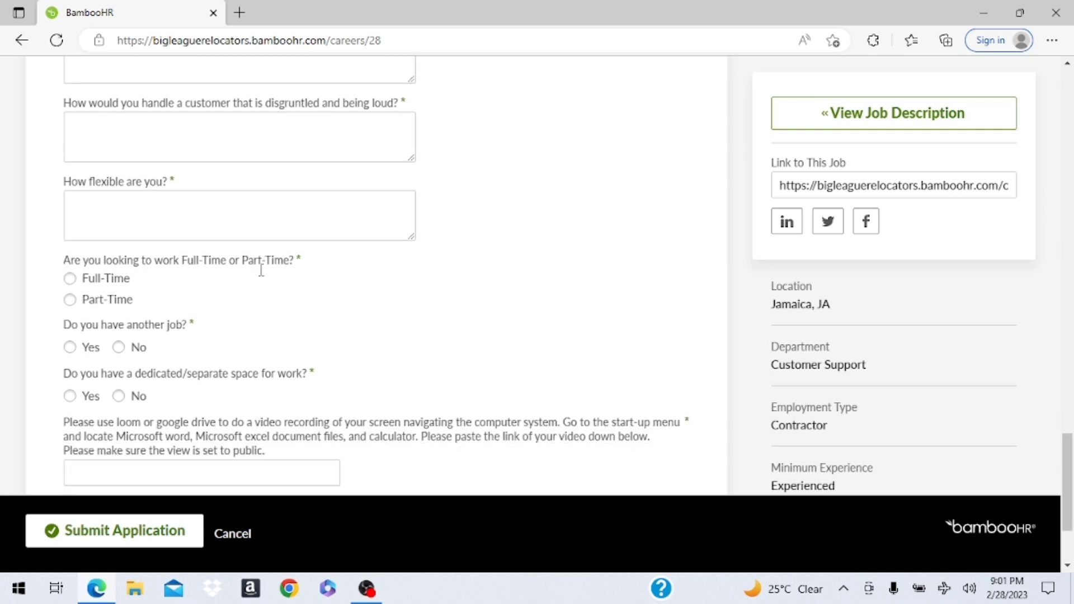
{"action": "scroll", "scroll_direction": "down", "scroll_amount": 3}
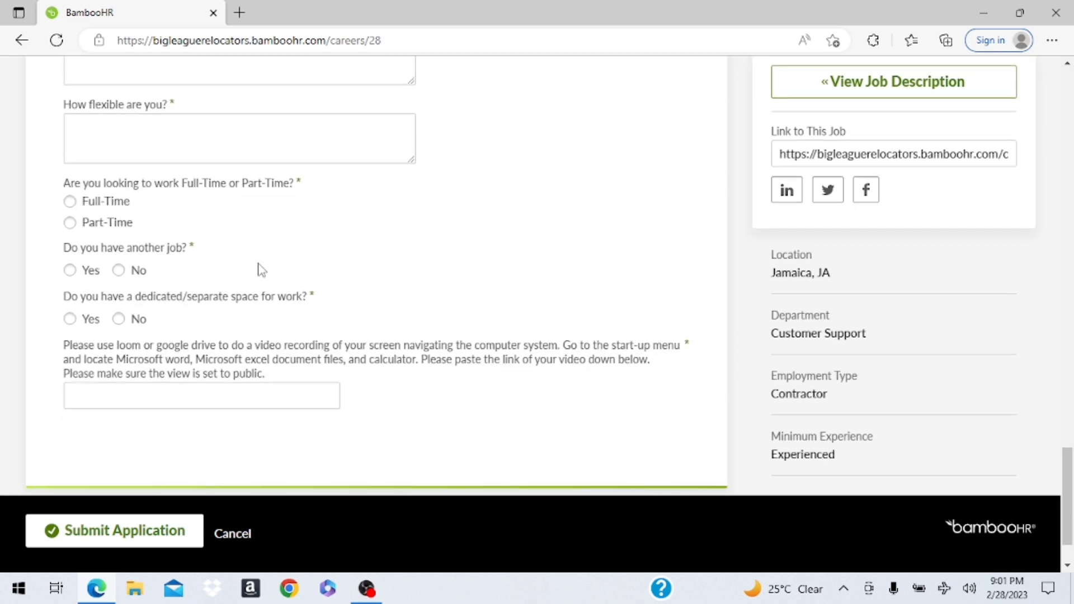
{"action": "mouse_move", "coordinate": [154, 220]}
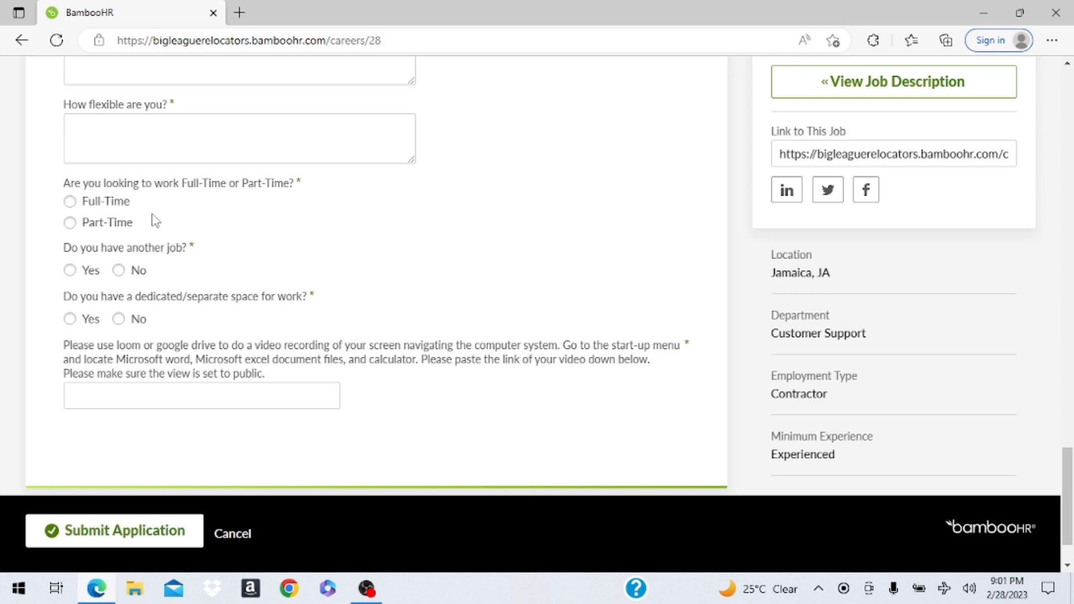
{"action": "mouse_move", "coordinate": [79, 221]}
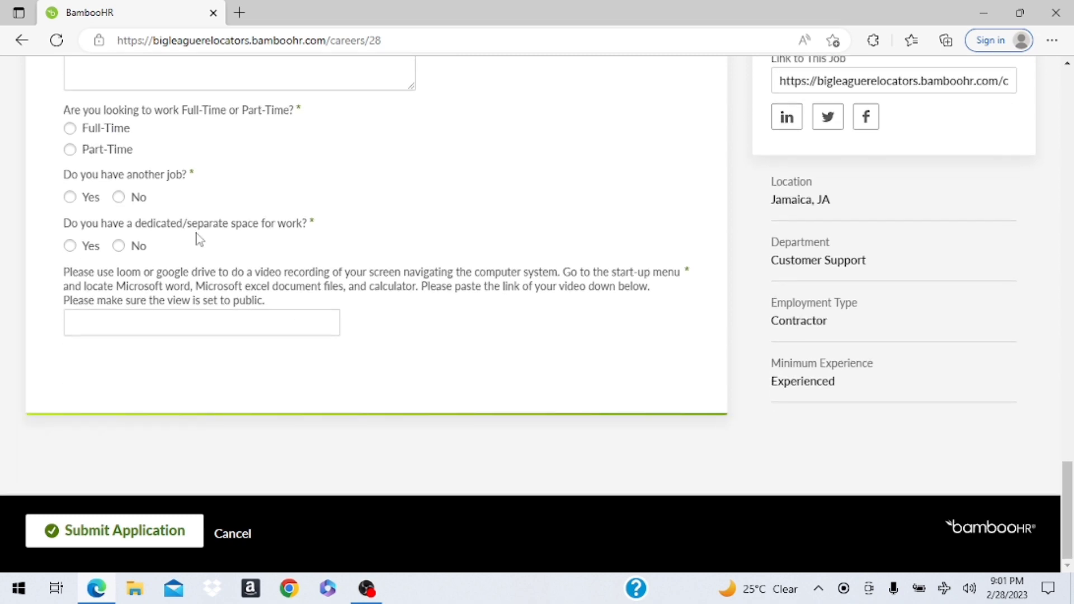
{"action": "mouse_move", "coordinate": [106, 288]}
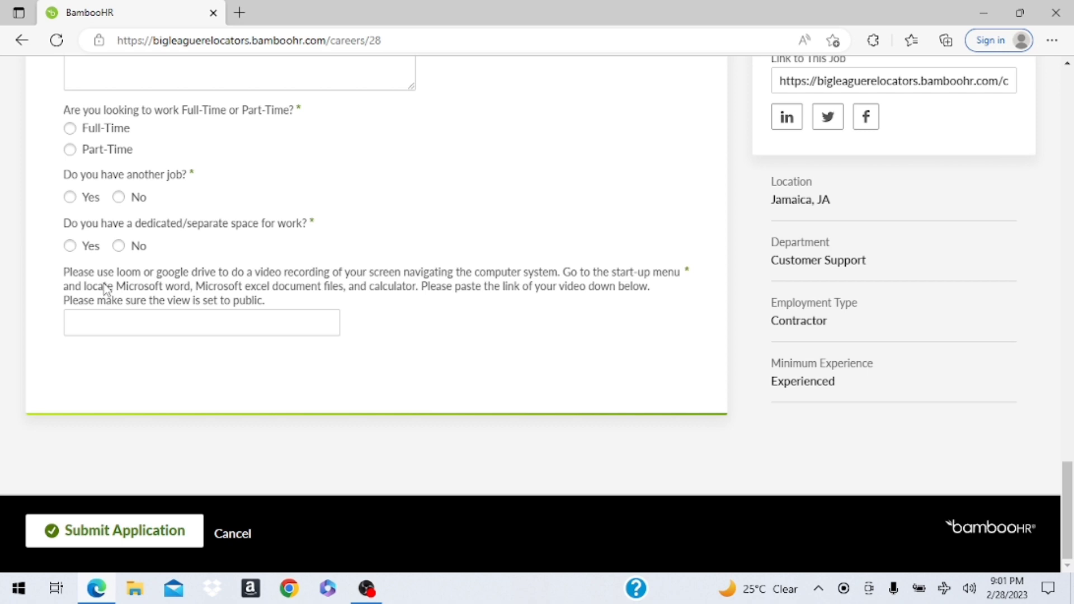
{"action": "mouse_move", "coordinate": [159, 284]}
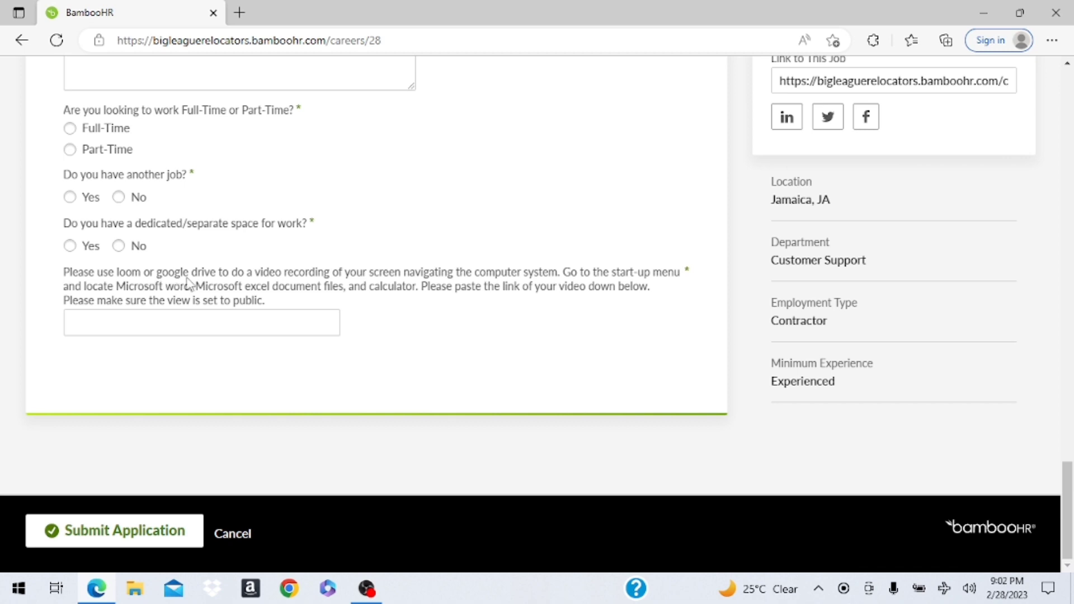
{"action": "mouse_move", "coordinate": [275, 287]}
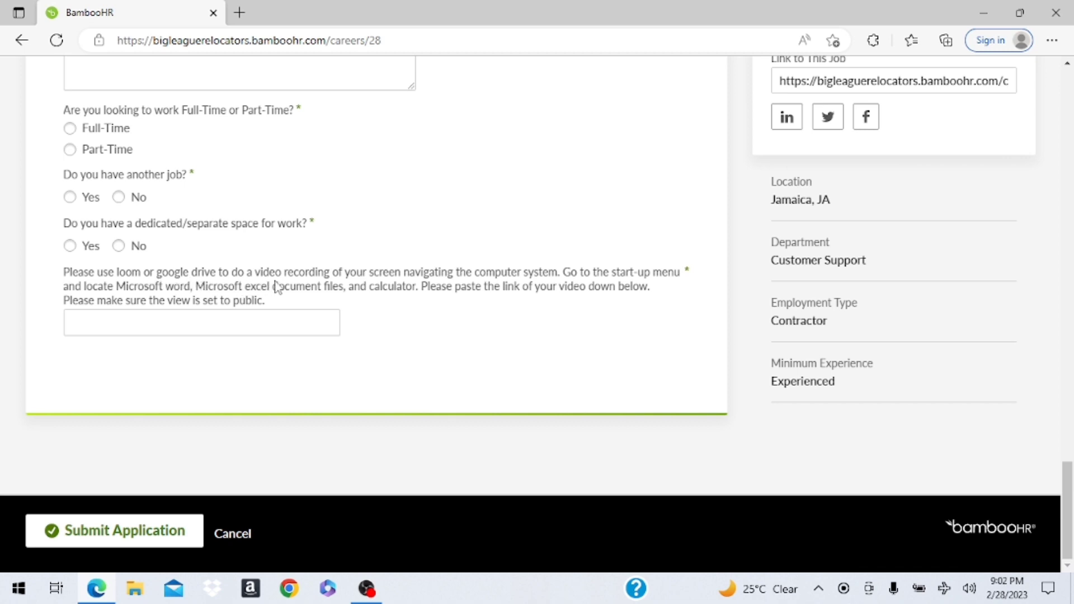
{"action": "mouse_move", "coordinate": [471, 290]}
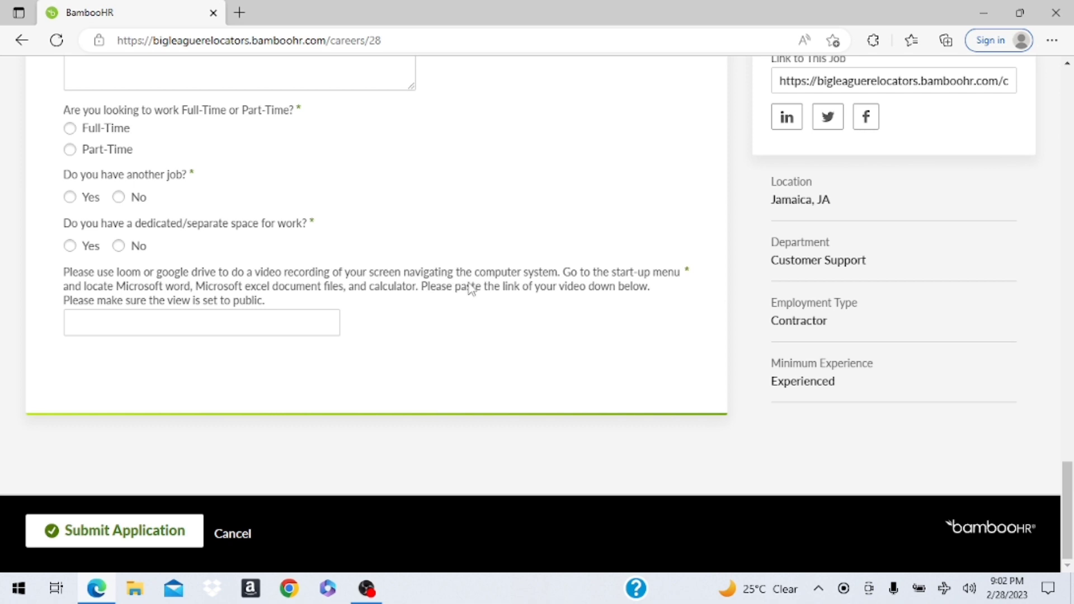
{"action": "mouse_move", "coordinate": [616, 286]}
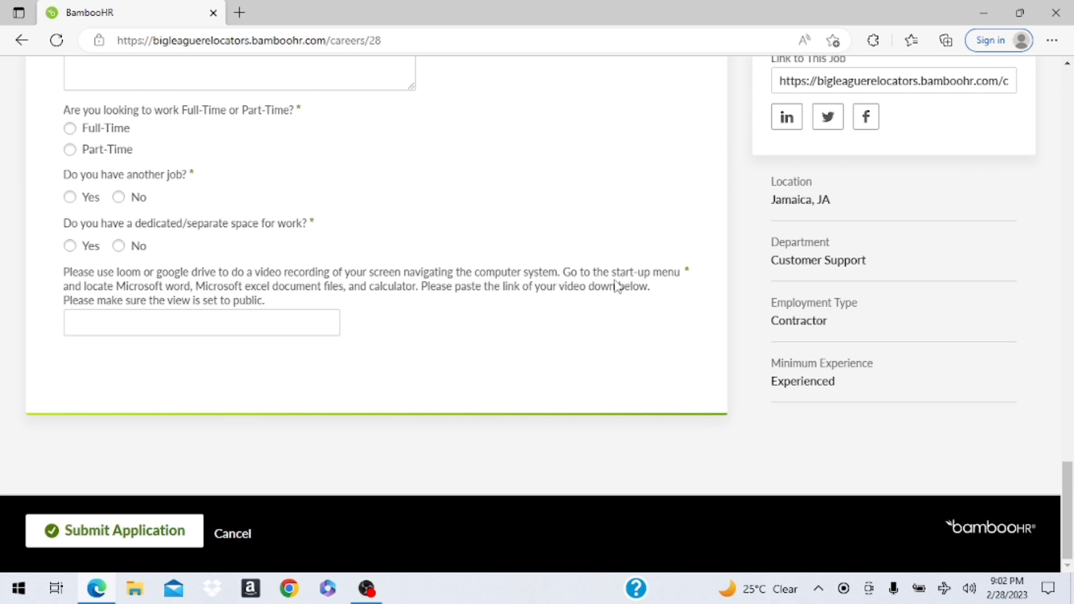
{"action": "mouse_move", "coordinate": [219, 305]}
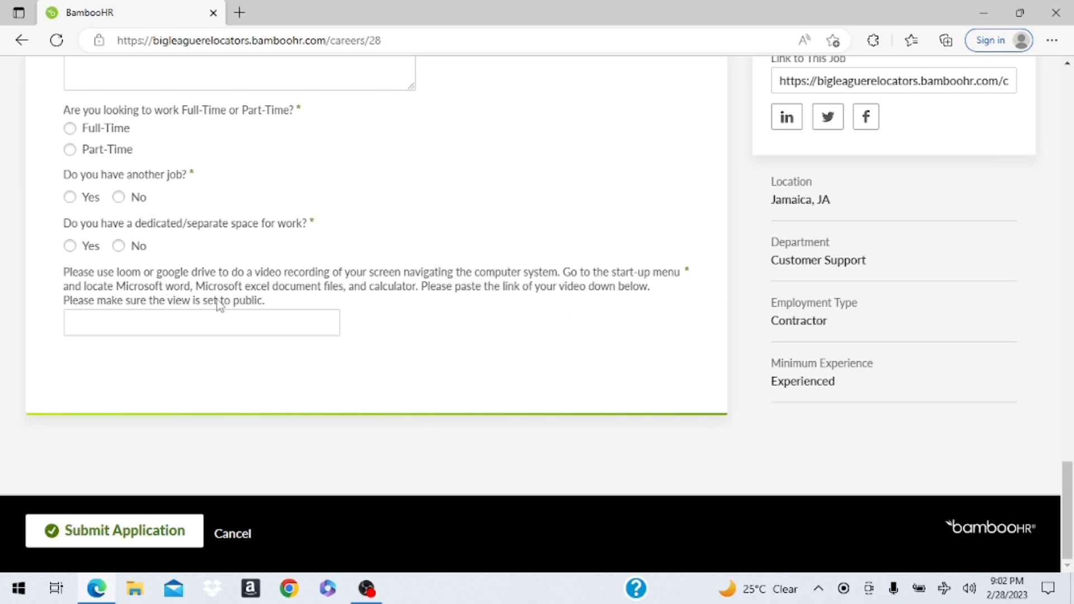
{"action": "mouse_move", "coordinate": [578, 289]}
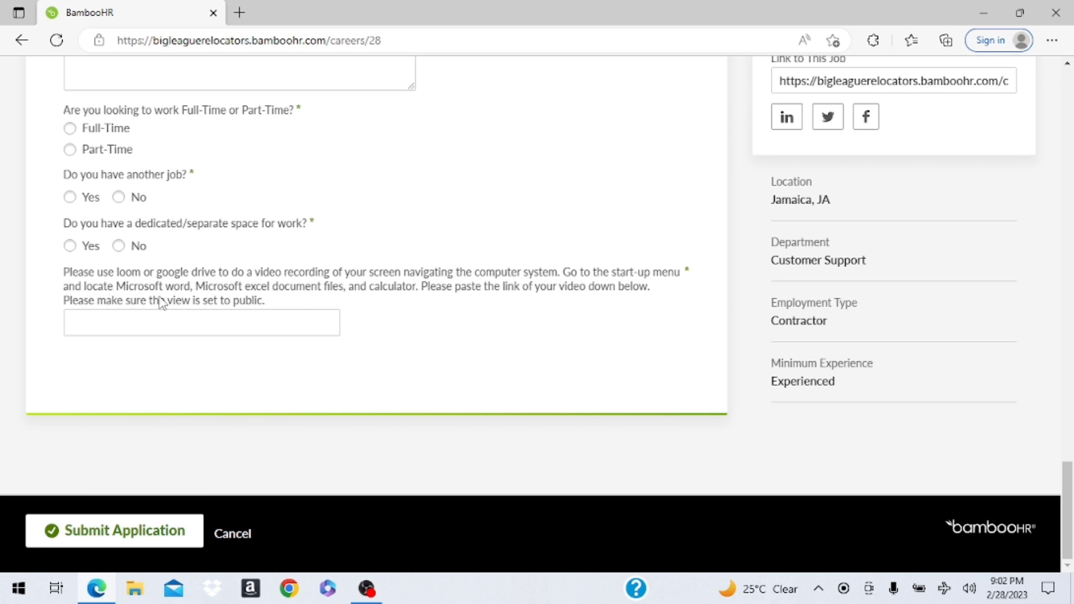
{"action": "mouse_move", "coordinate": [268, 301]}
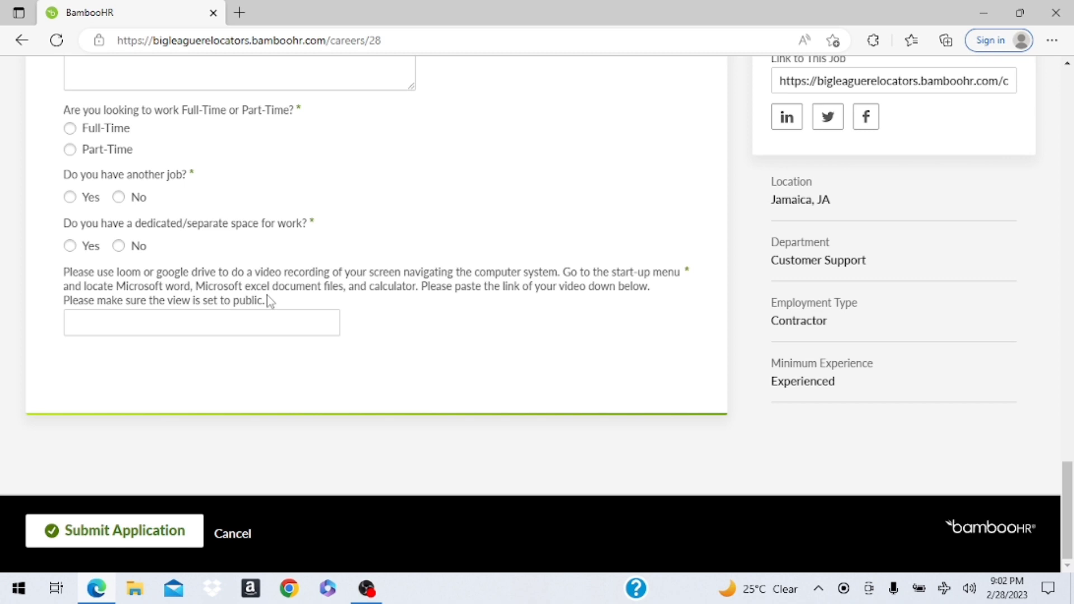
{"action": "mouse_move", "coordinate": [333, 311]}
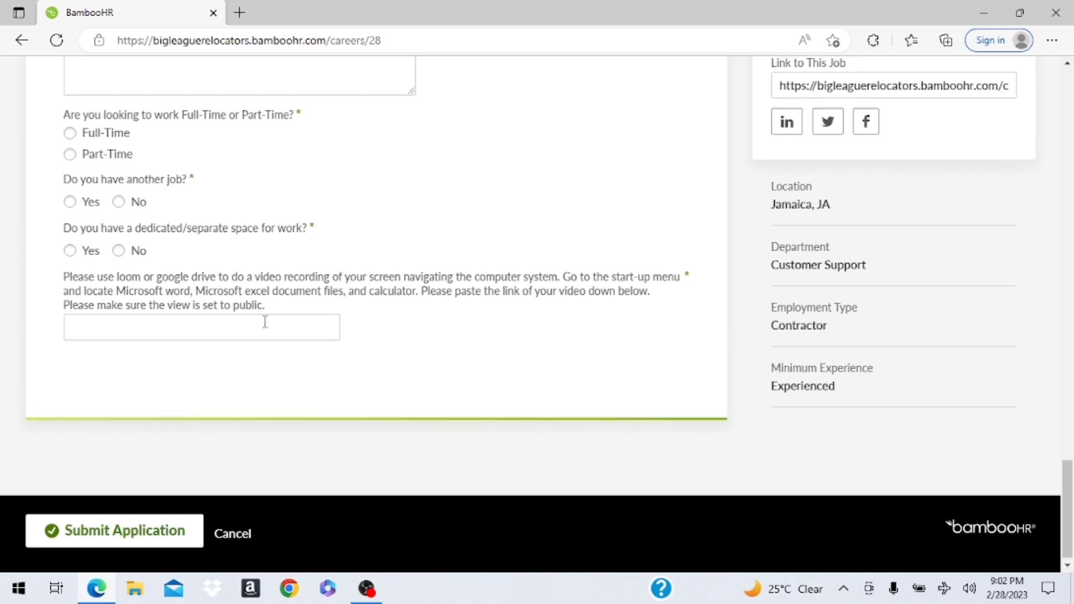
Scroll the unfilled application form back to its top without submitting.
{"action": "scroll", "scroll_direction": "up", "scroll_amount": 3}
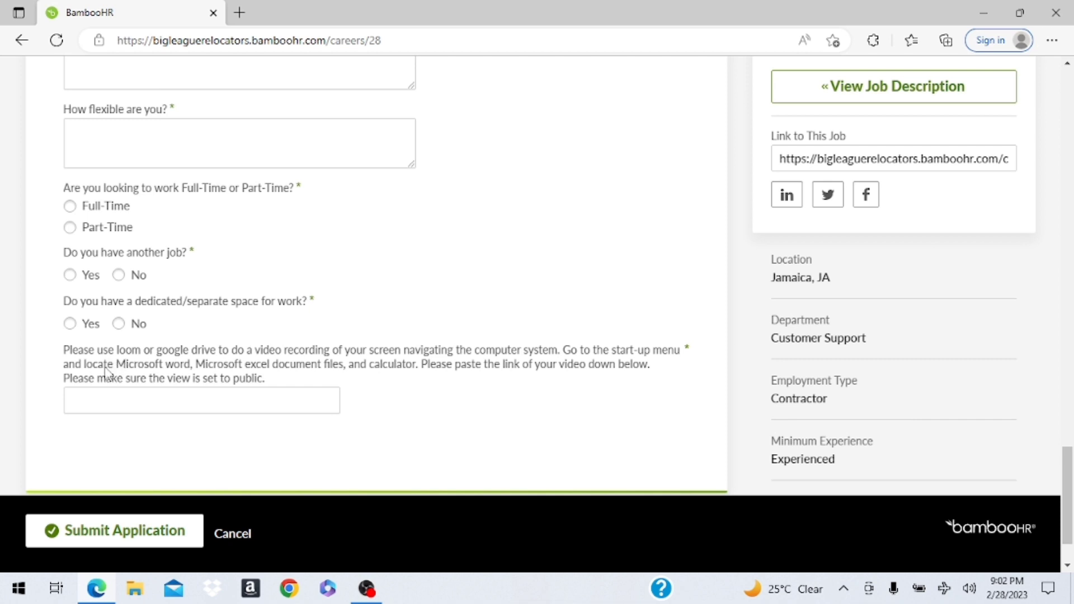
{"action": "mouse_move", "coordinate": [168, 367]}
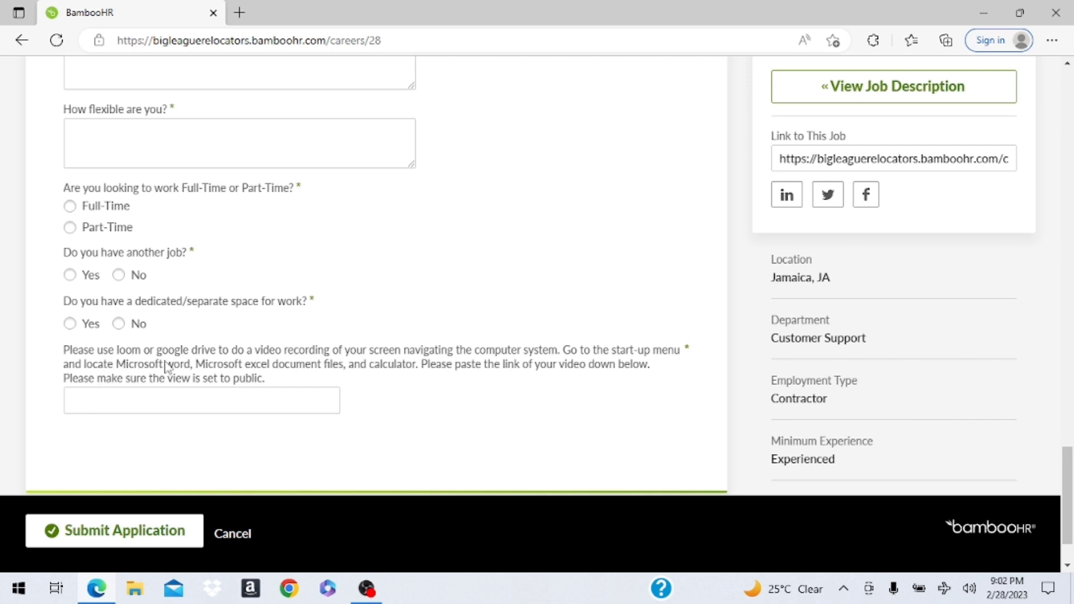
{"action": "mouse_move", "coordinate": [264, 363]}
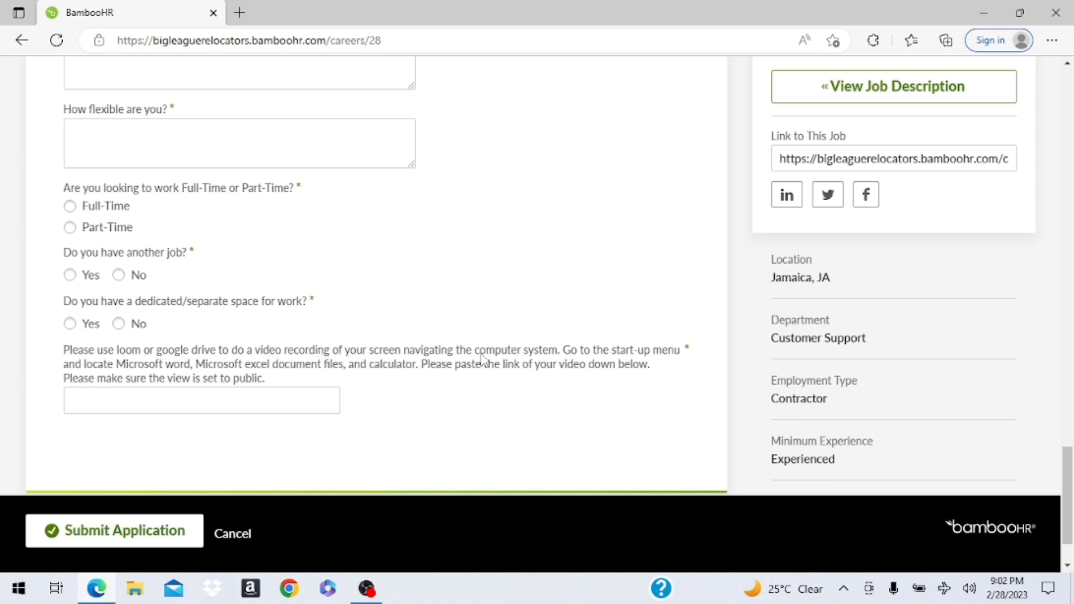
{"action": "mouse_move", "coordinate": [539, 359]}
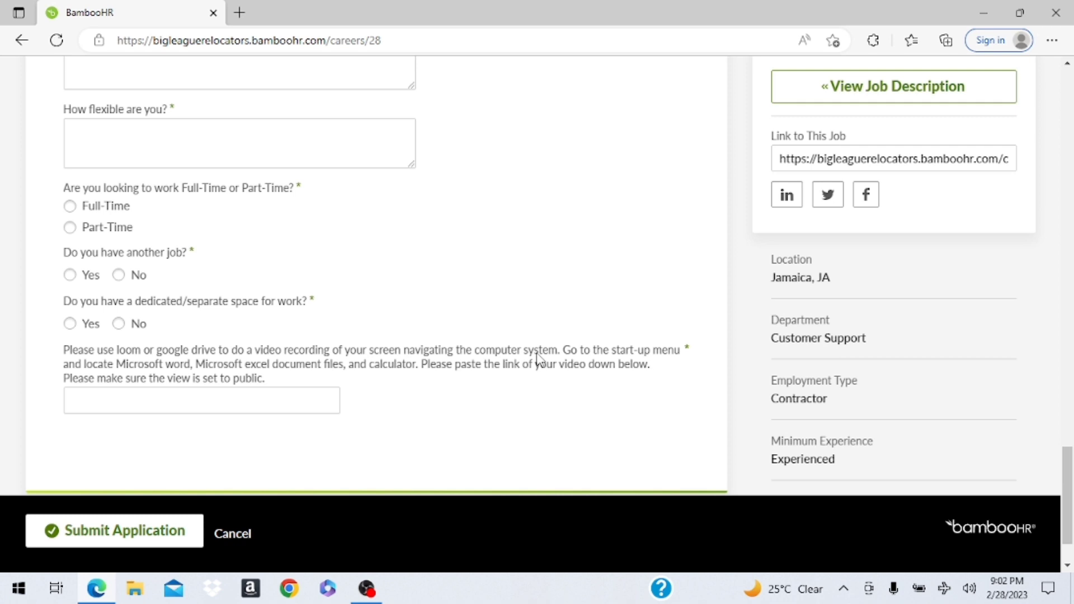
{"action": "mouse_move", "coordinate": [627, 366]}
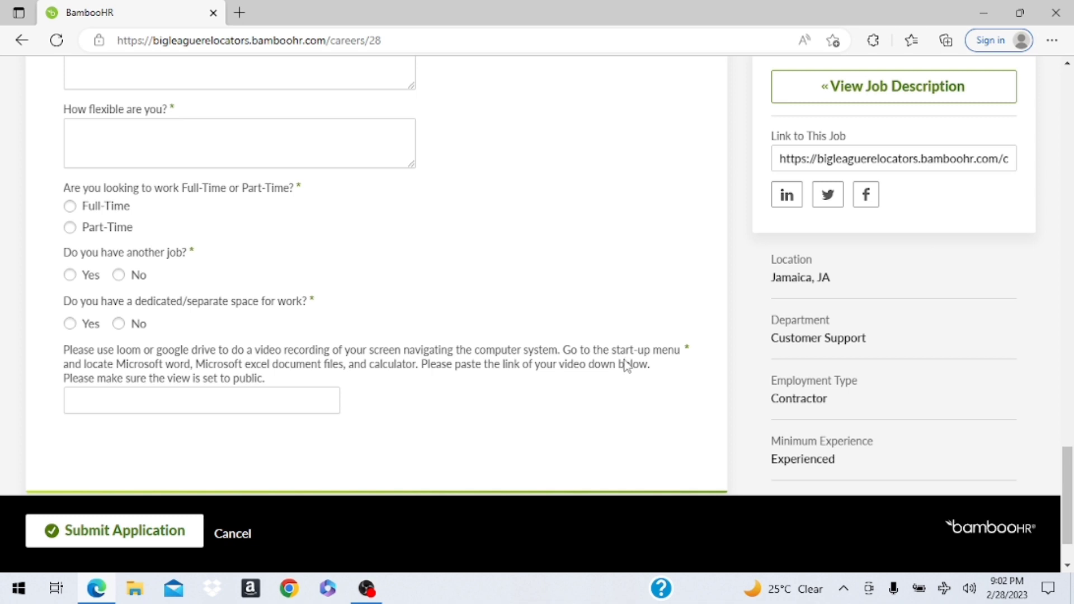
{"action": "mouse_move", "coordinate": [492, 384]}
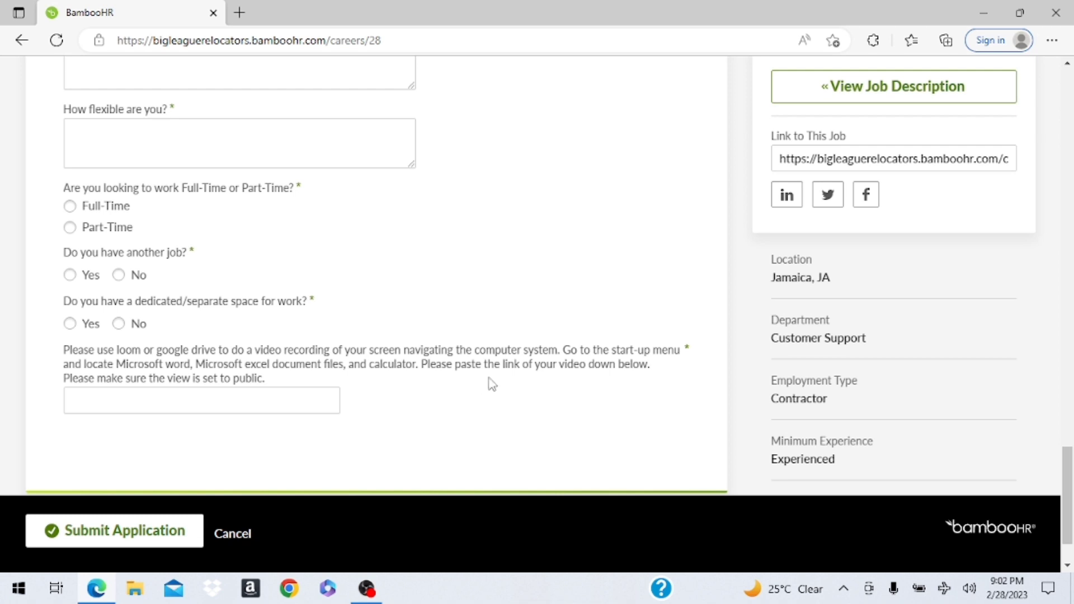
{"action": "mouse_move", "coordinate": [597, 385]}
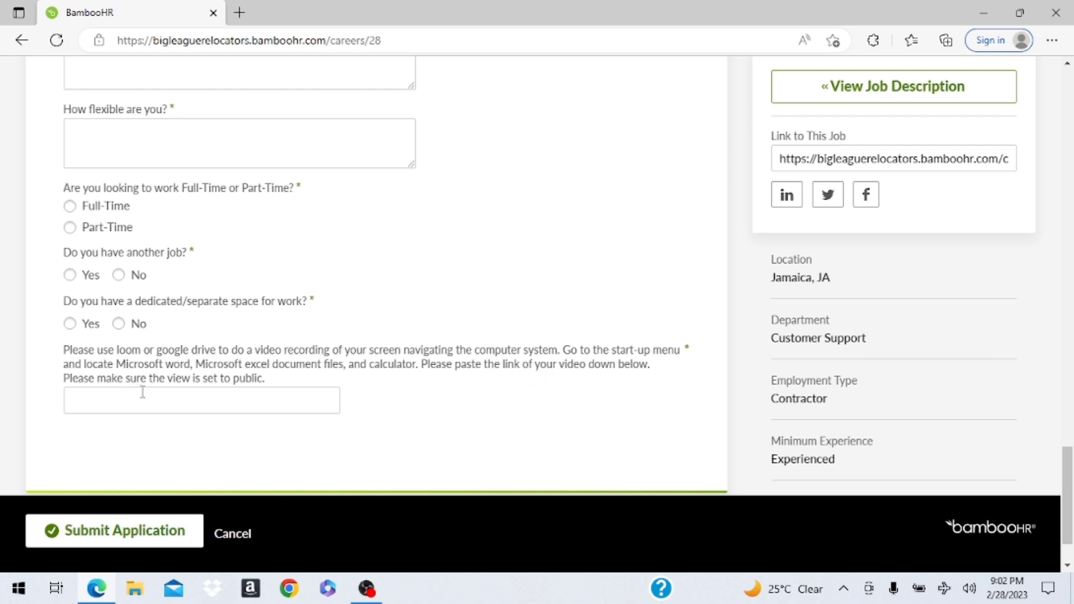
{"action": "mouse_move", "coordinate": [240, 392]}
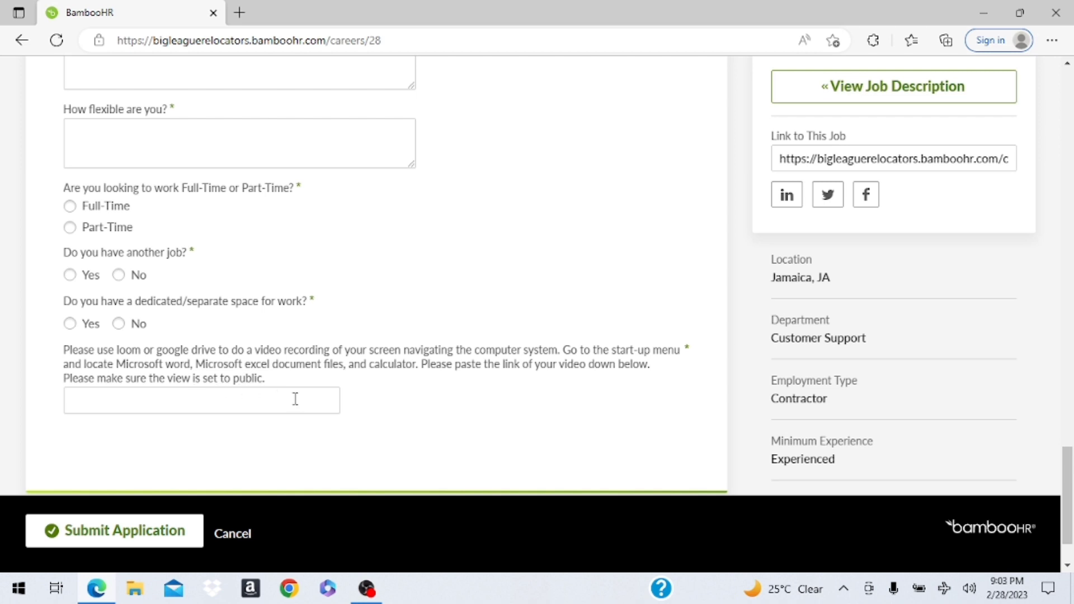
{"action": "mouse_move", "coordinate": [204, 400]}
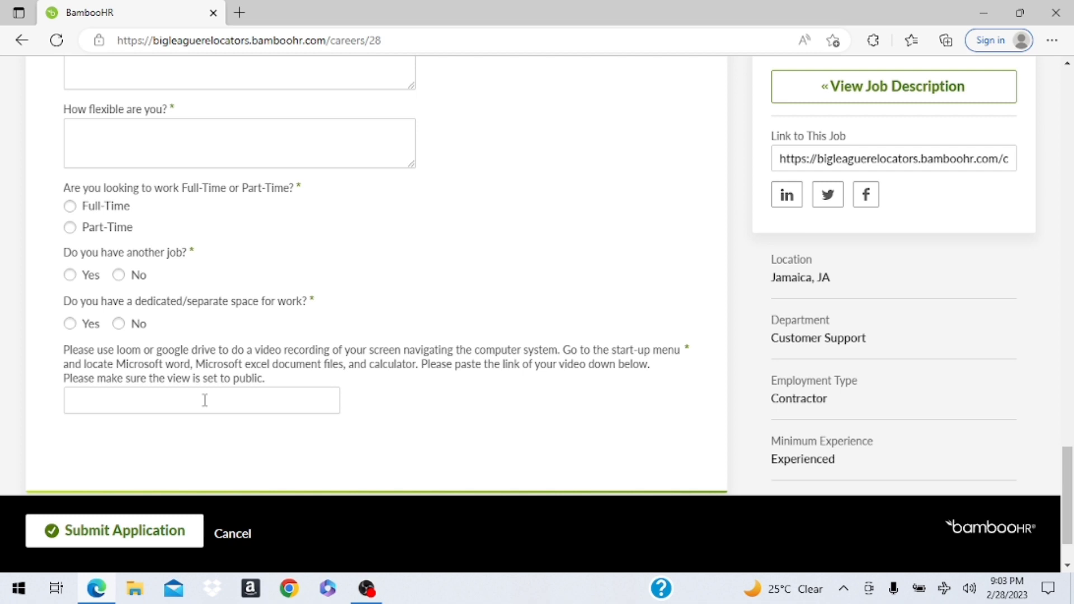
{"action": "mouse_move", "coordinate": [267, 422]}
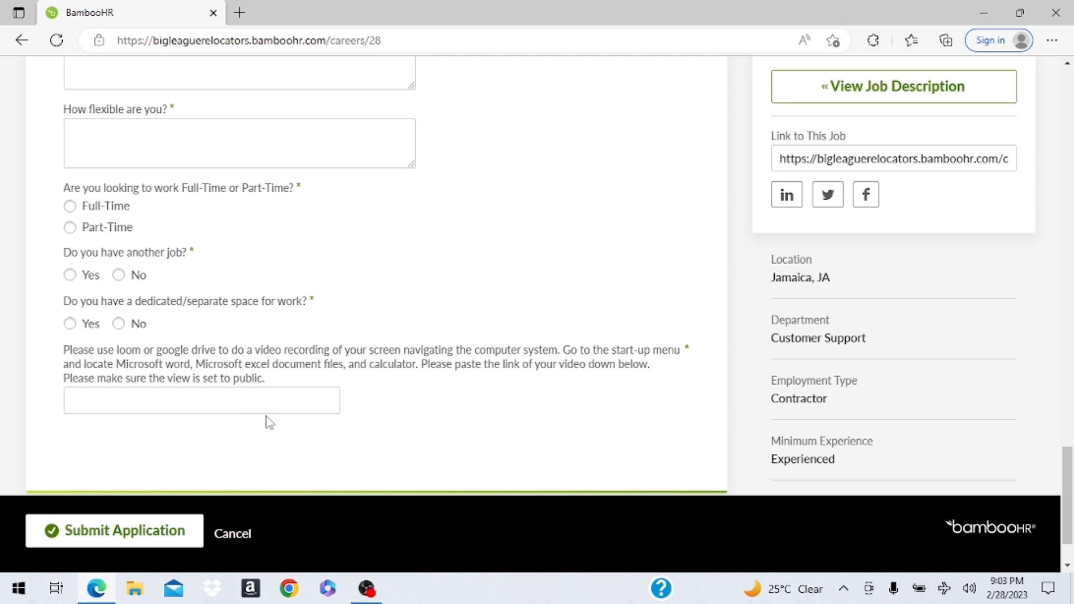
{"action": "mouse_move", "coordinate": [254, 422]}
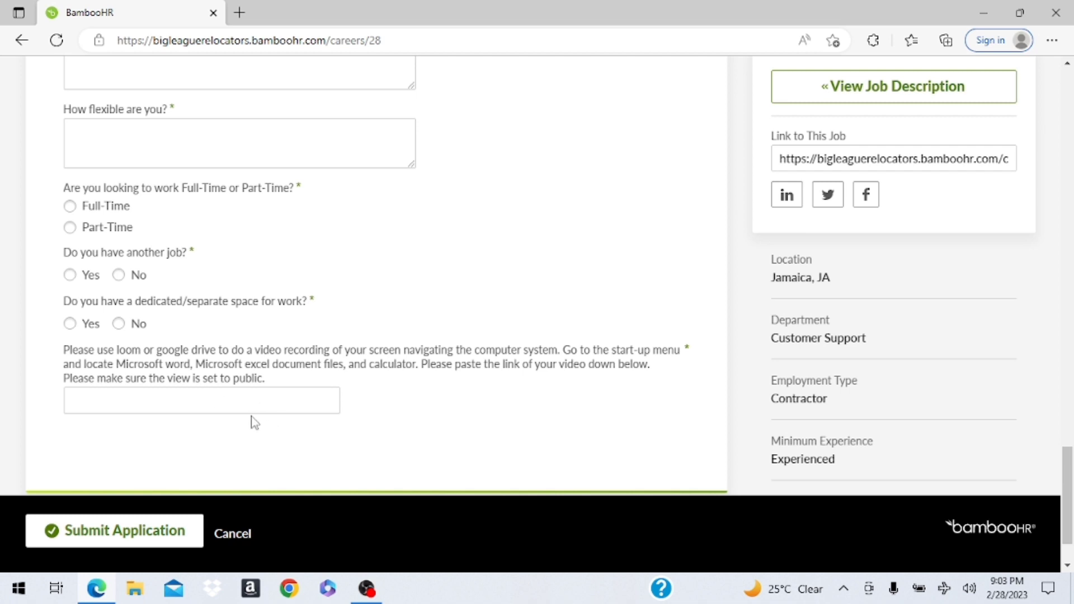
{"action": "mouse_move", "coordinate": [237, 407]}
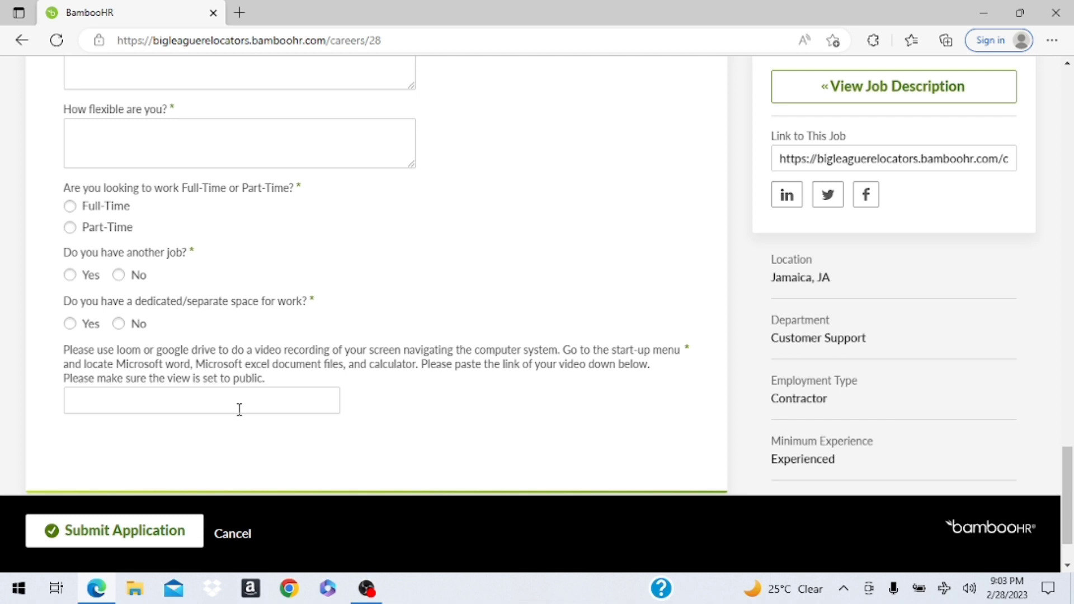
{"action": "mouse_move", "coordinate": [267, 413]}
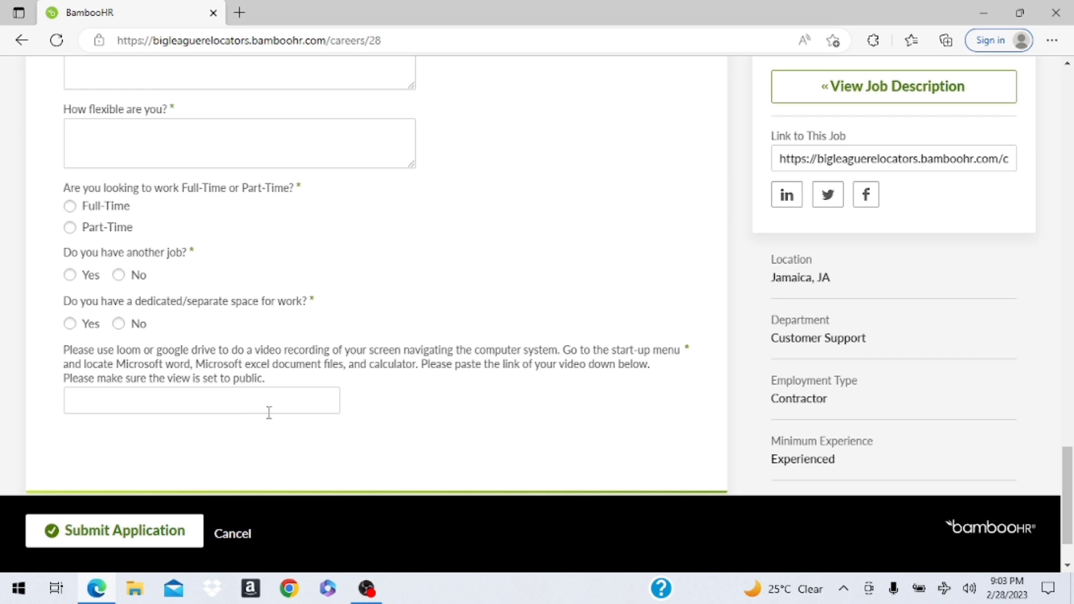
{"action": "mouse_move", "coordinate": [143, 539]}
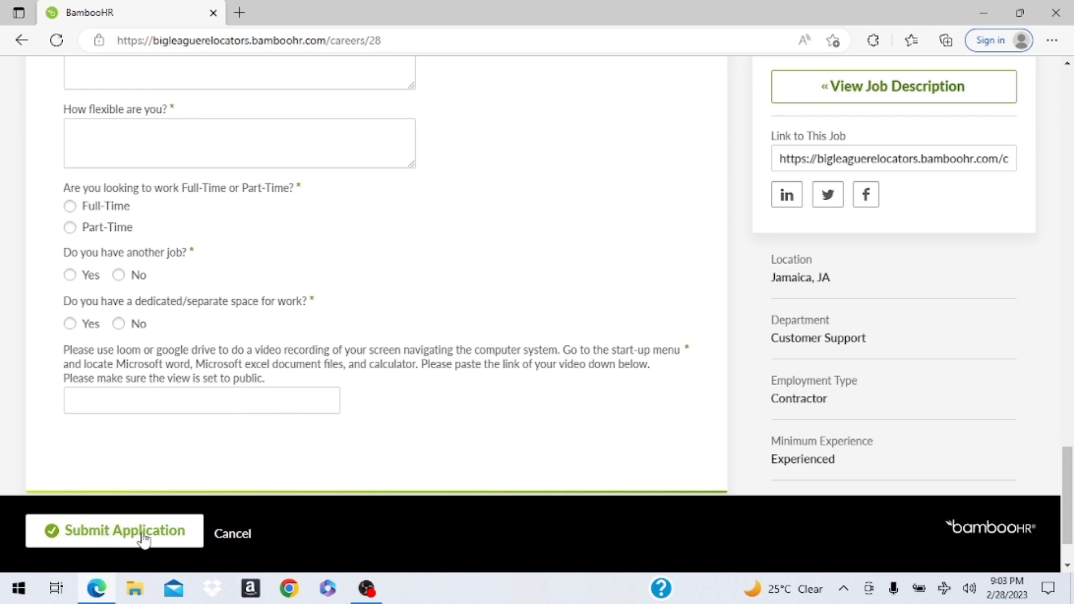
{"action": "mouse_move", "coordinate": [191, 477]}
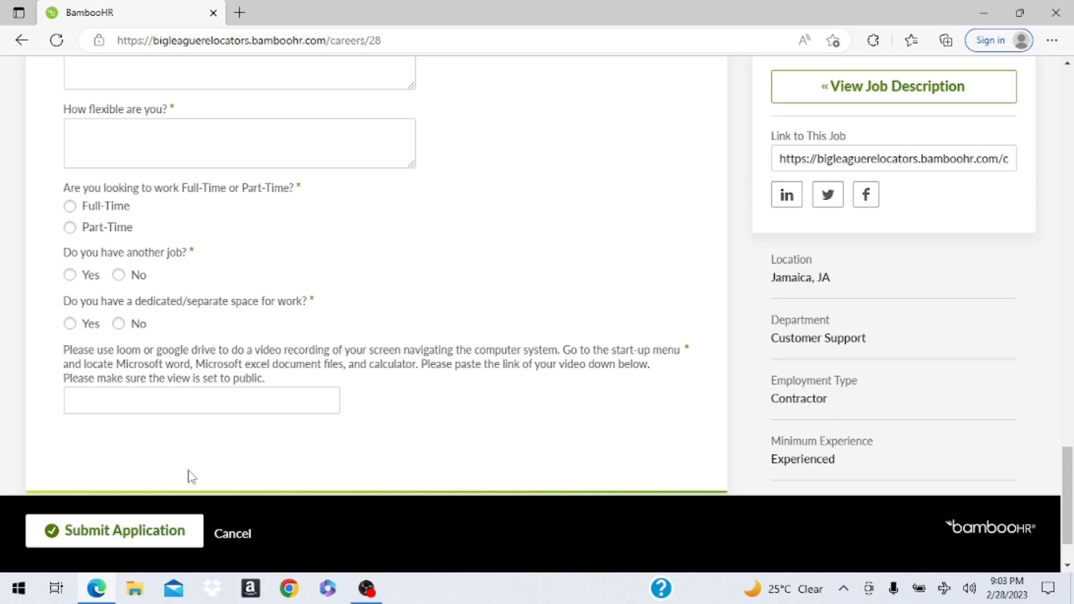
{"action": "scroll", "scroll_direction": "up", "scroll_amount": 3}
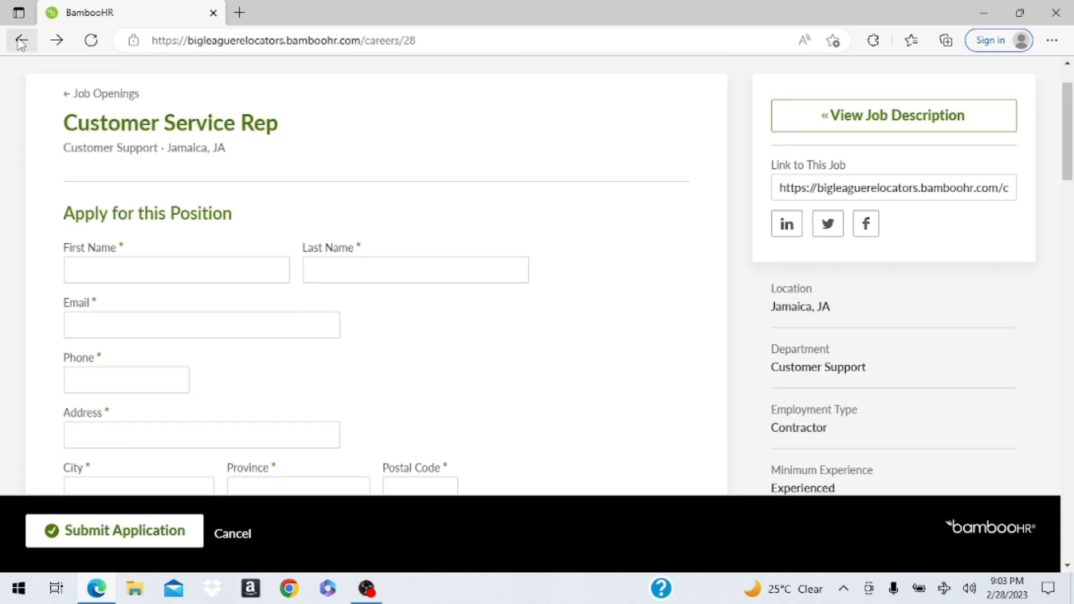
Return to Current Openings and scroll down to the Sales listings with Moving Consultants WFH.
{"action": "left_click", "coordinate": [20, 40]}
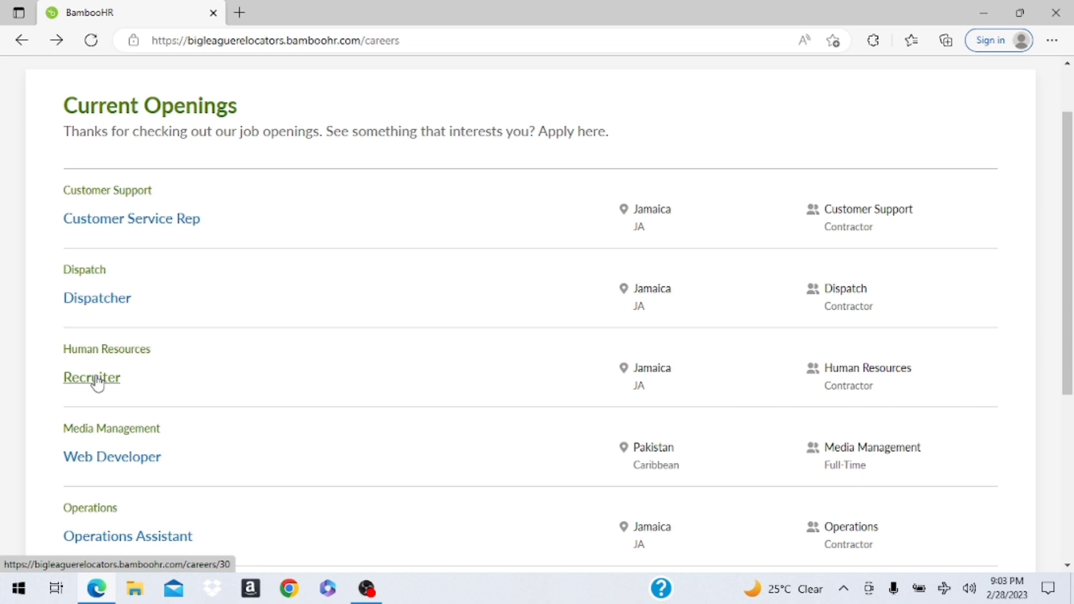
{"action": "scroll", "scroll_direction": "down", "scroll_amount": 3}
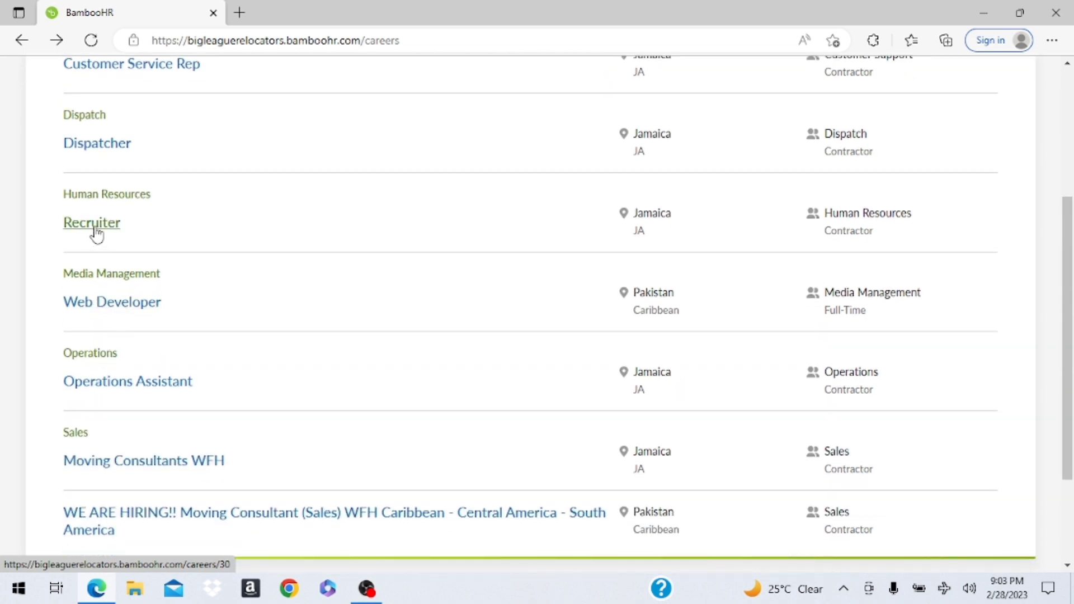
{"action": "scroll", "scroll_direction": "down", "scroll_amount": 3}
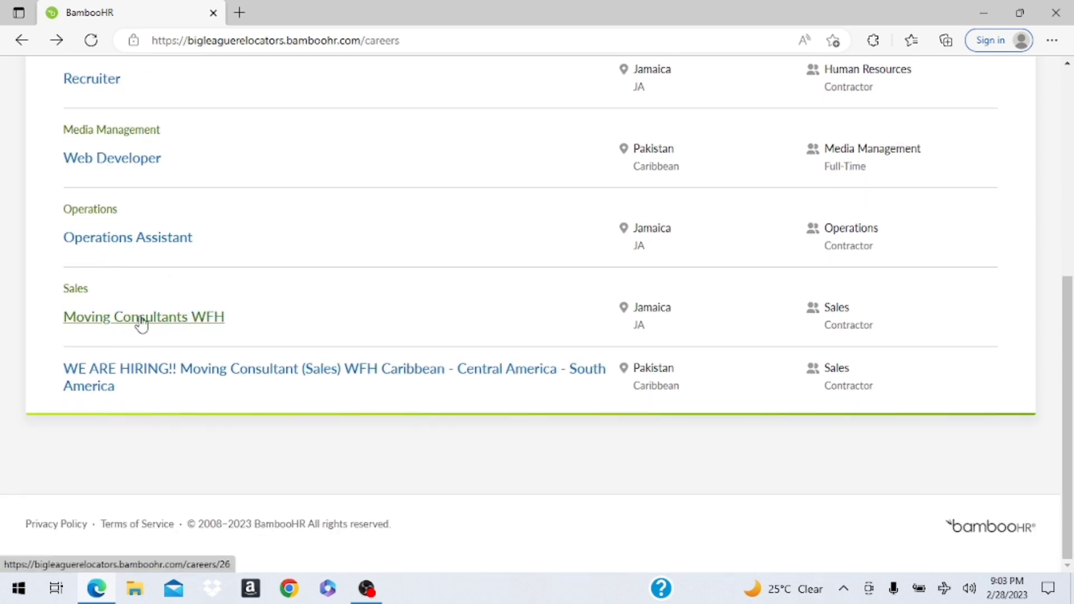
{"action": "mouse_move", "coordinate": [190, 326]}
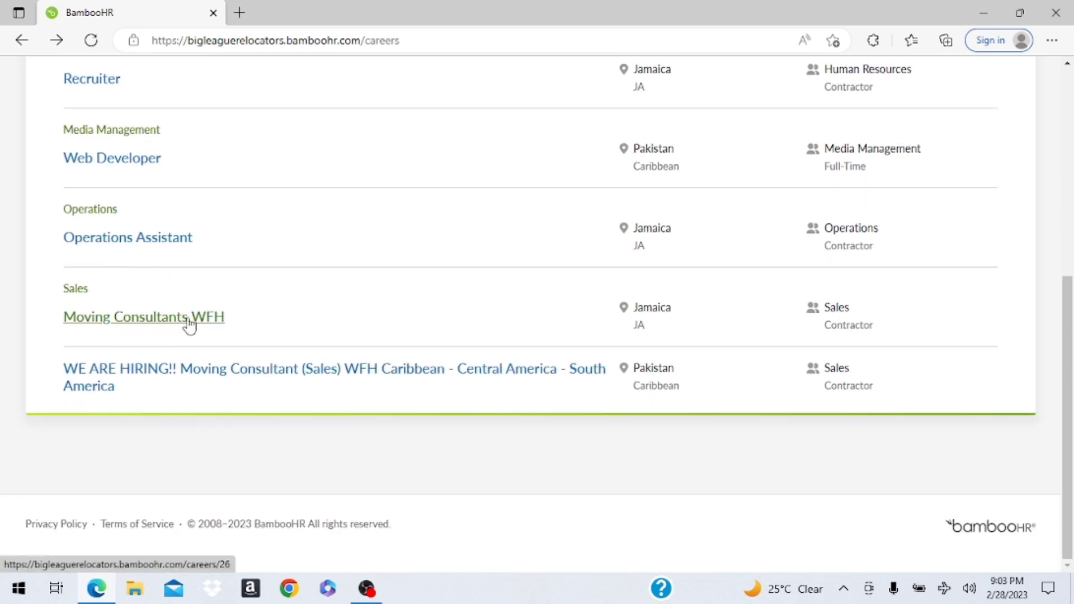
{"action": "left_click", "coordinate": [143, 317]}
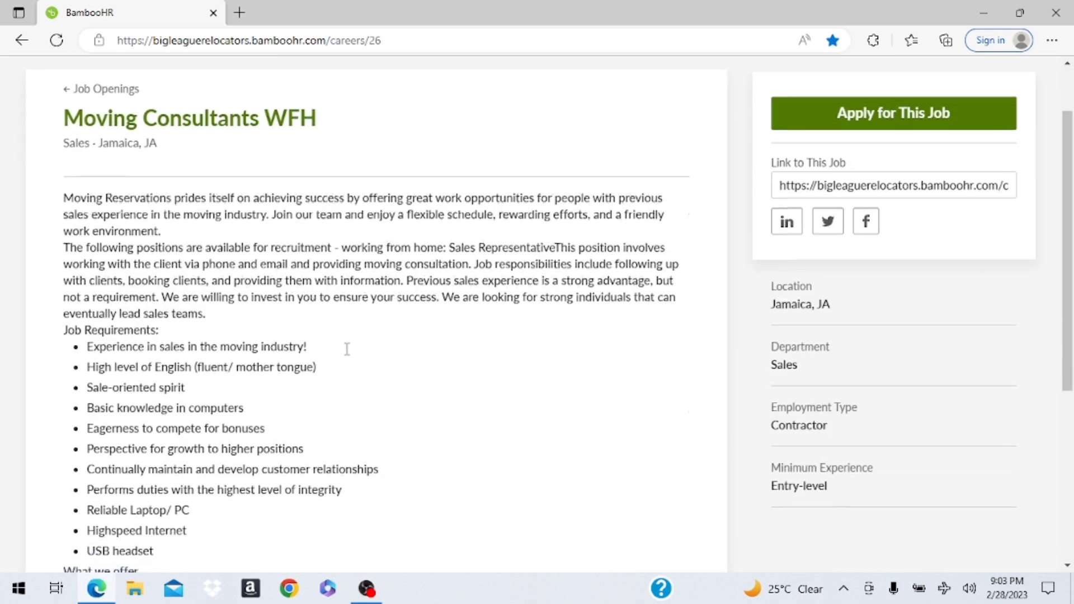
{"action": "mouse_move", "coordinate": [347, 355]}
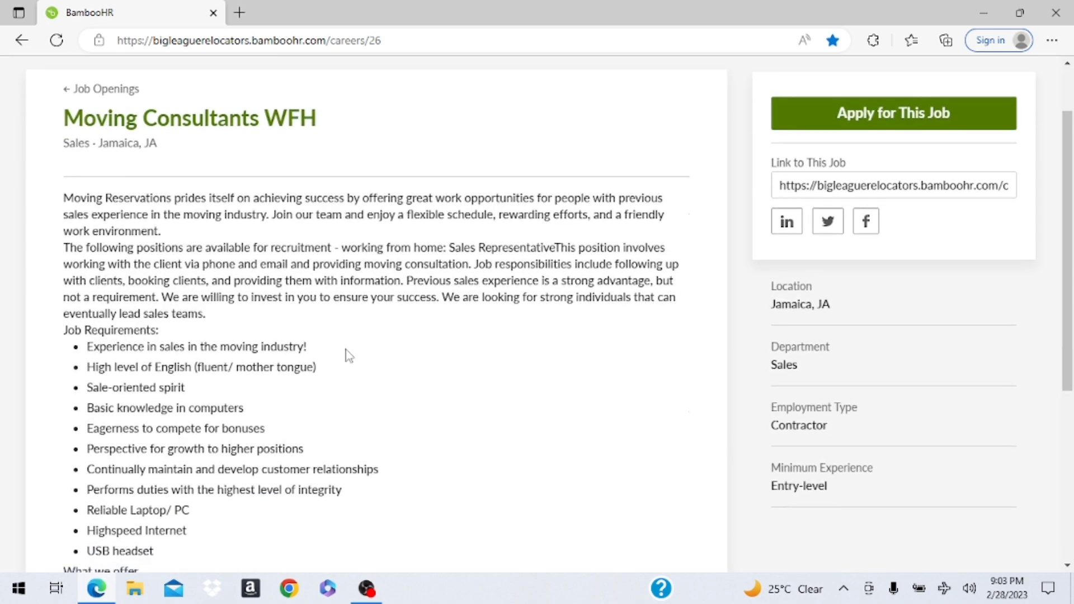
{"action": "scroll", "scroll_direction": "down", "scroll_amount": 3}
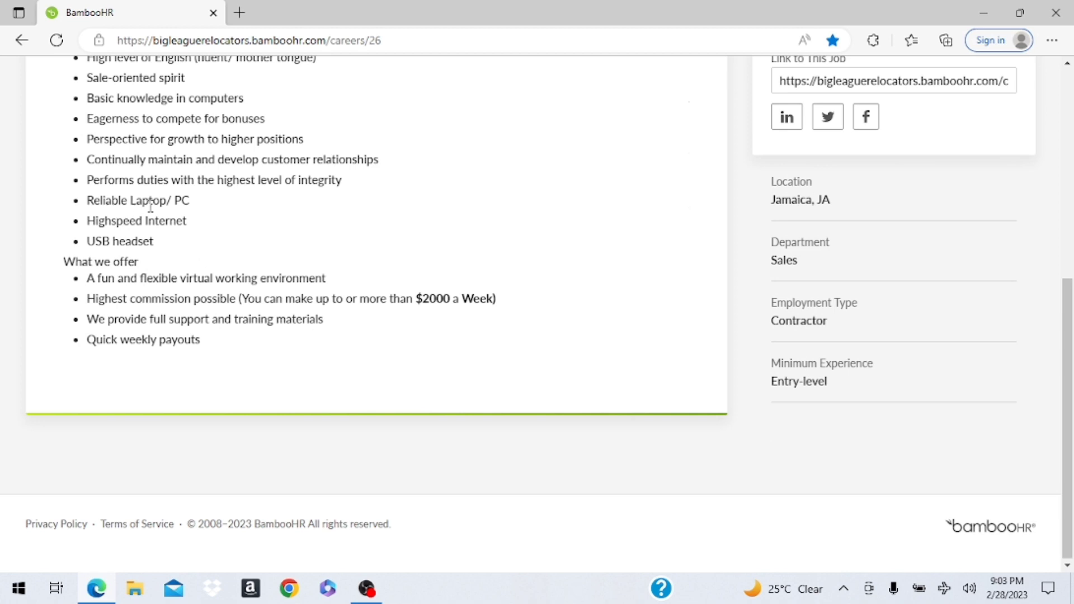
{"action": "mouse_move", "coordinate": [128, 238]}
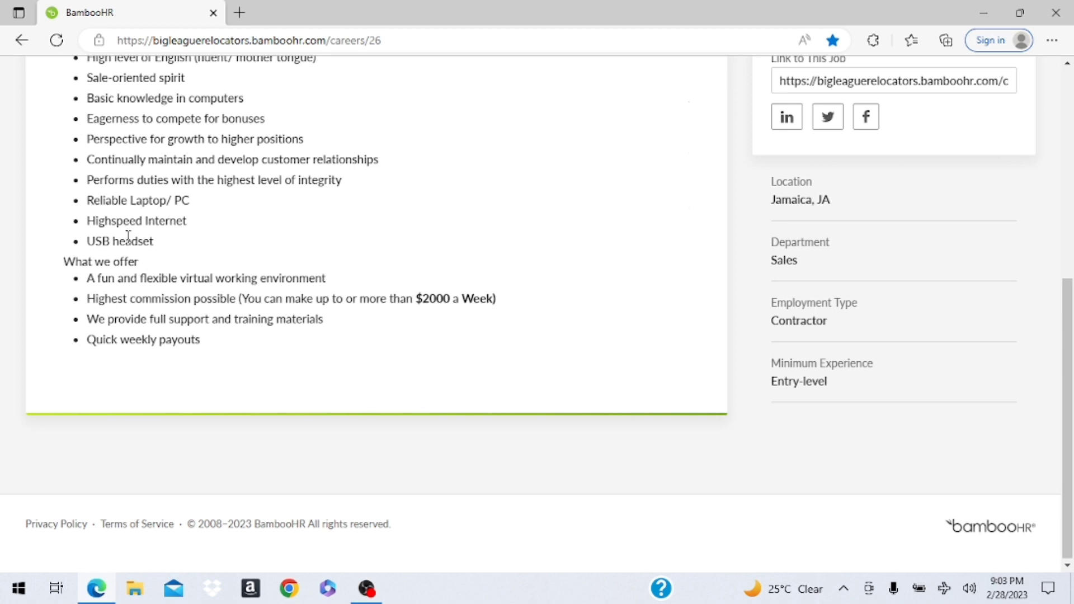
{"action": "mouse_move", "coordinate": [370, 239]}
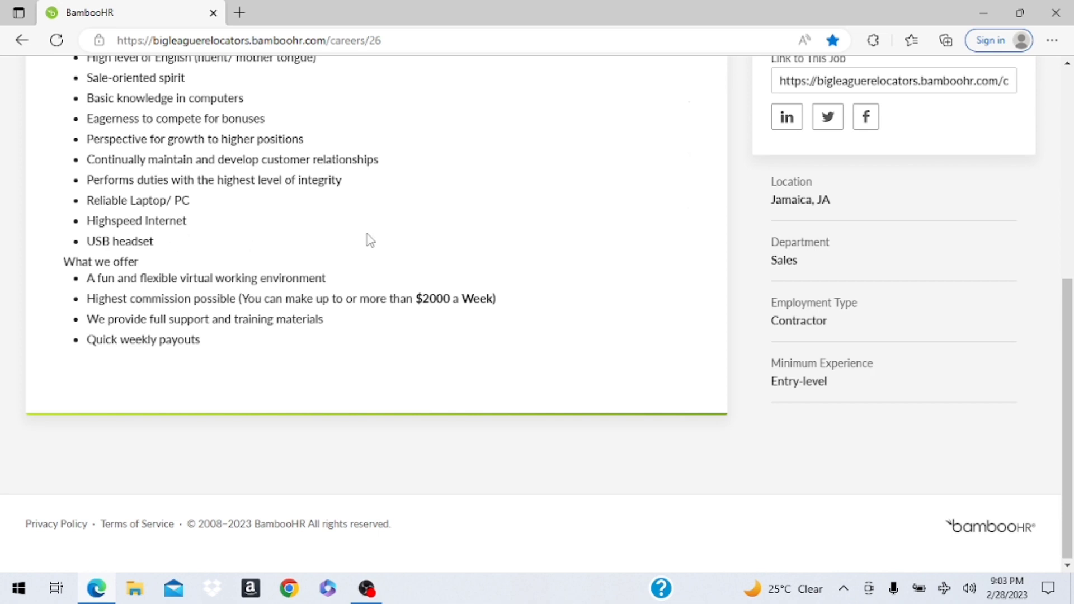
{"action": "mouse_move", "coordinate": [417, 167]}
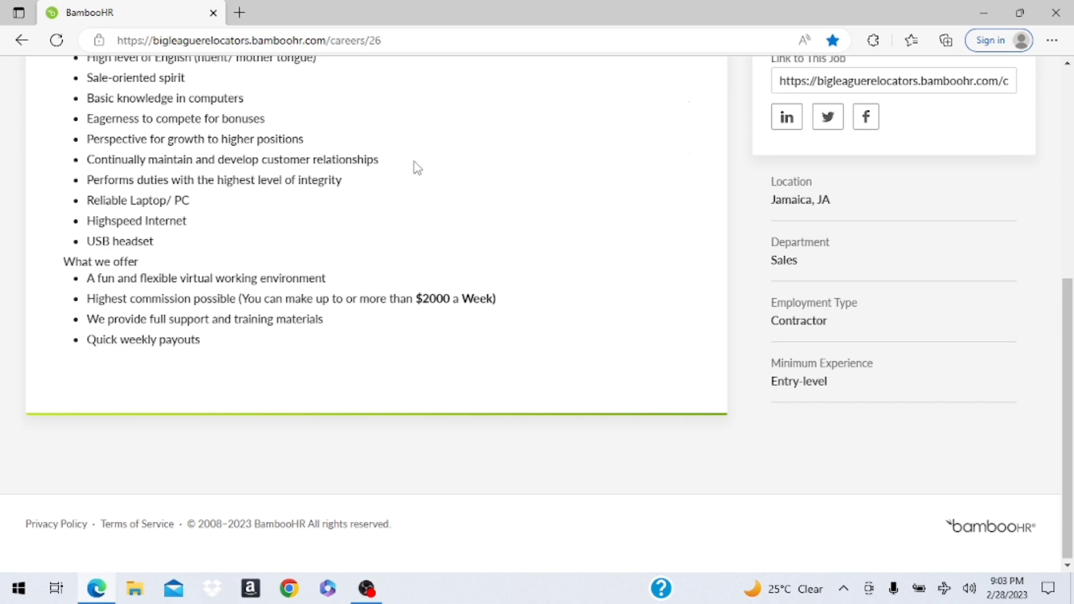
{"action": "mouse_move", "coordinate": [430, 299]}
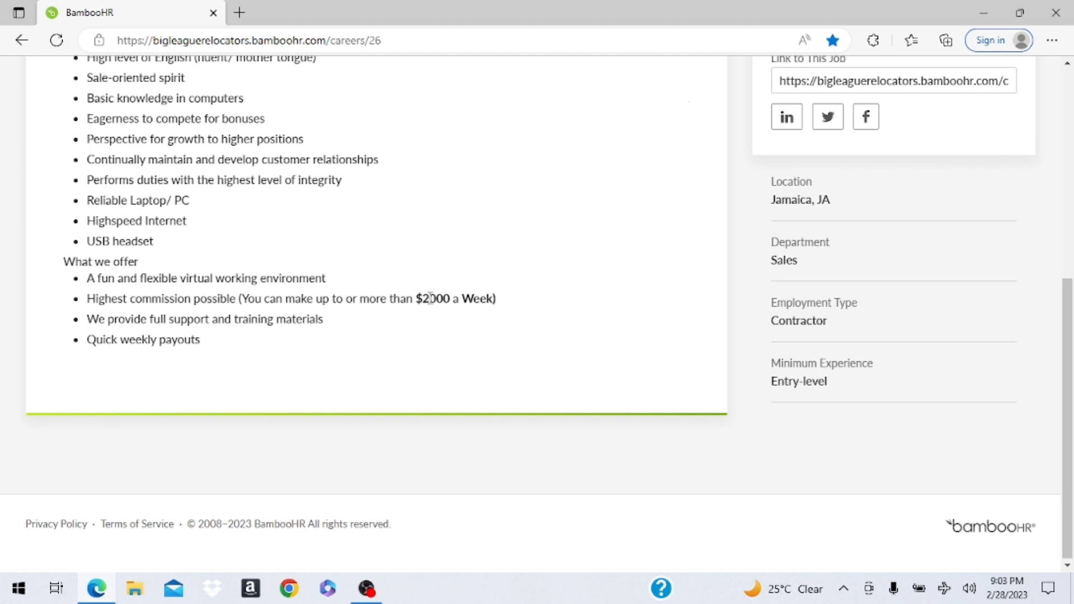
{"action": "mouse_move", "coordinate": [460, 307]}
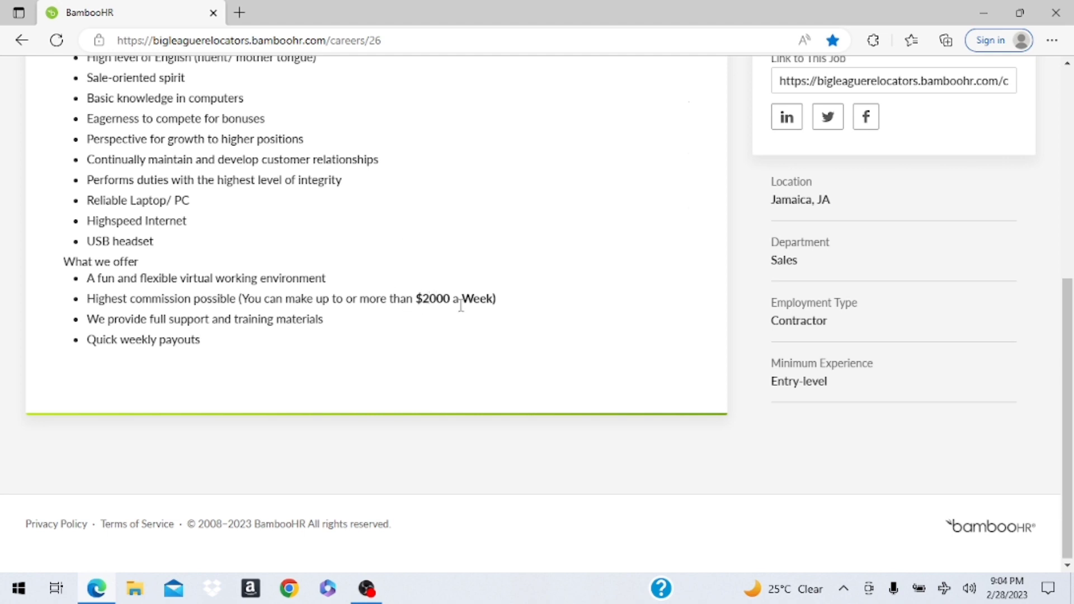
{"action": "mouse_move", "coordinate": [422, 333]}
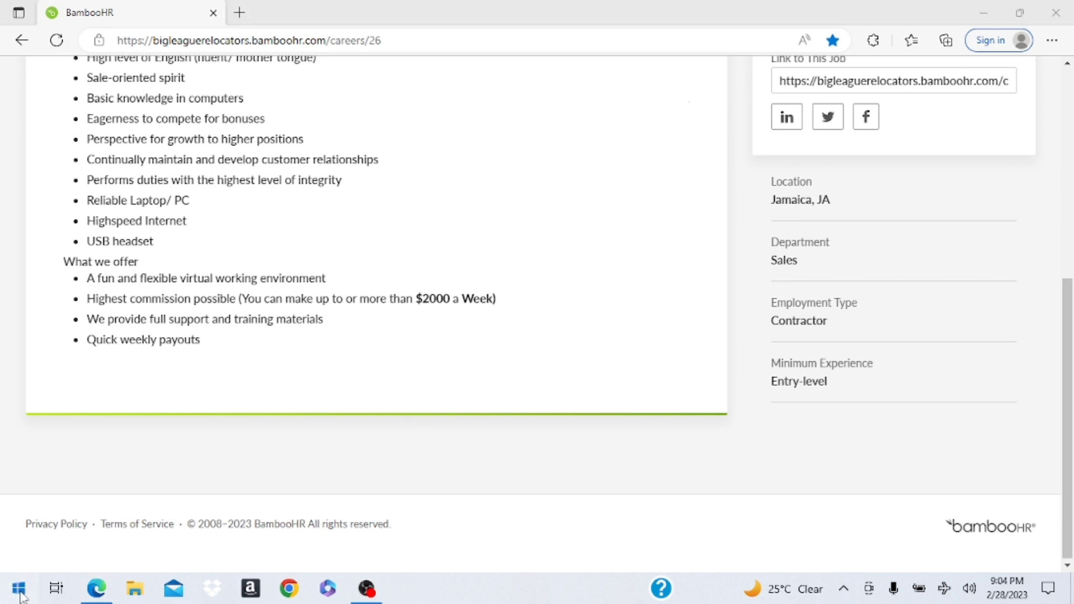
Launch Calculator and compute 2000 × 150 = 300,000, then × 4 = 1,200,000.
{"action": "left_click", "coordinate": [18, 587]}
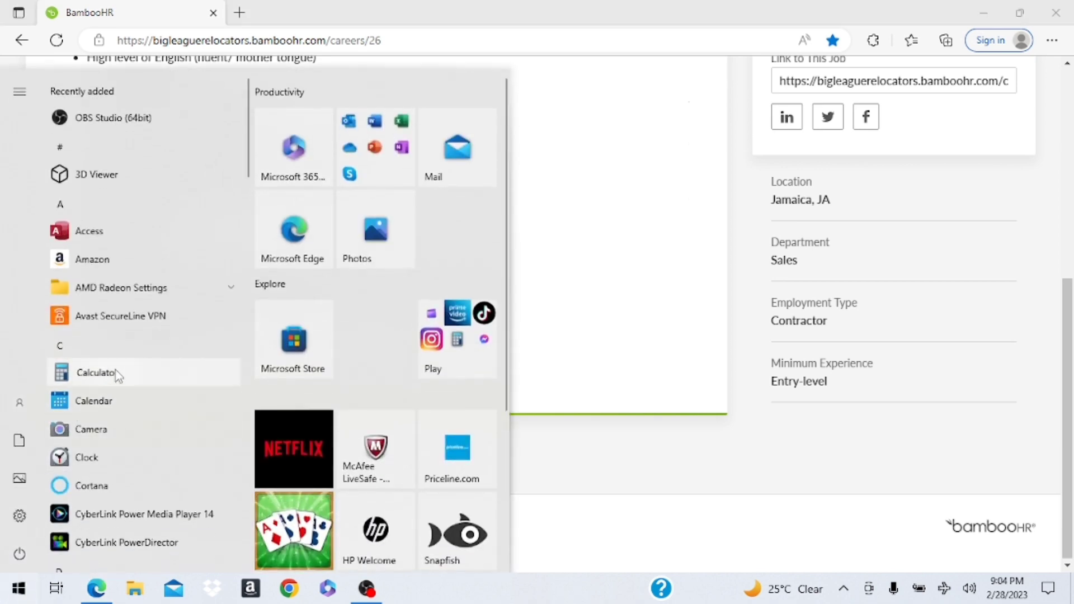
{"action": "left_click", "coordinate": [96, 372]}
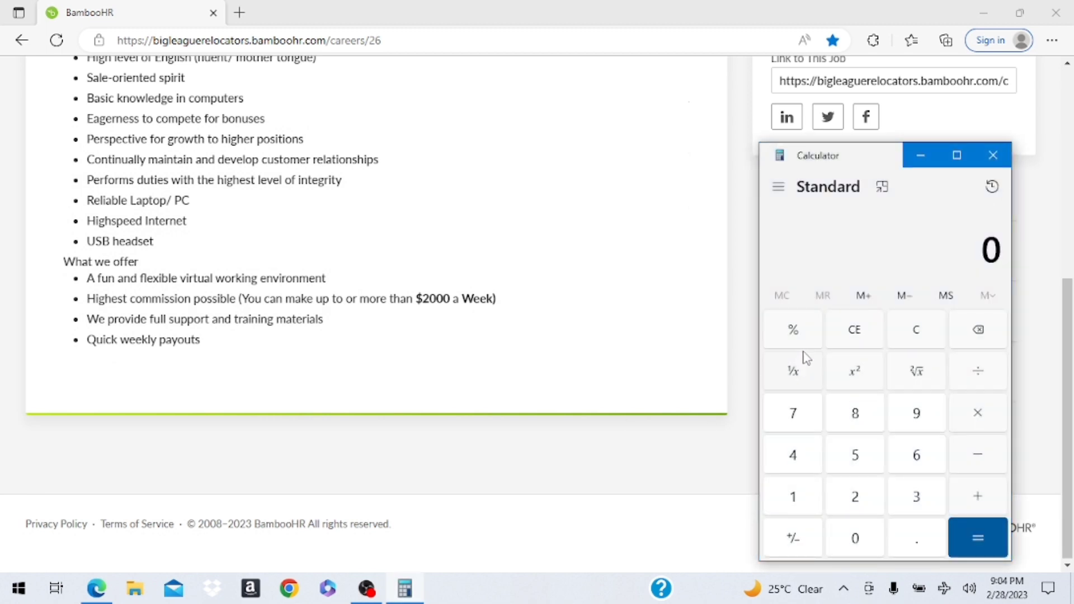
{"action": "mouse_move", "coordinate": [916, 340]}
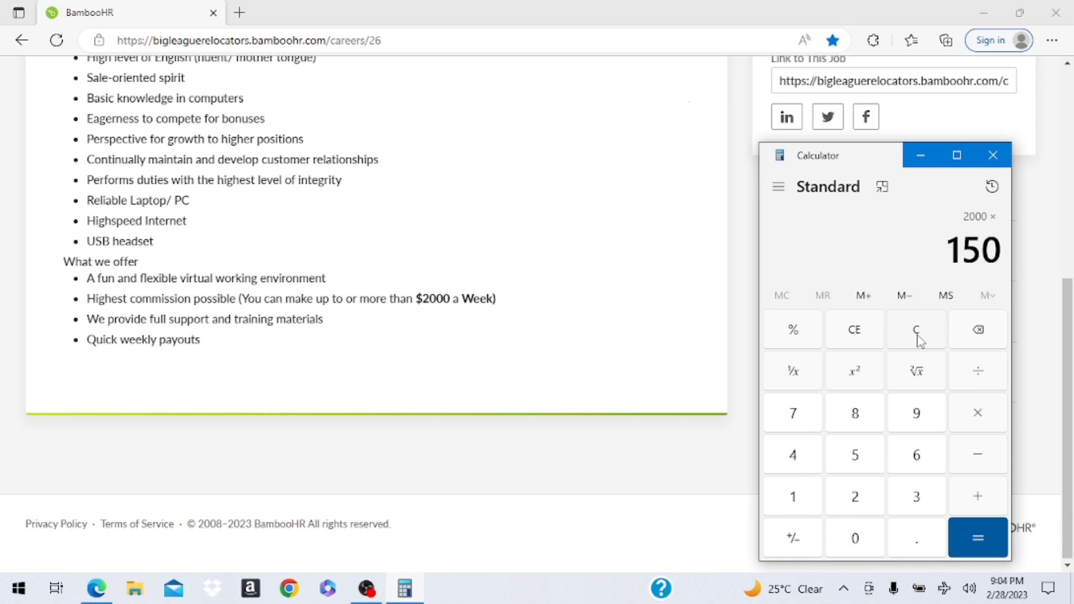
{"action": "left_click", "coordinate": [977, 538]}
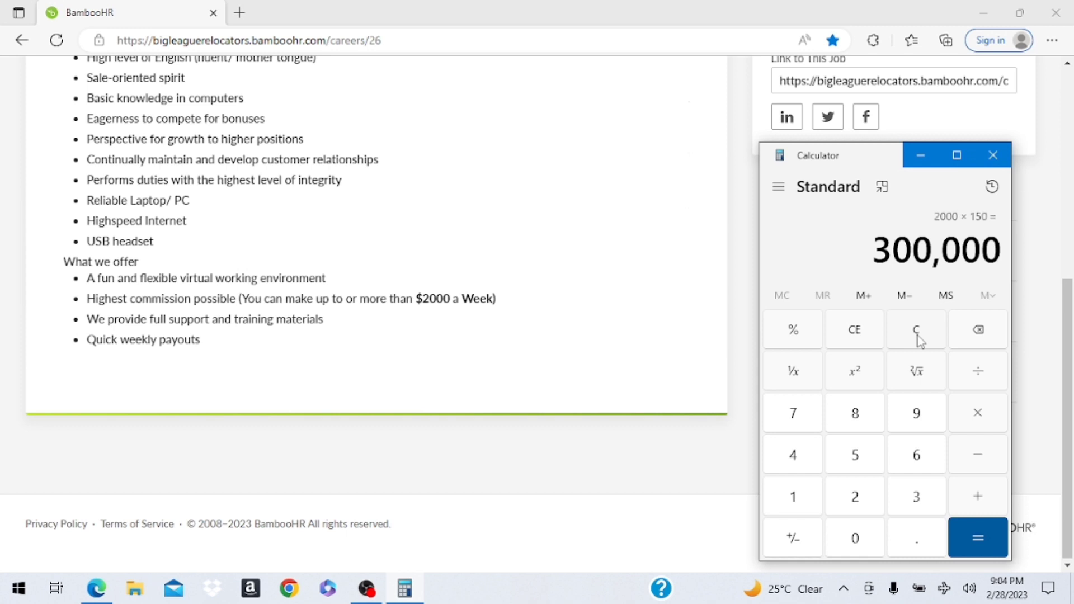
{"action": "mouse_move", "coordinate": [872, 399]}
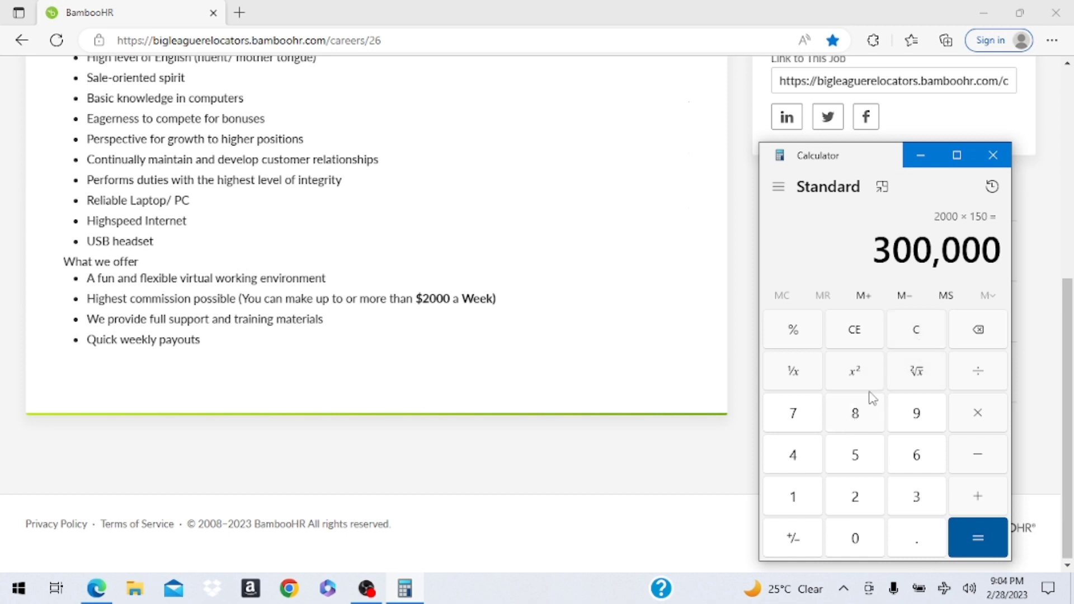
{"action": "left_click", "coordinate": [978, 413]}
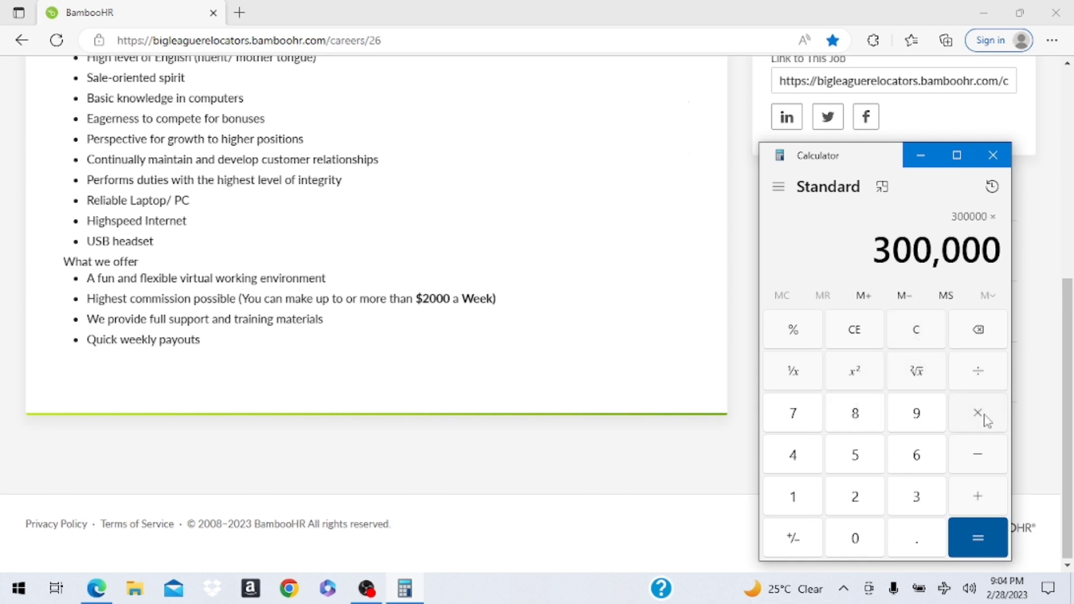
{"action": "left_click", "coordinate": [978, 538]}
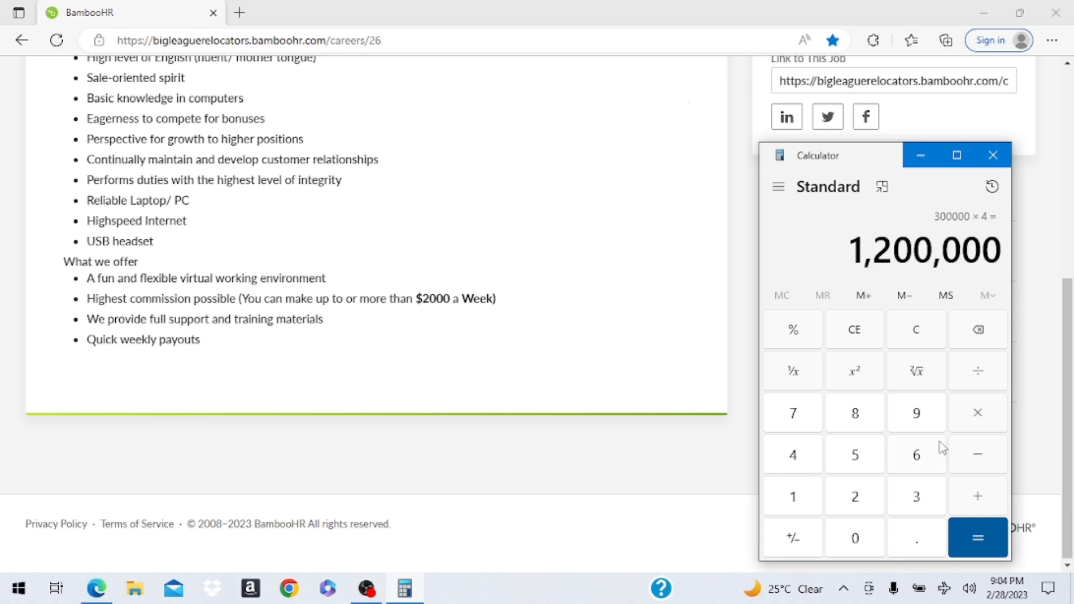
{"action": "mouse_move", "coordinate": [916, 427]}
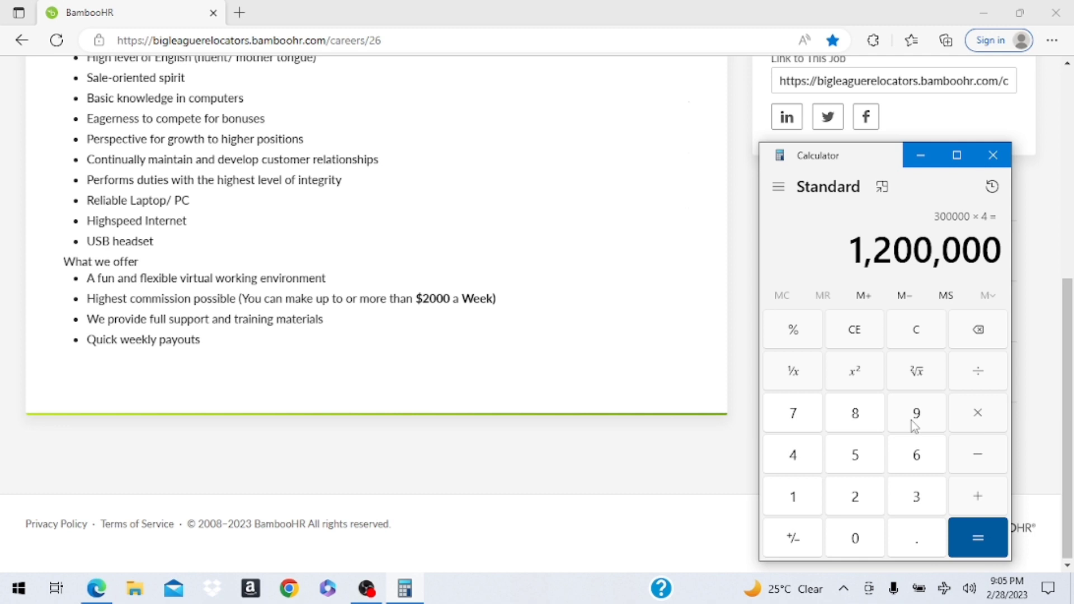
{"action": "mouse_move", "coordinate": [753, 413]}
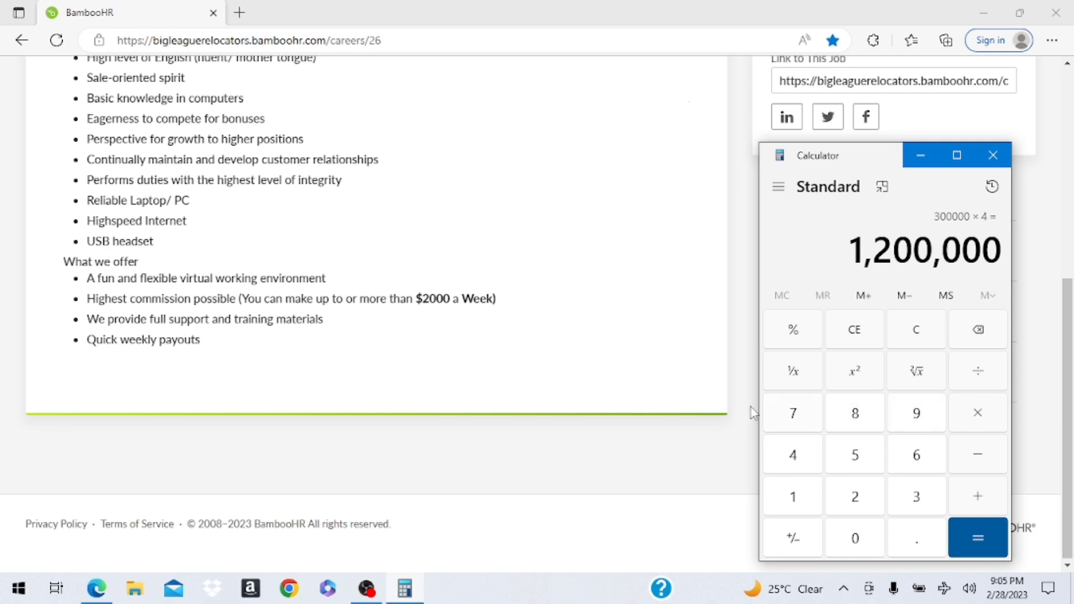
Re-read the Moving Consultants WFH posting through its $2000-a-week benefit and return to the top.
{"action": "scroll", "scroll_direction": "up", "scroll_amount": 3}
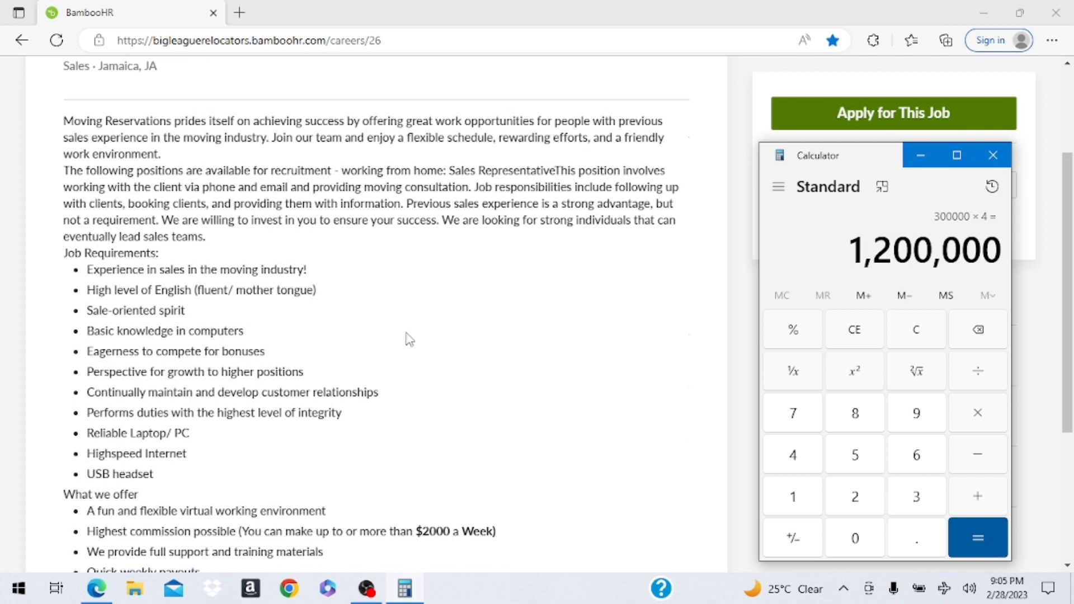
{"action": "mouse_move", "coordinate": [134, 288]}
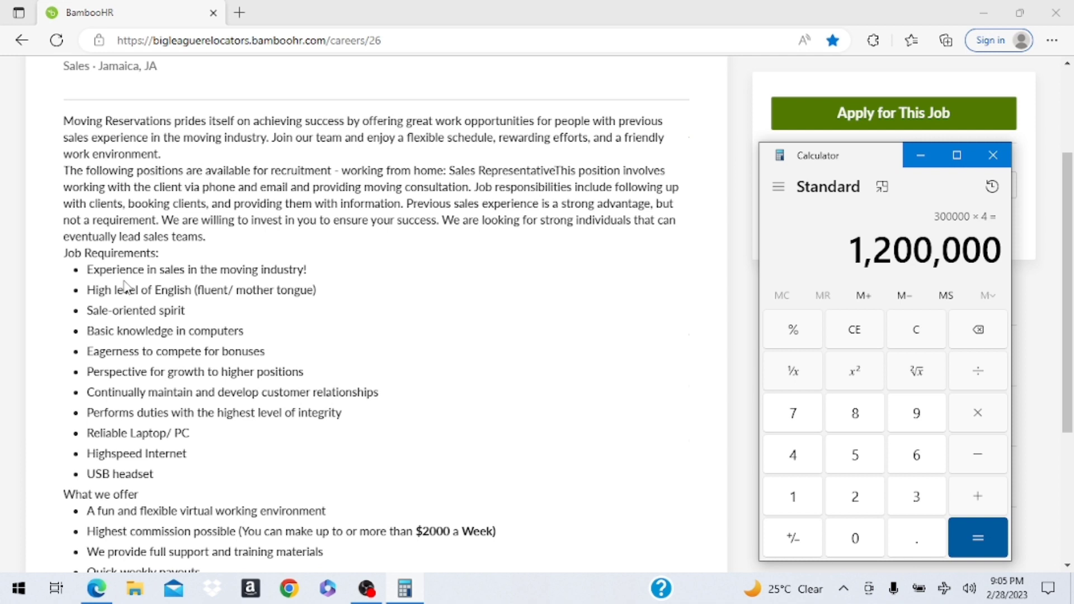
{"action": "mouse_move", "coordinate": [144, 290]}
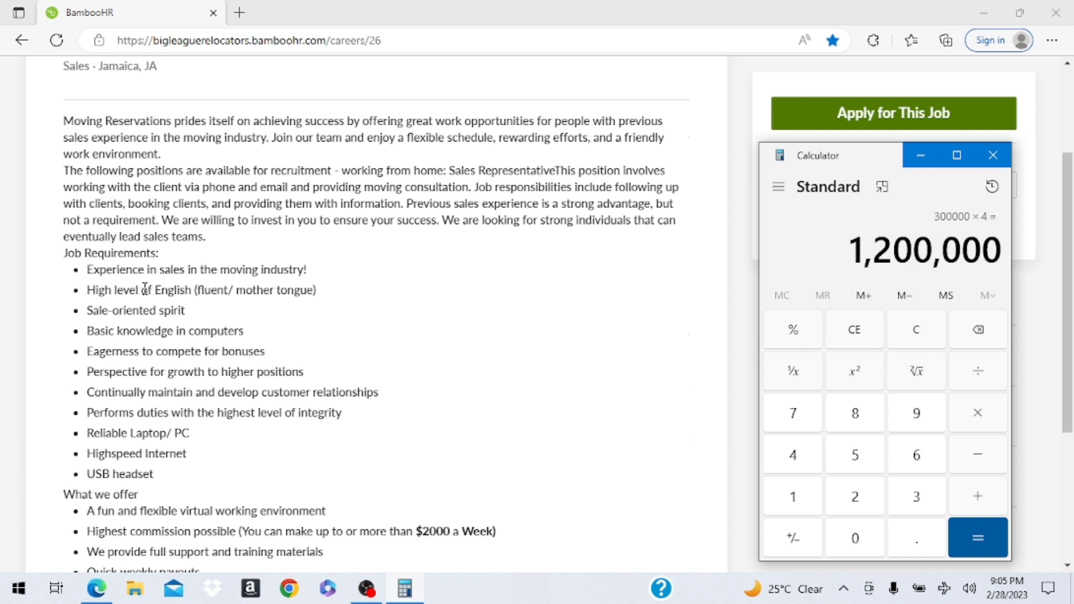
{"action": "mouse_move", "coordinate": [199, 290]}
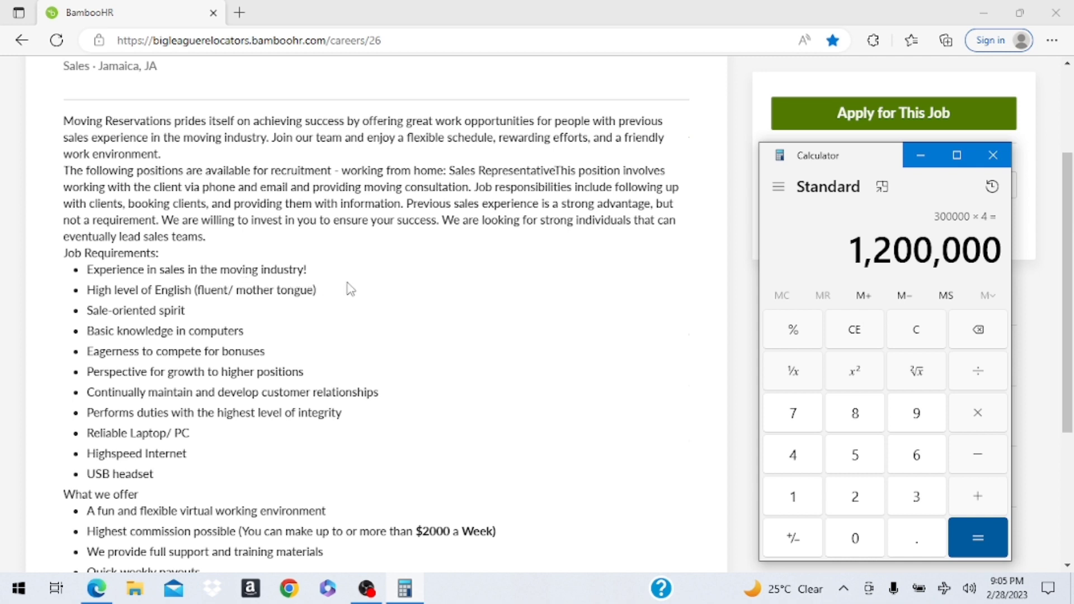
{"action": "mouse_move", "coordinate": [223, 295]}
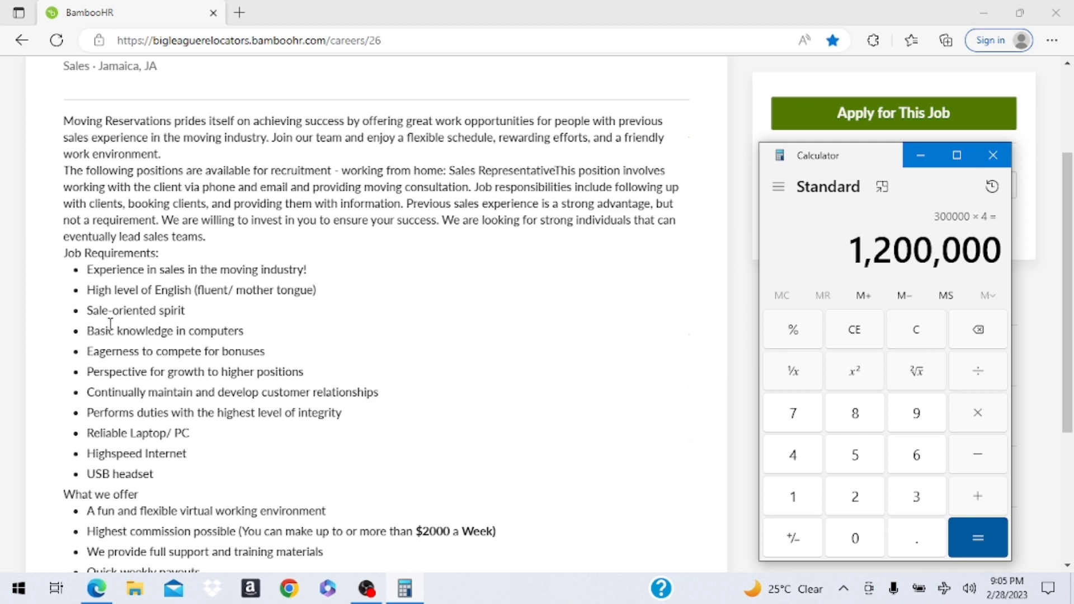
{"action": "mouse_move", "coordinate": [282, 338]}
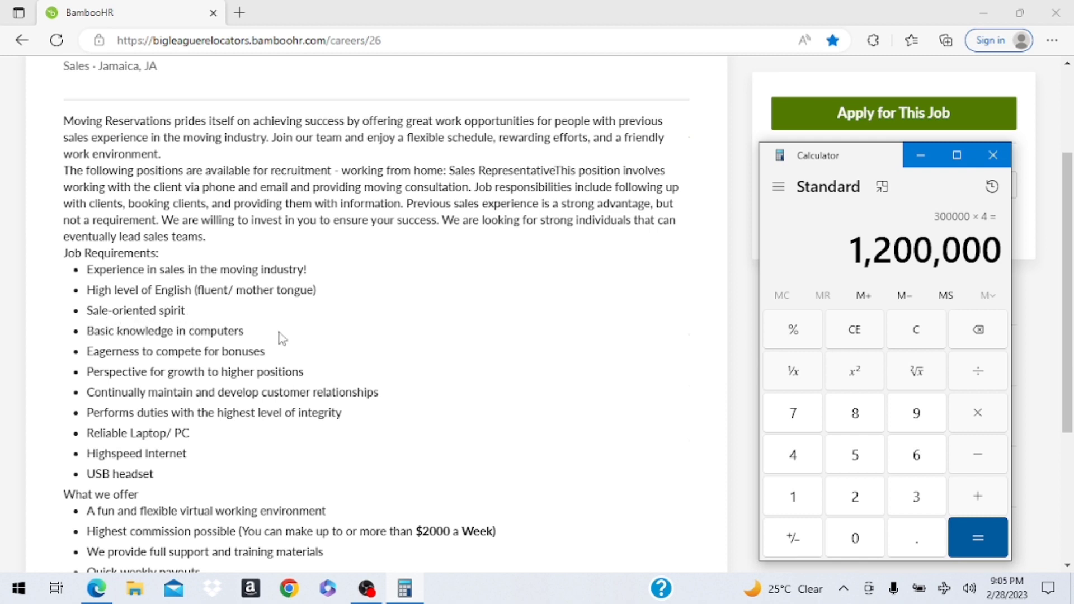
{"action": "mouse_move", "coordinate": [388, 317]}
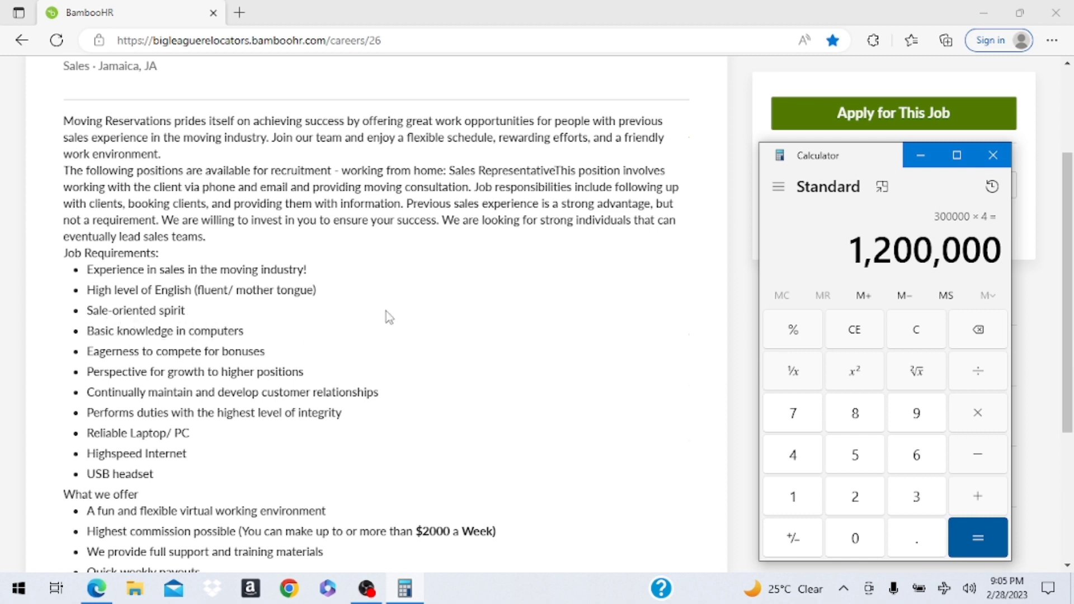
{"action": "mouse_move", "coordinate": [154, 306]}
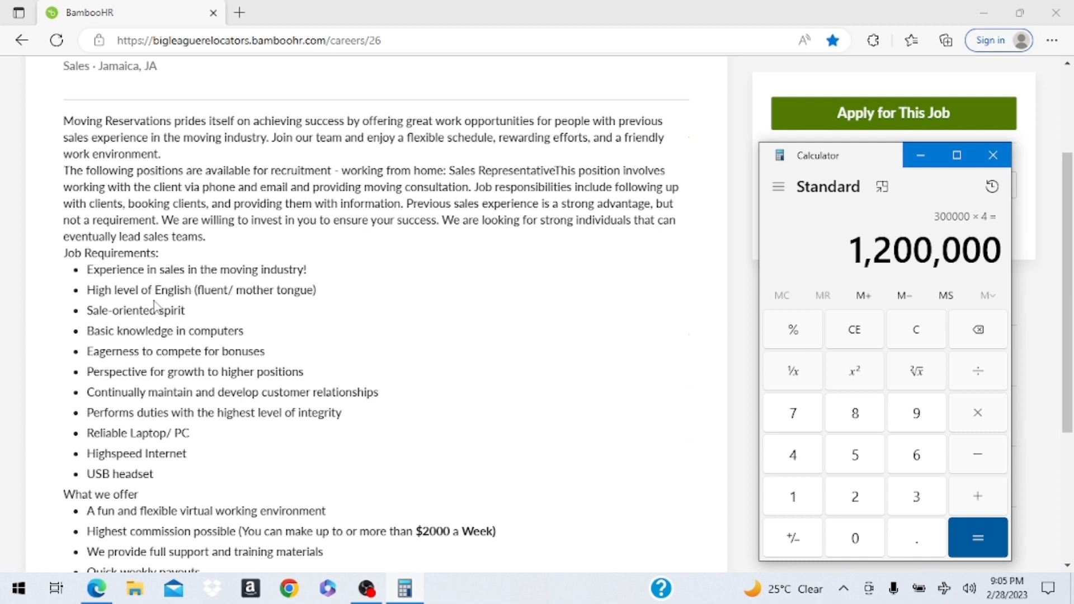
{"action": "mouse_move", "coordinate": [81, 277]}
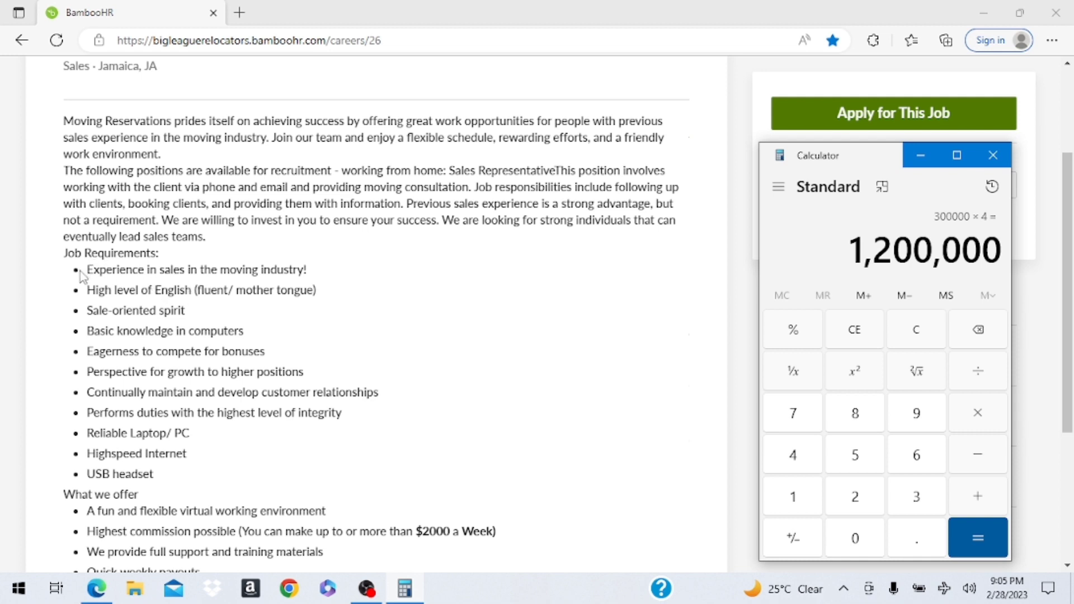
{"action": "mouse_move", "coordinate": [209, 331]}
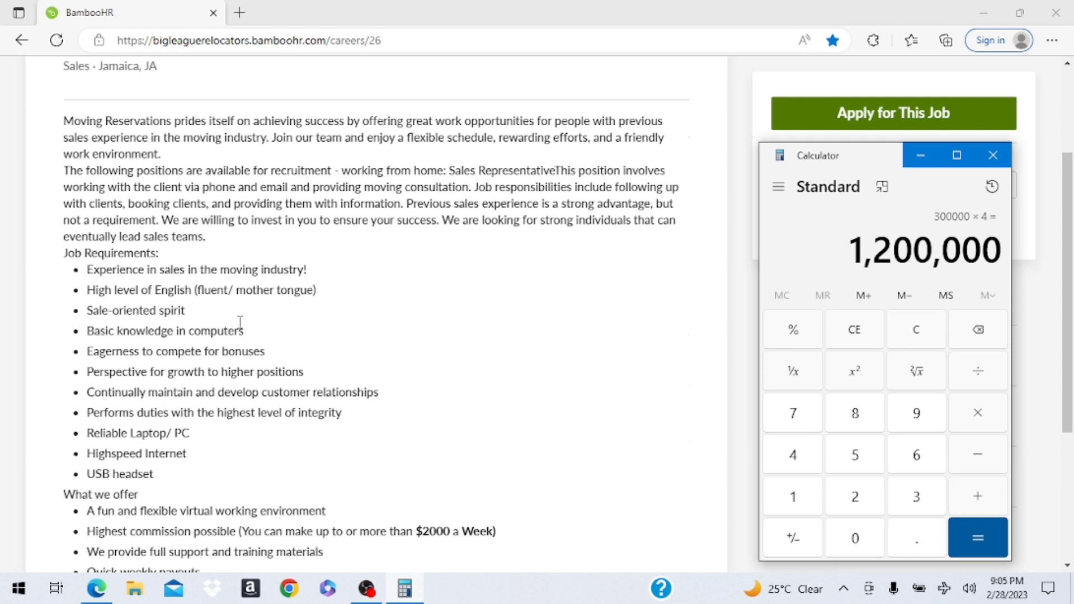
{"action": "mouse_move", "coordinate": [244, 327]}
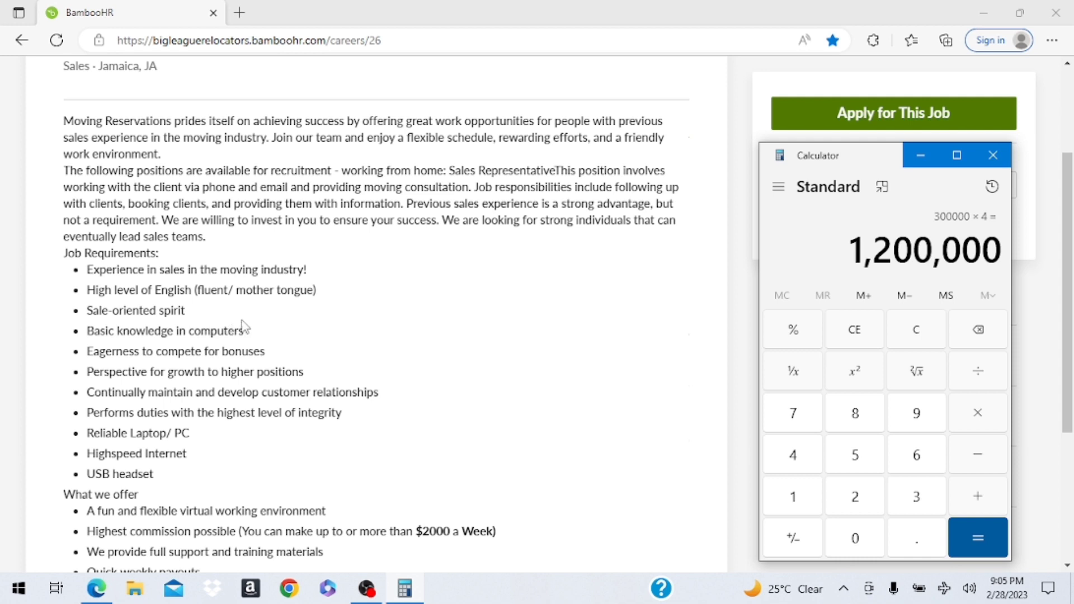
{"action": "mouse_move", "coordinate": [249, 322]}
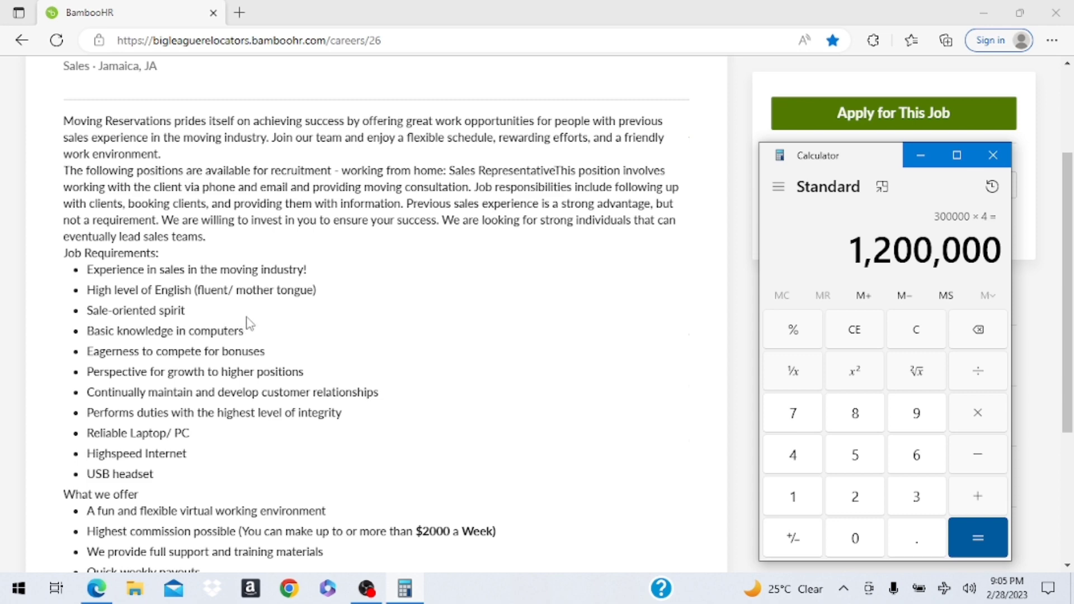
{"action": "scroll", "scroll_direction": "up", "scroll_amount": 3}
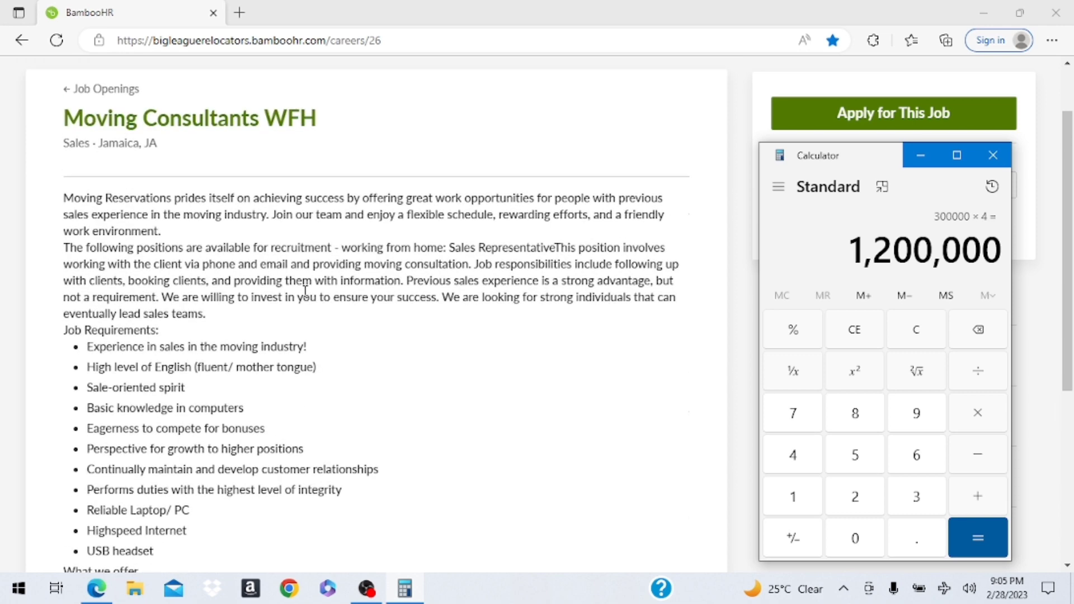
{"action": "scroll", "scroll_direction": "down", "scroll_amount": 3}
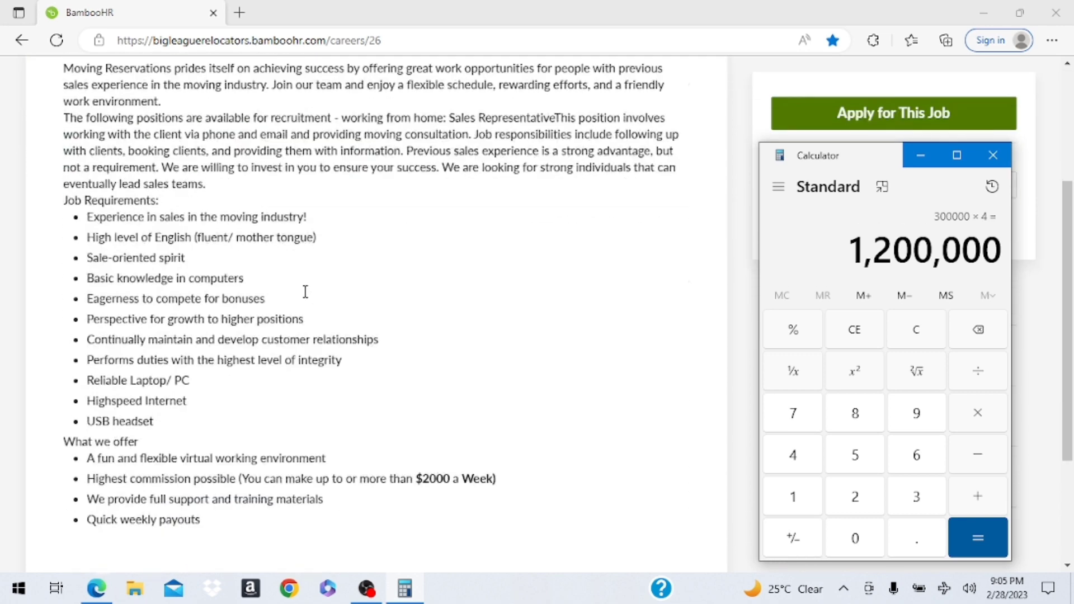
{"action": "scroll", "scroll_direction": "down", "scroll_amount": 3}
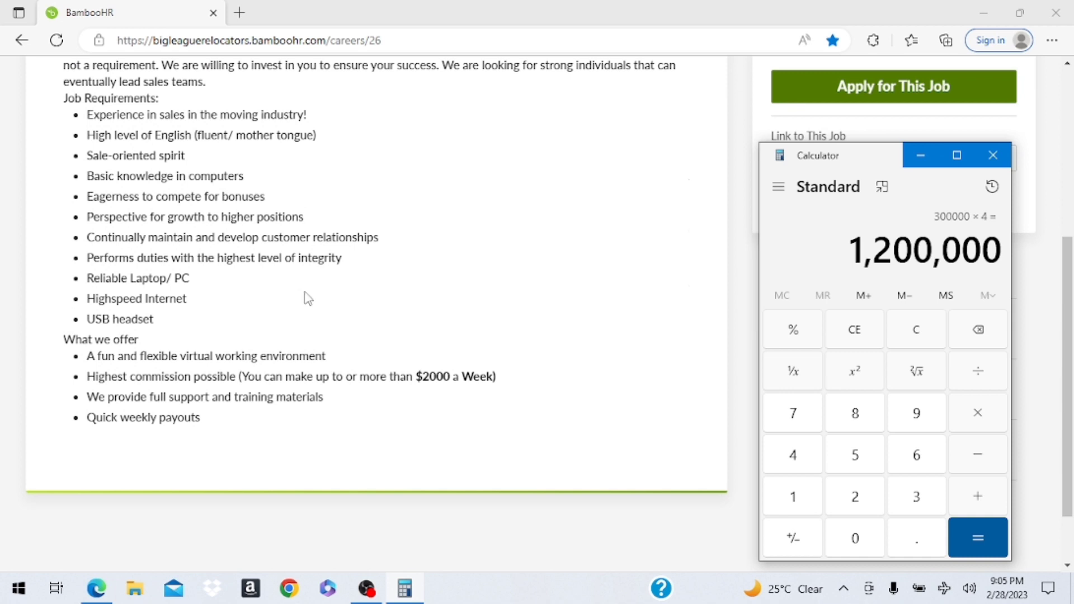
{"action": "mouse_move", "coordinate": [135, 451]}
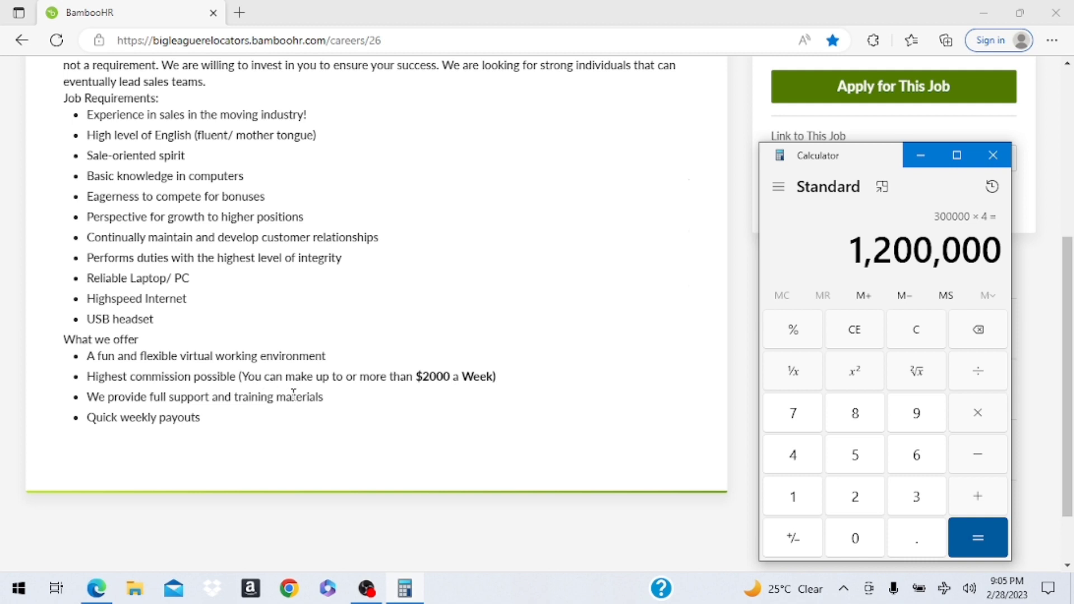
{"action": "mouse_move", "coordinate": [160, 333]}
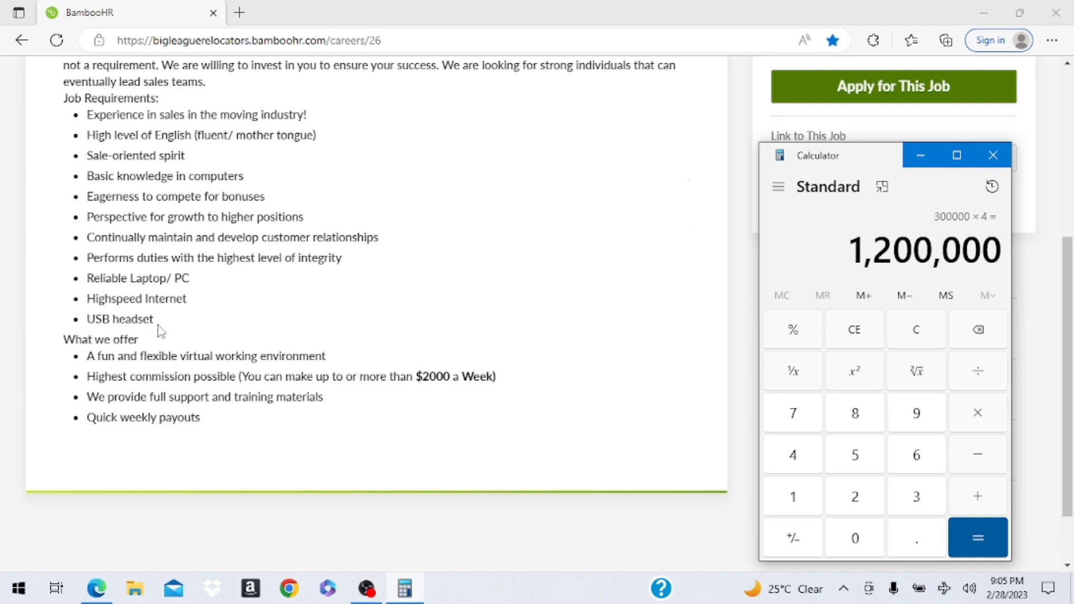
{"action": "mouse_move", "coordinate": [227, 359]}
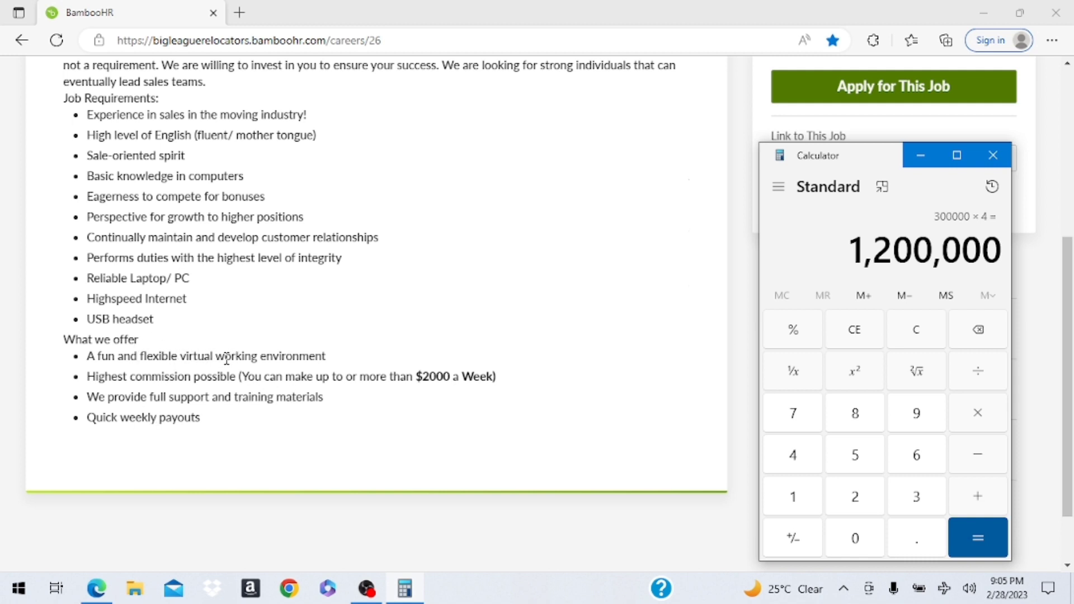
{"action": "scroll", "scroll_direction": "up", "scroll_amount": 3}
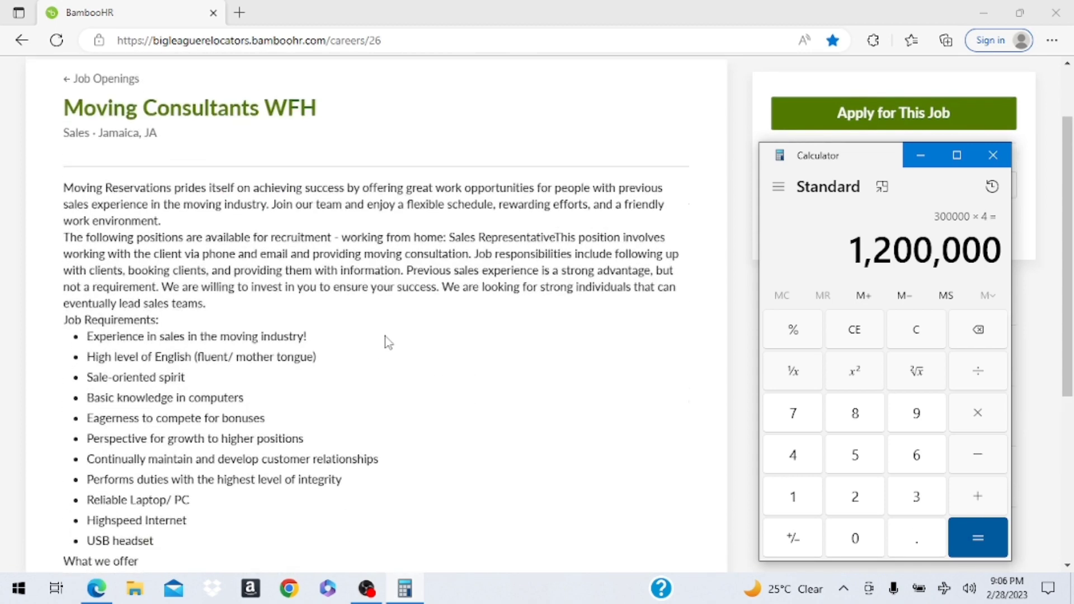
{"action": "scroll", "scroll_direction": "up", "scroll_amount": 3}
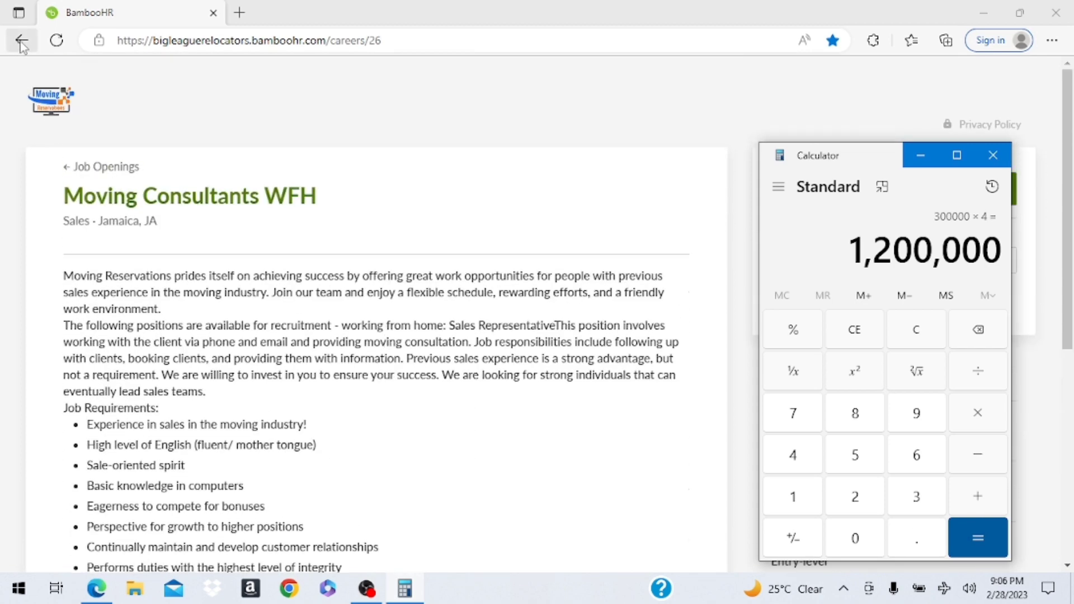
Return to the Current Openings list and scroll up to the Operations Assistant listing.
{"action": "left_click", "coordinate": [21, 40]}
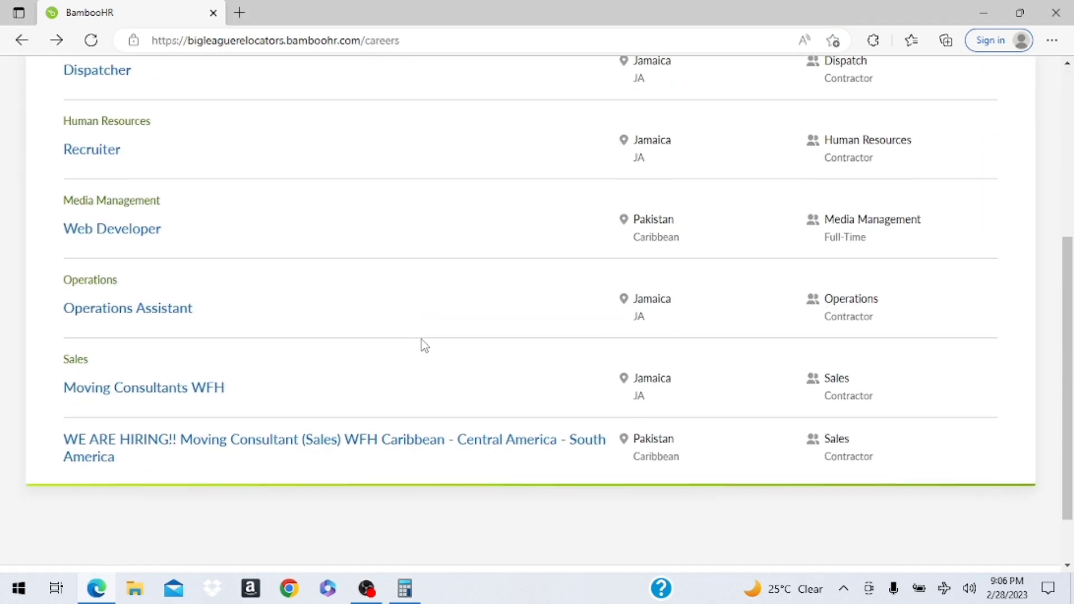
{"action": "scroll", "scroll_direction": "up", "scroll_amount": 3}
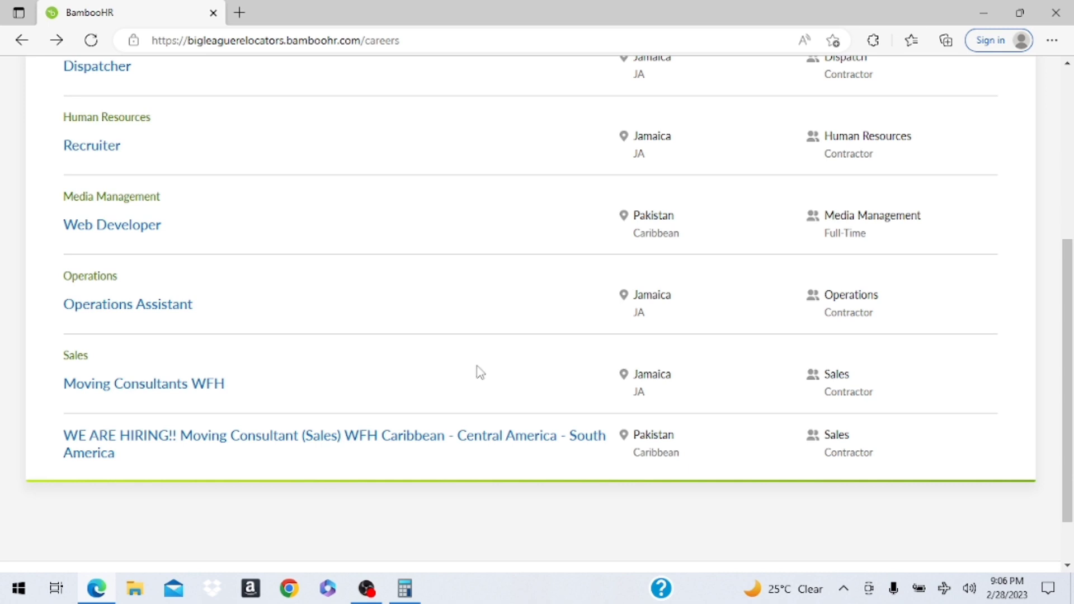
{"action": "scroll", "scroll_direction": "up", "scroll_amount": 3}
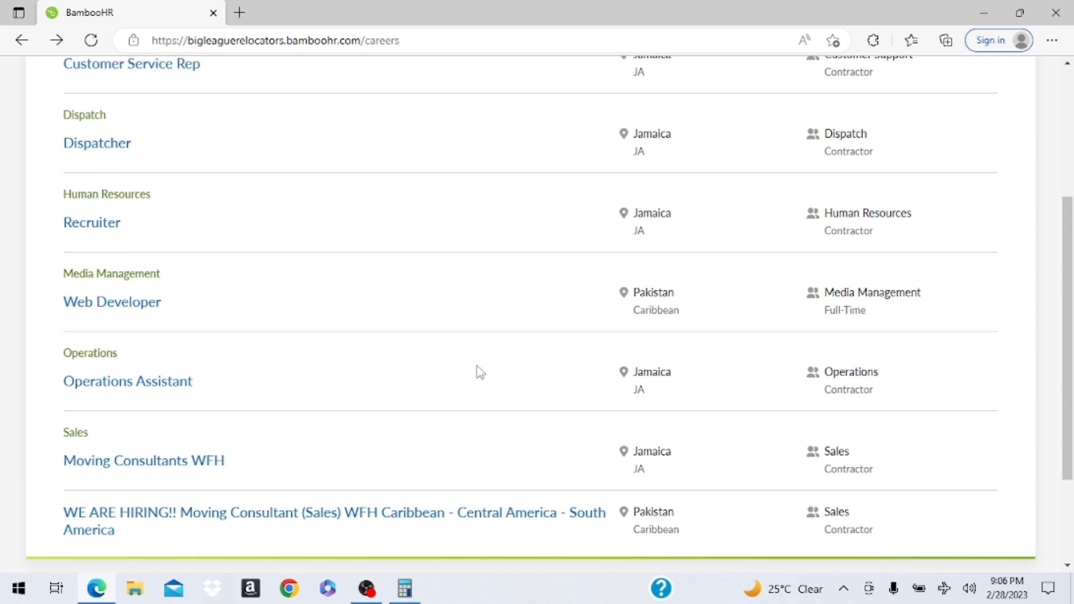
{"action": "mouse_move", "coordinate": [323, 354]}
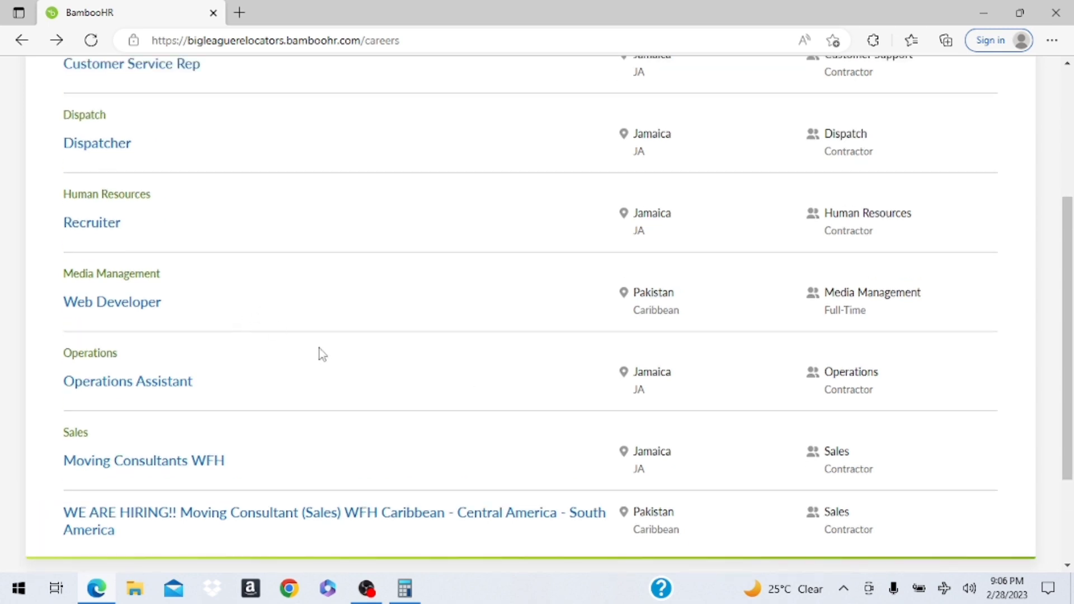
{"action": "mouse_move", "coordinate": [128, 380]}
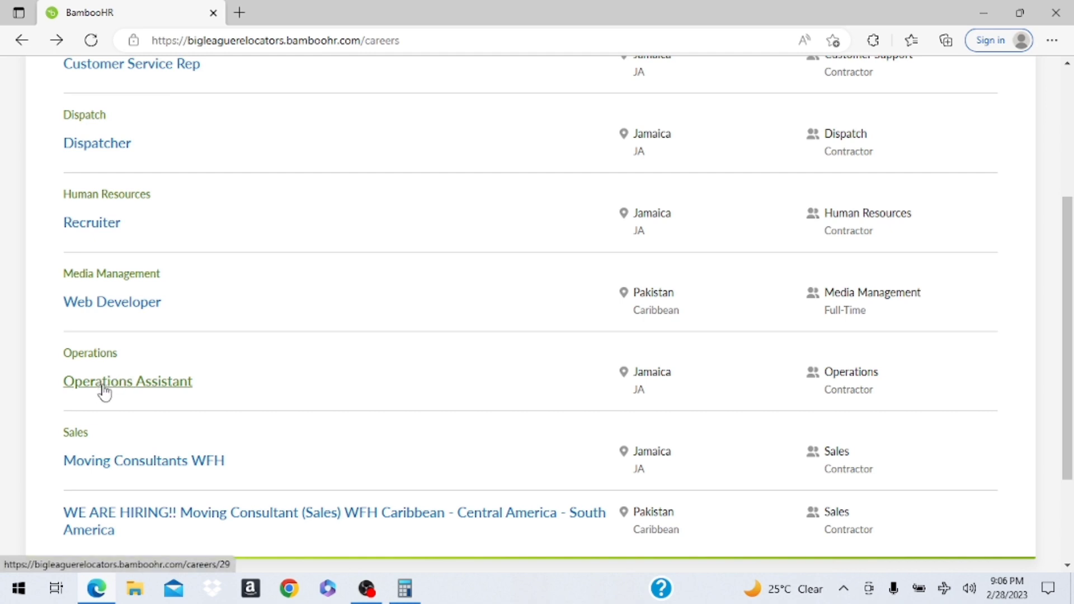
Open the Operations Assistant posting for Jamaica, JA and read its requirements and responsibilities.
{"action": "left_click", "coordinate": [127, 380]}
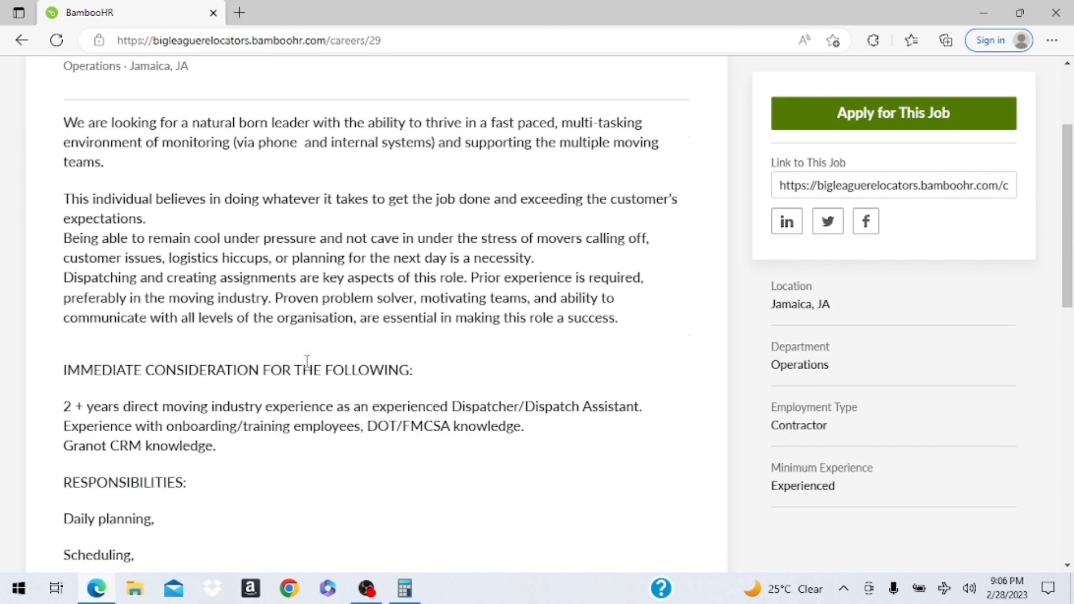
{"action": "scroll", "scroll_direction": "down", "scroll_amount": 3}
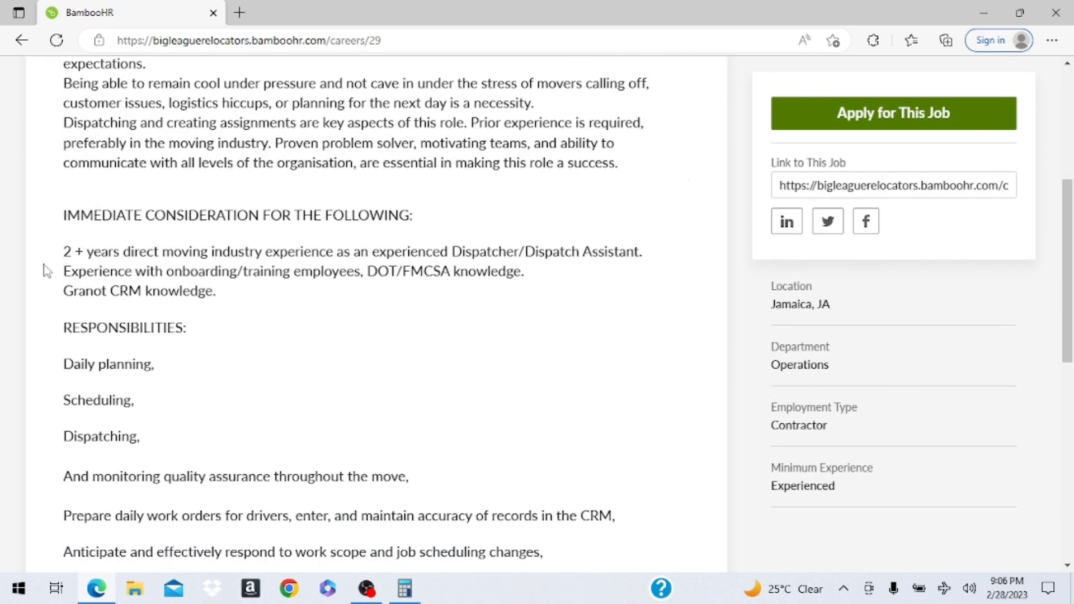
{"action": "mouse_move", "coordinate": [371, 301]}
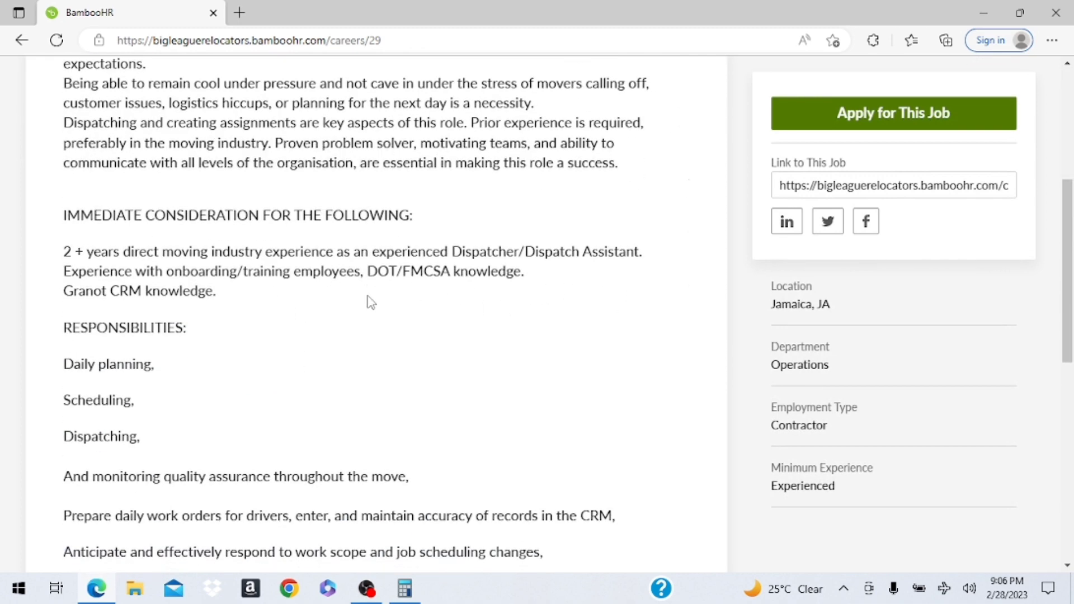
{"action": "scroll", "scroll_direction": "up", "scroll_amount": 3}
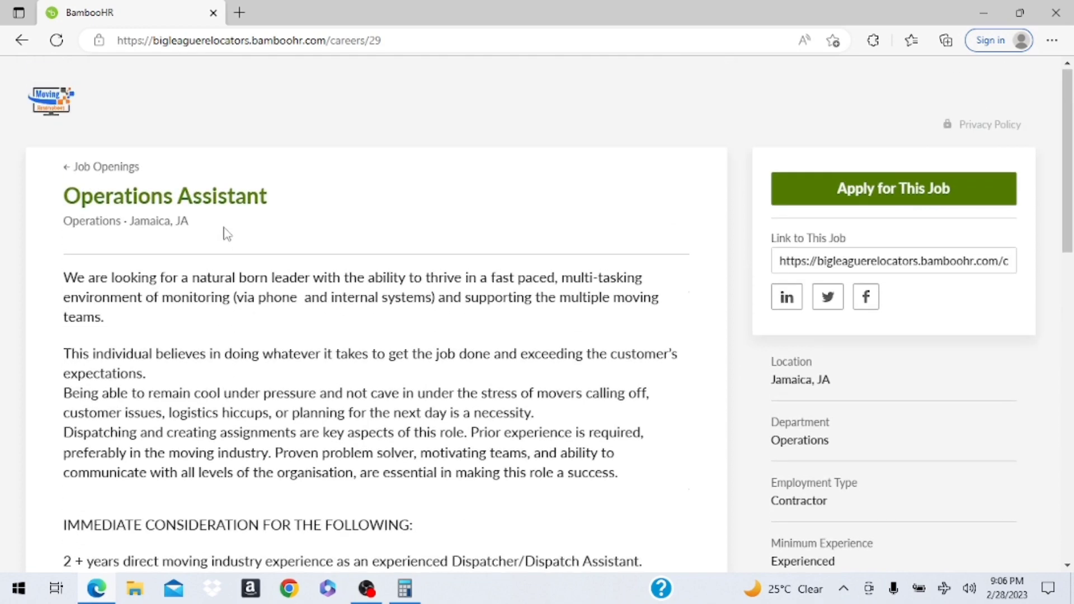
{"action": "scroll", "scroll_direction": "down", "scroll_amount": 3}
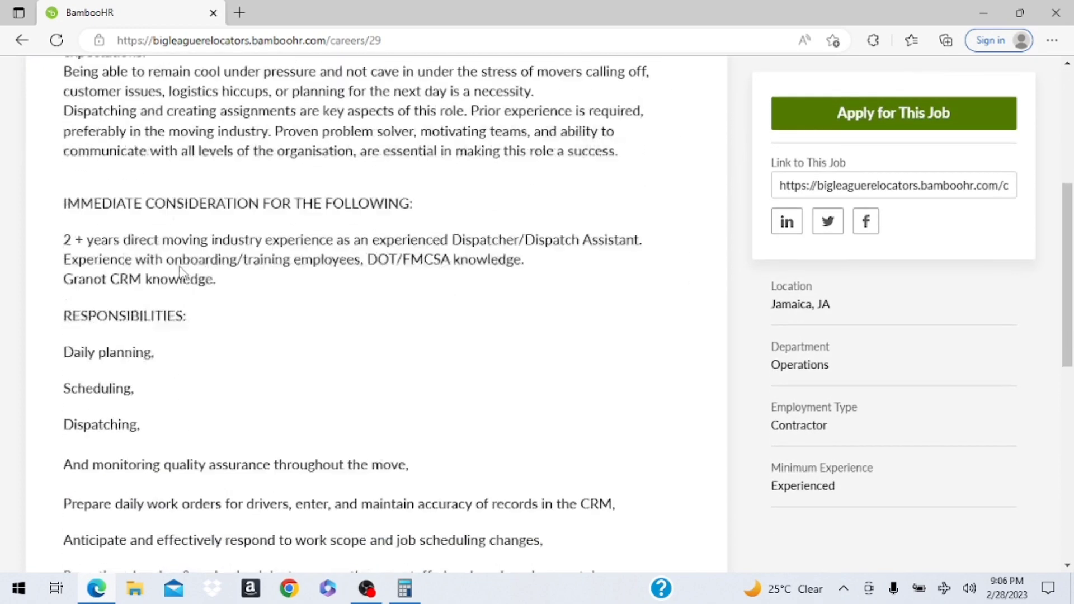
{"action": "scroll", "scroll_direction": "down", "scroll_amount": 3}
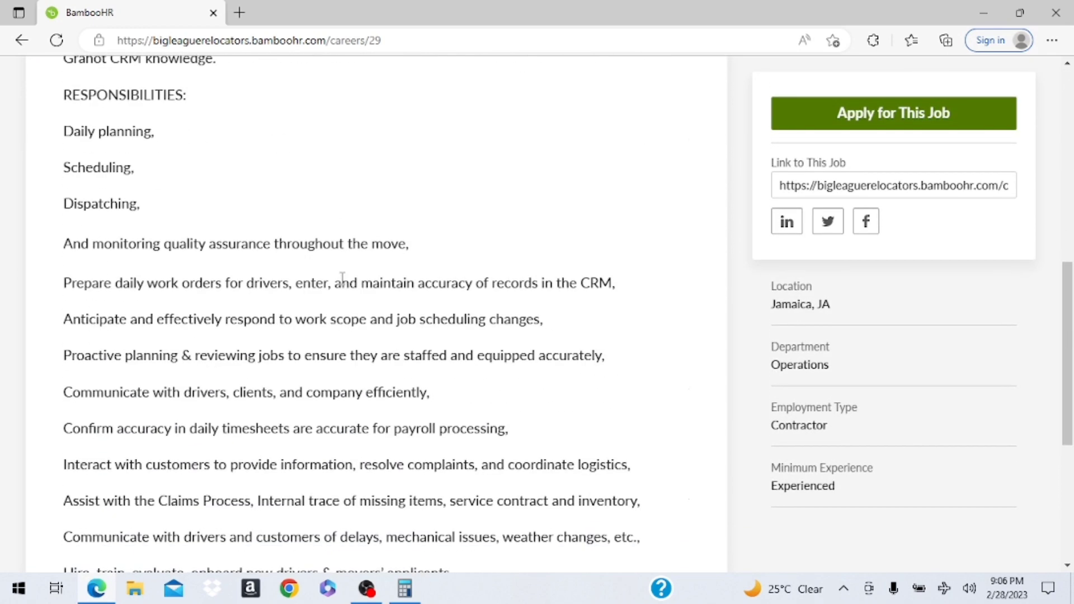
{"action": "scroll", "scroll_direction": "down", "scroll_amount": 3}
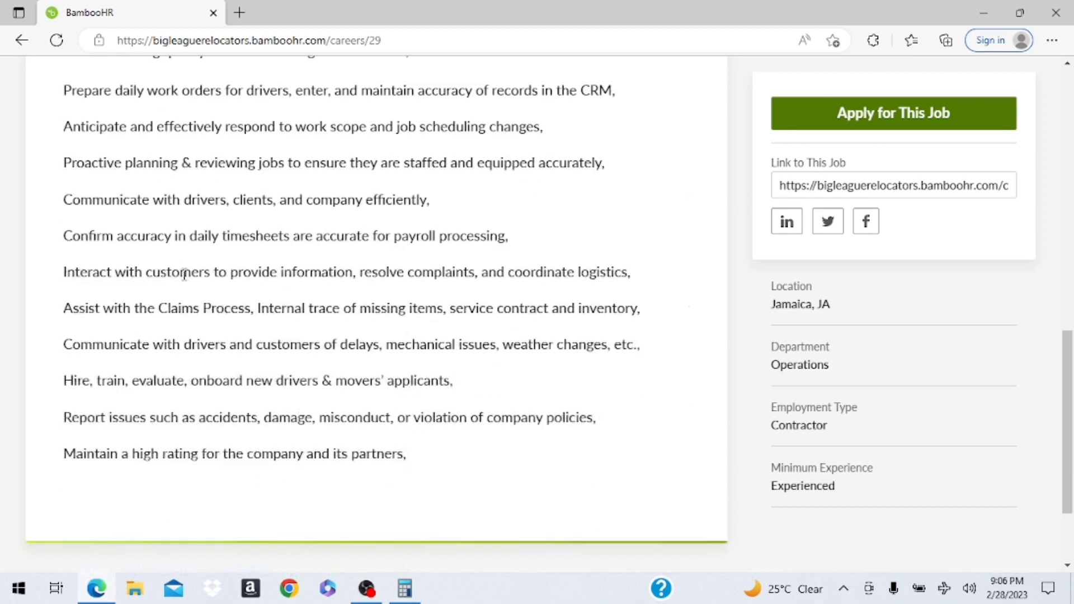
{"action": "scroll", "scroll_direction": "up", "scroll_amount": 3}
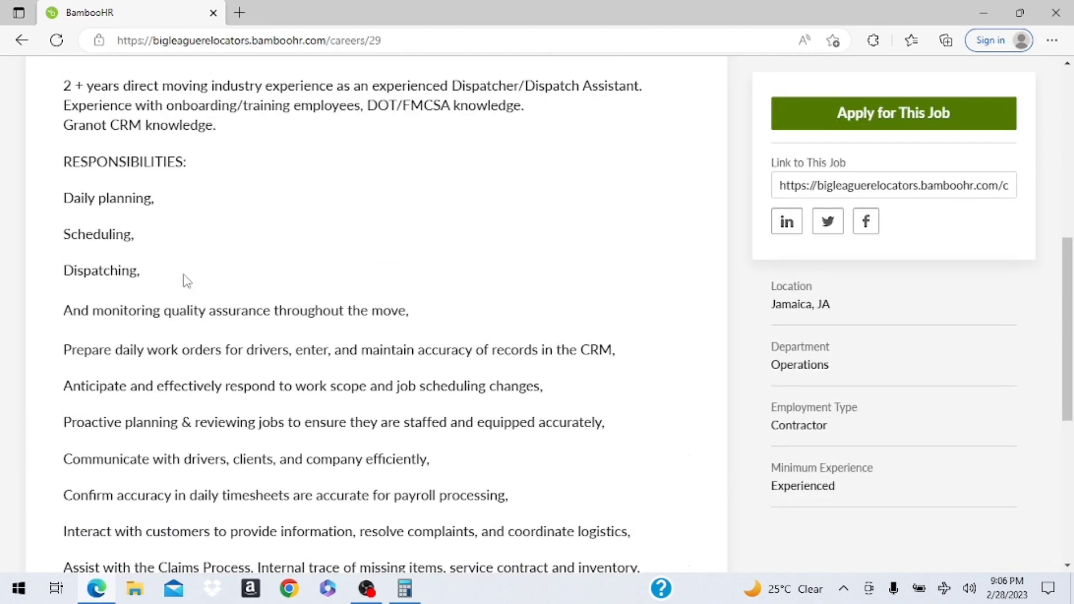
{"action": "scroll", "scroll_direction": "up", "scroll_amount": 3}
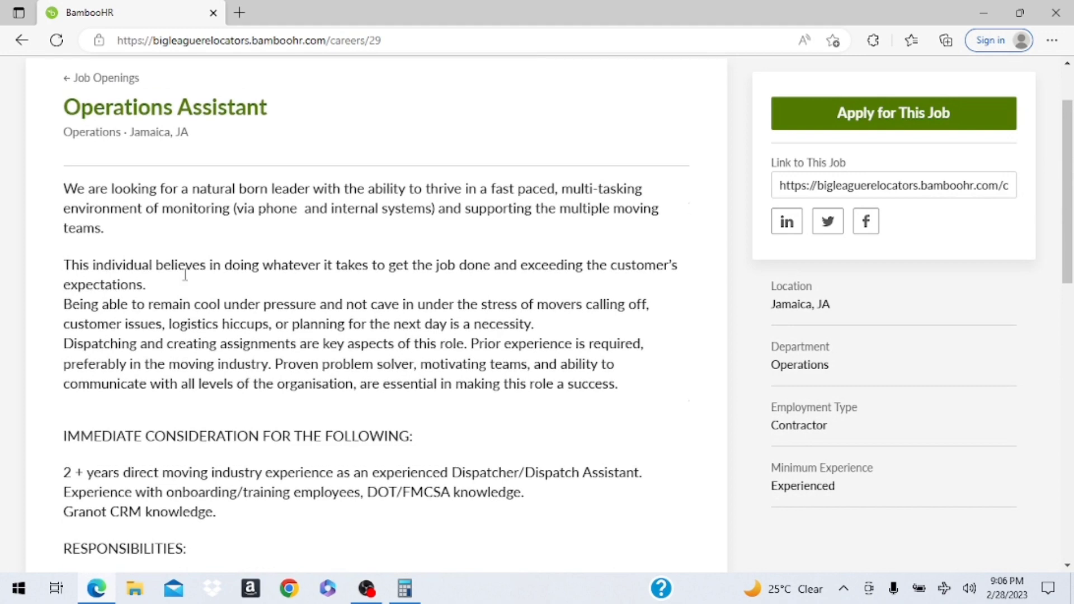
{"action": "scroll", "scroll_direction": "up", "scroll_amount": 3}
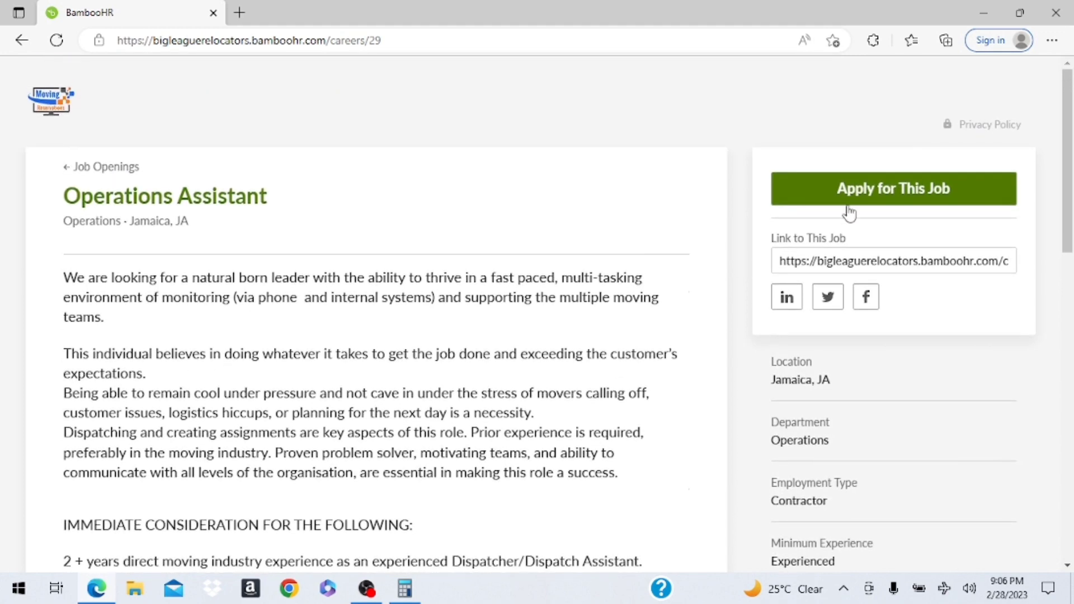
Open the Operations Assistant application form and scroll through its blank fields to Submit Application.
{"action": "left_click", "coordinate": [893, 188]}
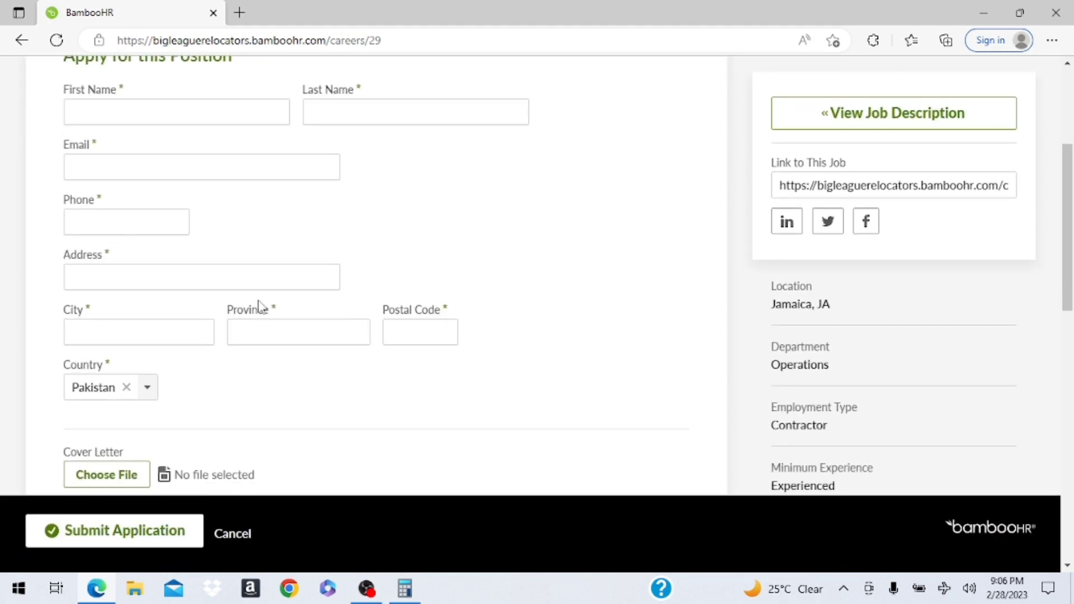
{"action": "scroll", "scroll_direction": "down", "scroll_amount": 3}
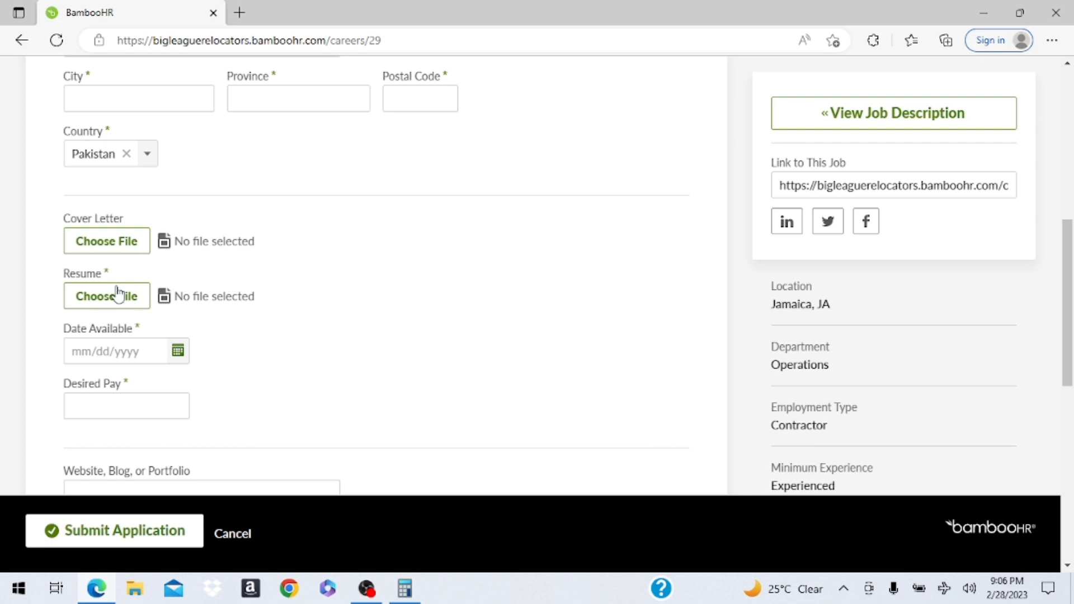
{"action": "scroll", "scroll_direction": "down", "scroll_amount": 3}
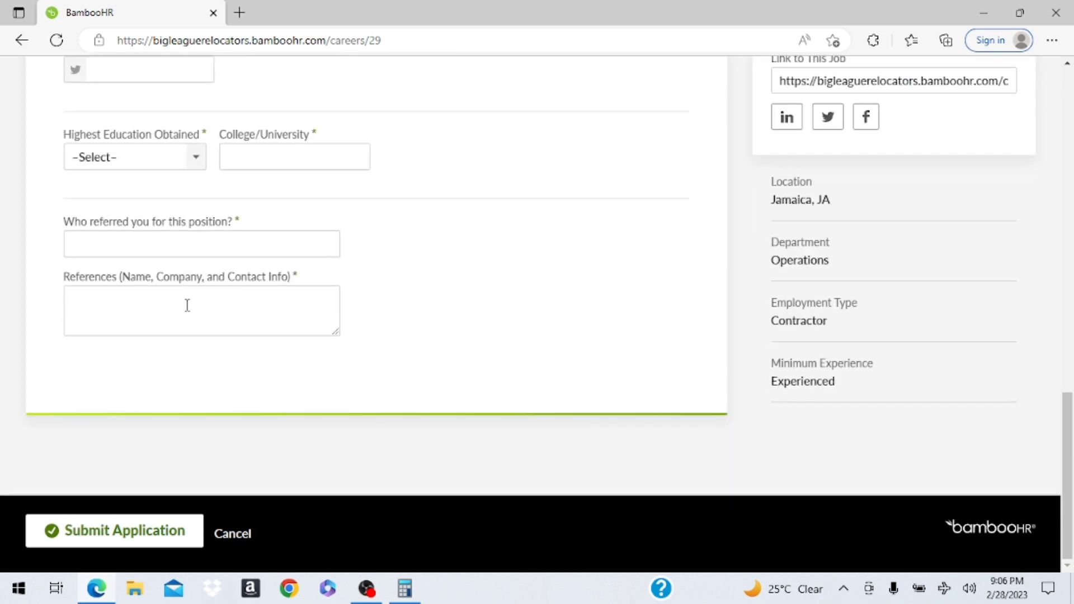
{"action": "mouse_move", "coordinate": [122, 552]}
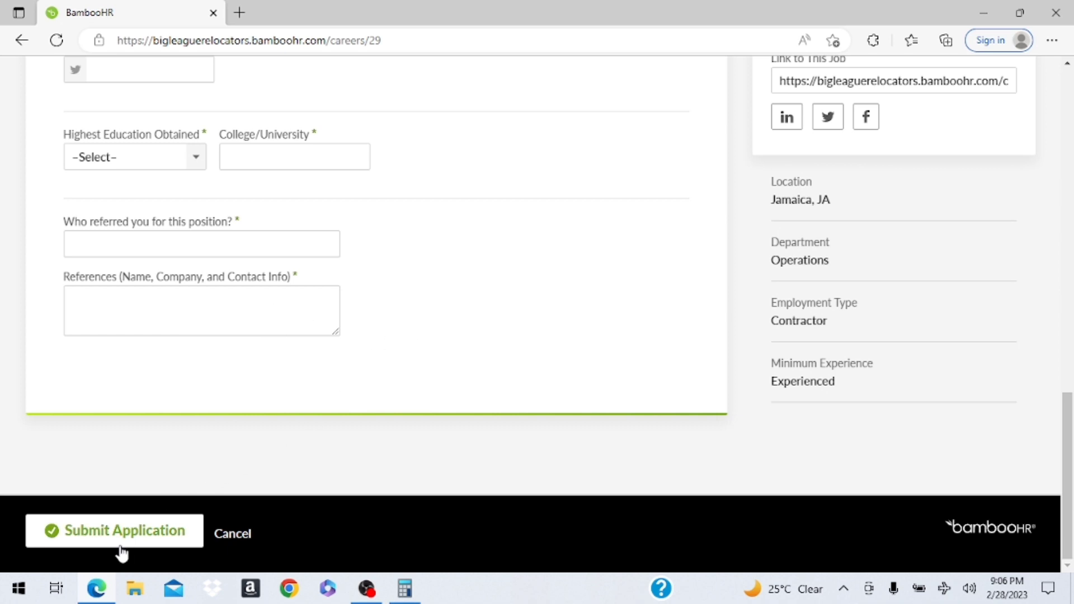
{"action": "scroll", "scroll_direction": "up", "scroll_amount": 3}
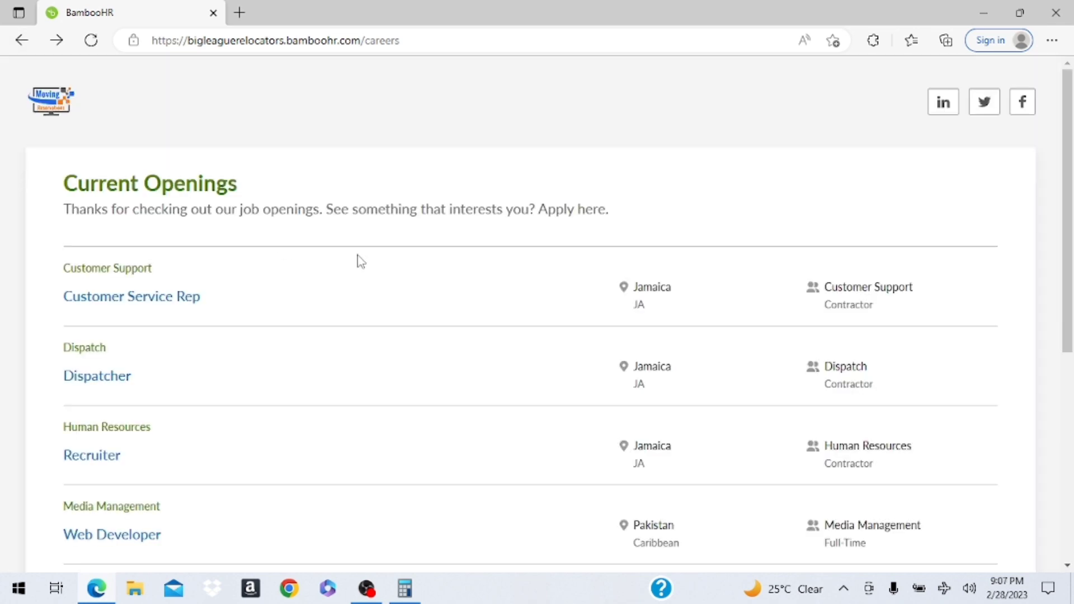
{"action": "mouse_move", "coordinate": [359, 294]}
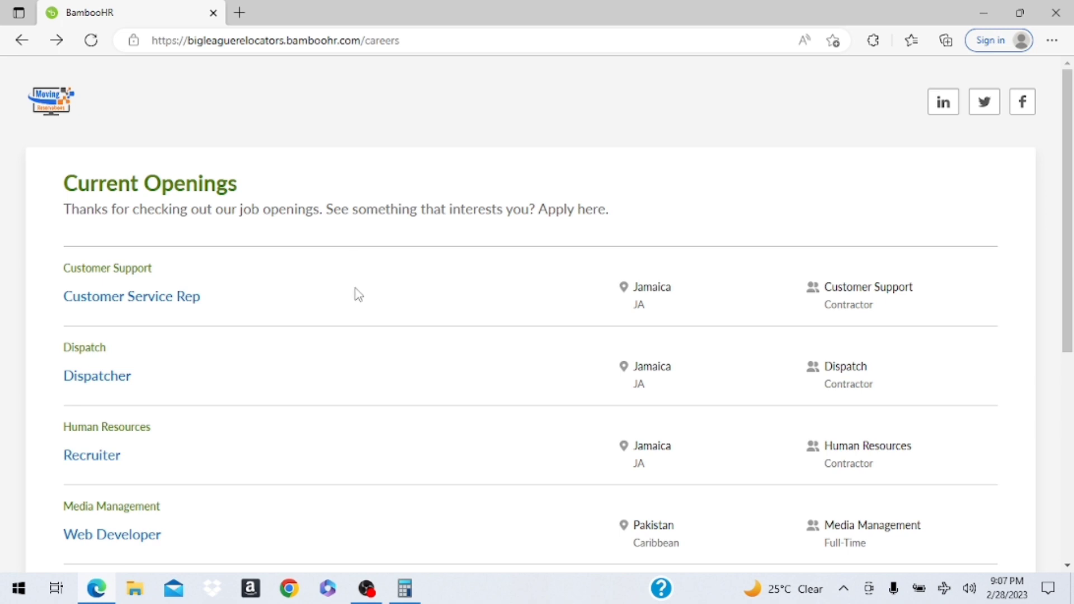
{"action": "mouse_move", "coordinate": [351, 294]}
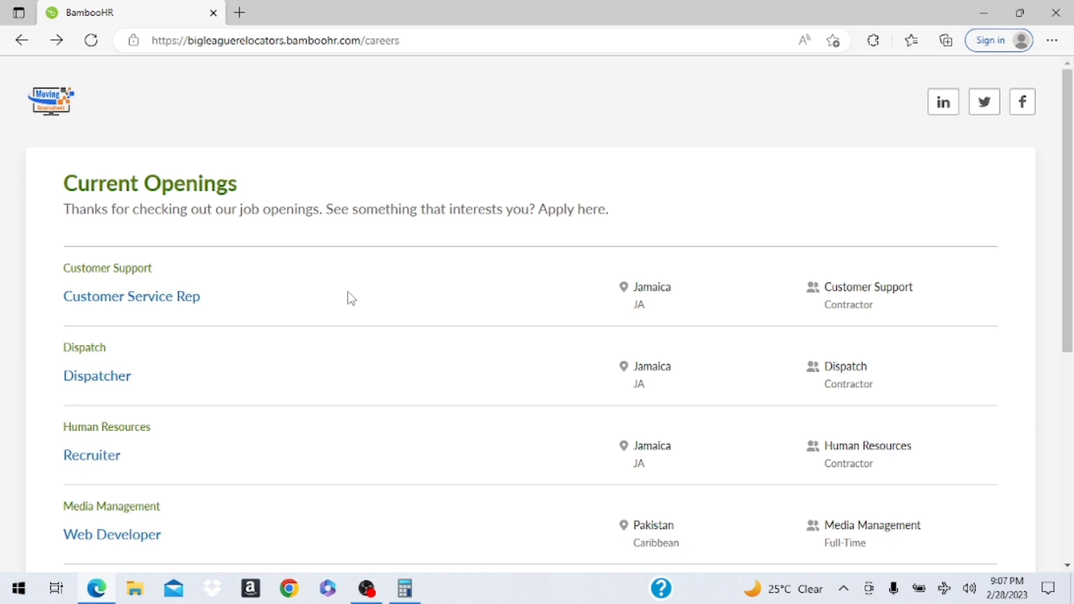
{"action": "scroll", "scroll_direction": "down", "scroll_amount": 3}
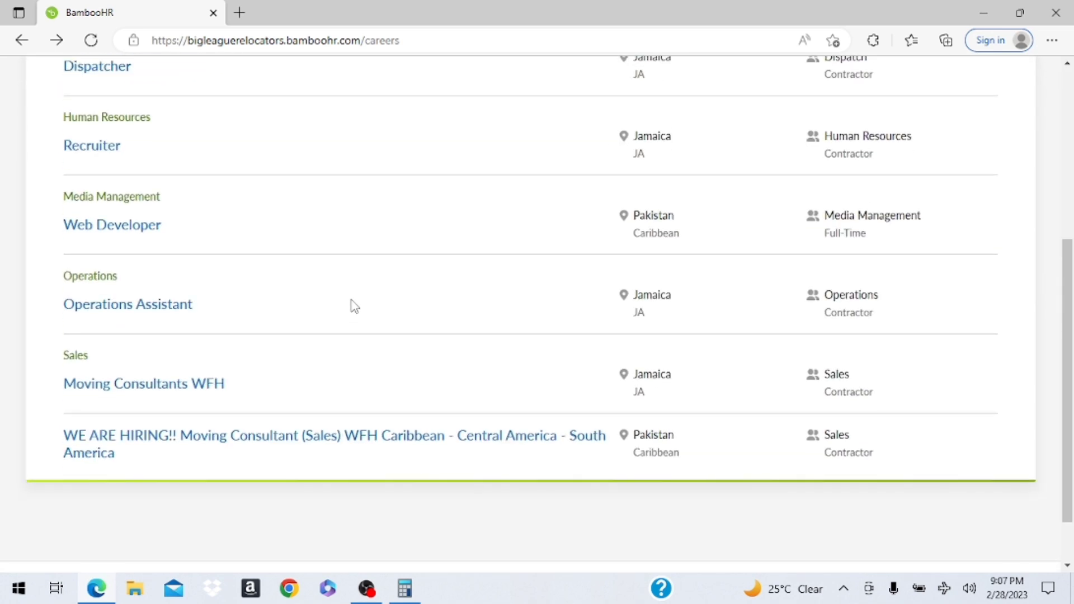